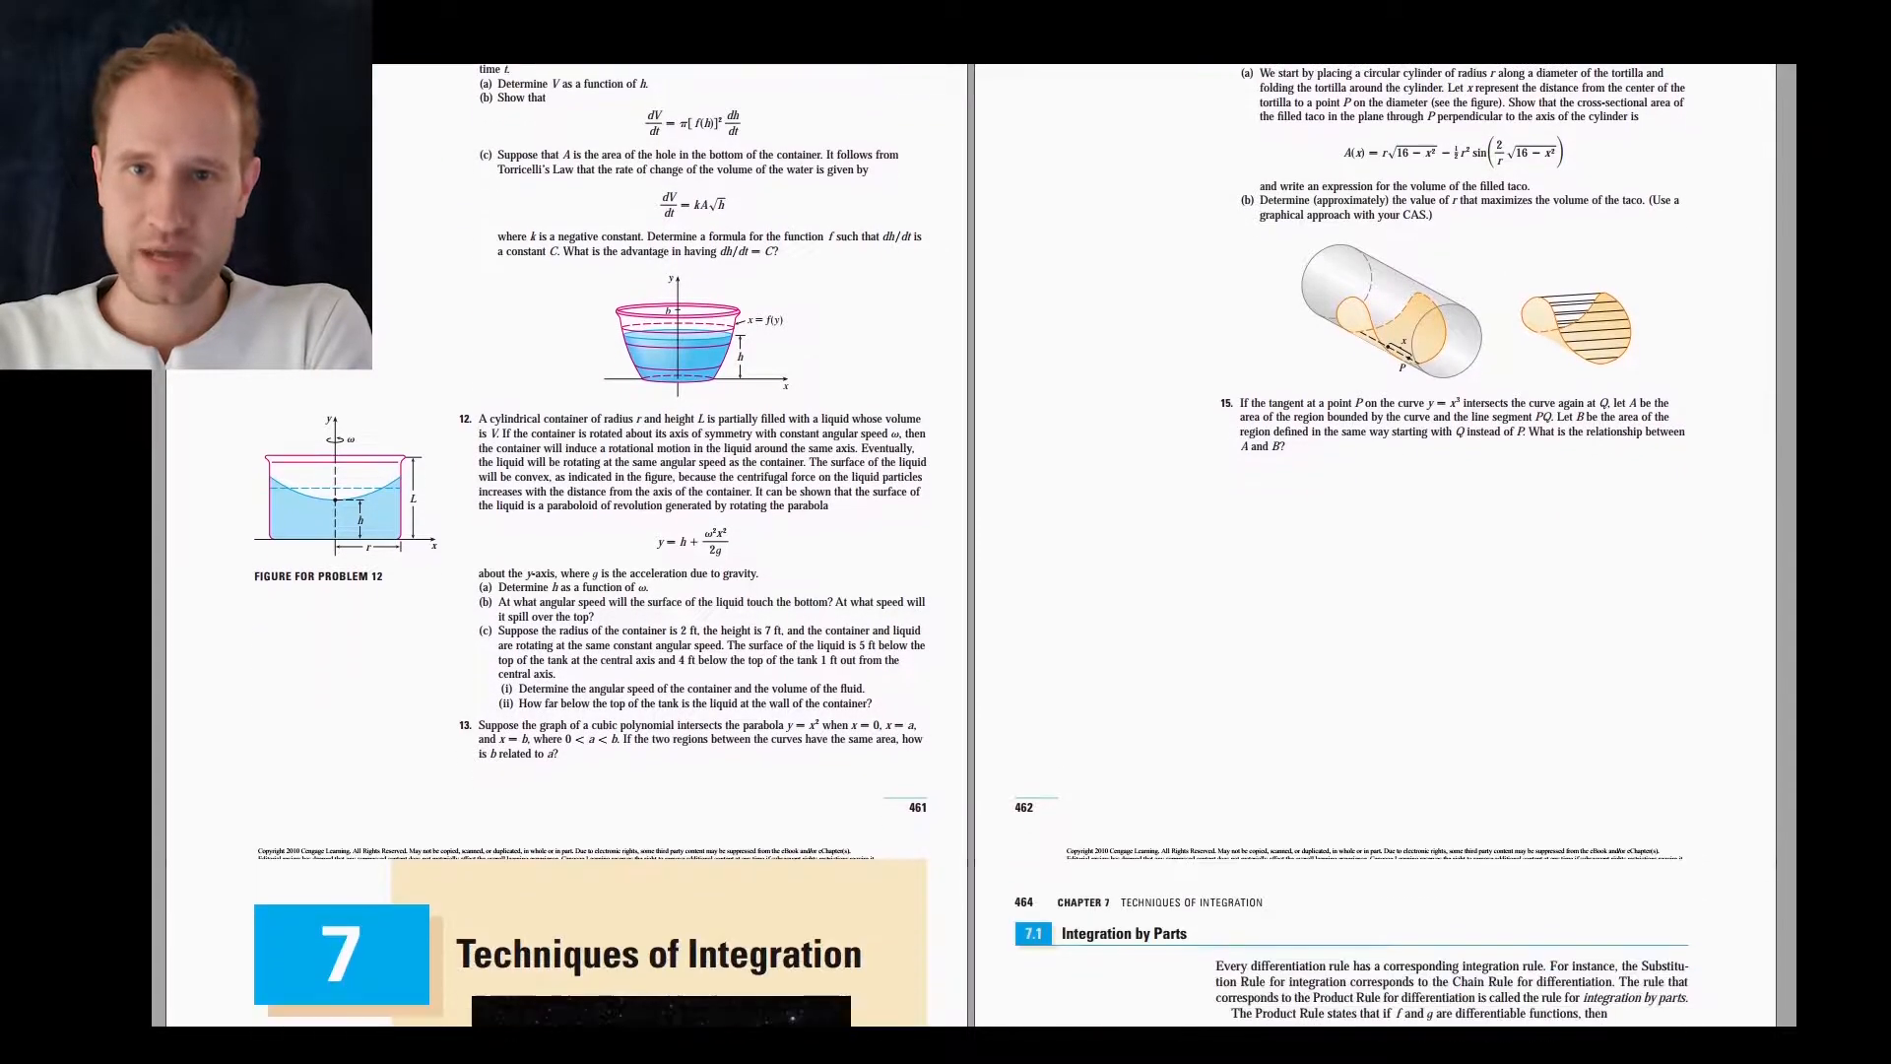
# - Scroll the calculus textbook PDF from Techniques of Integration down to Integration by Parts
pyautogui.scroll(-3)
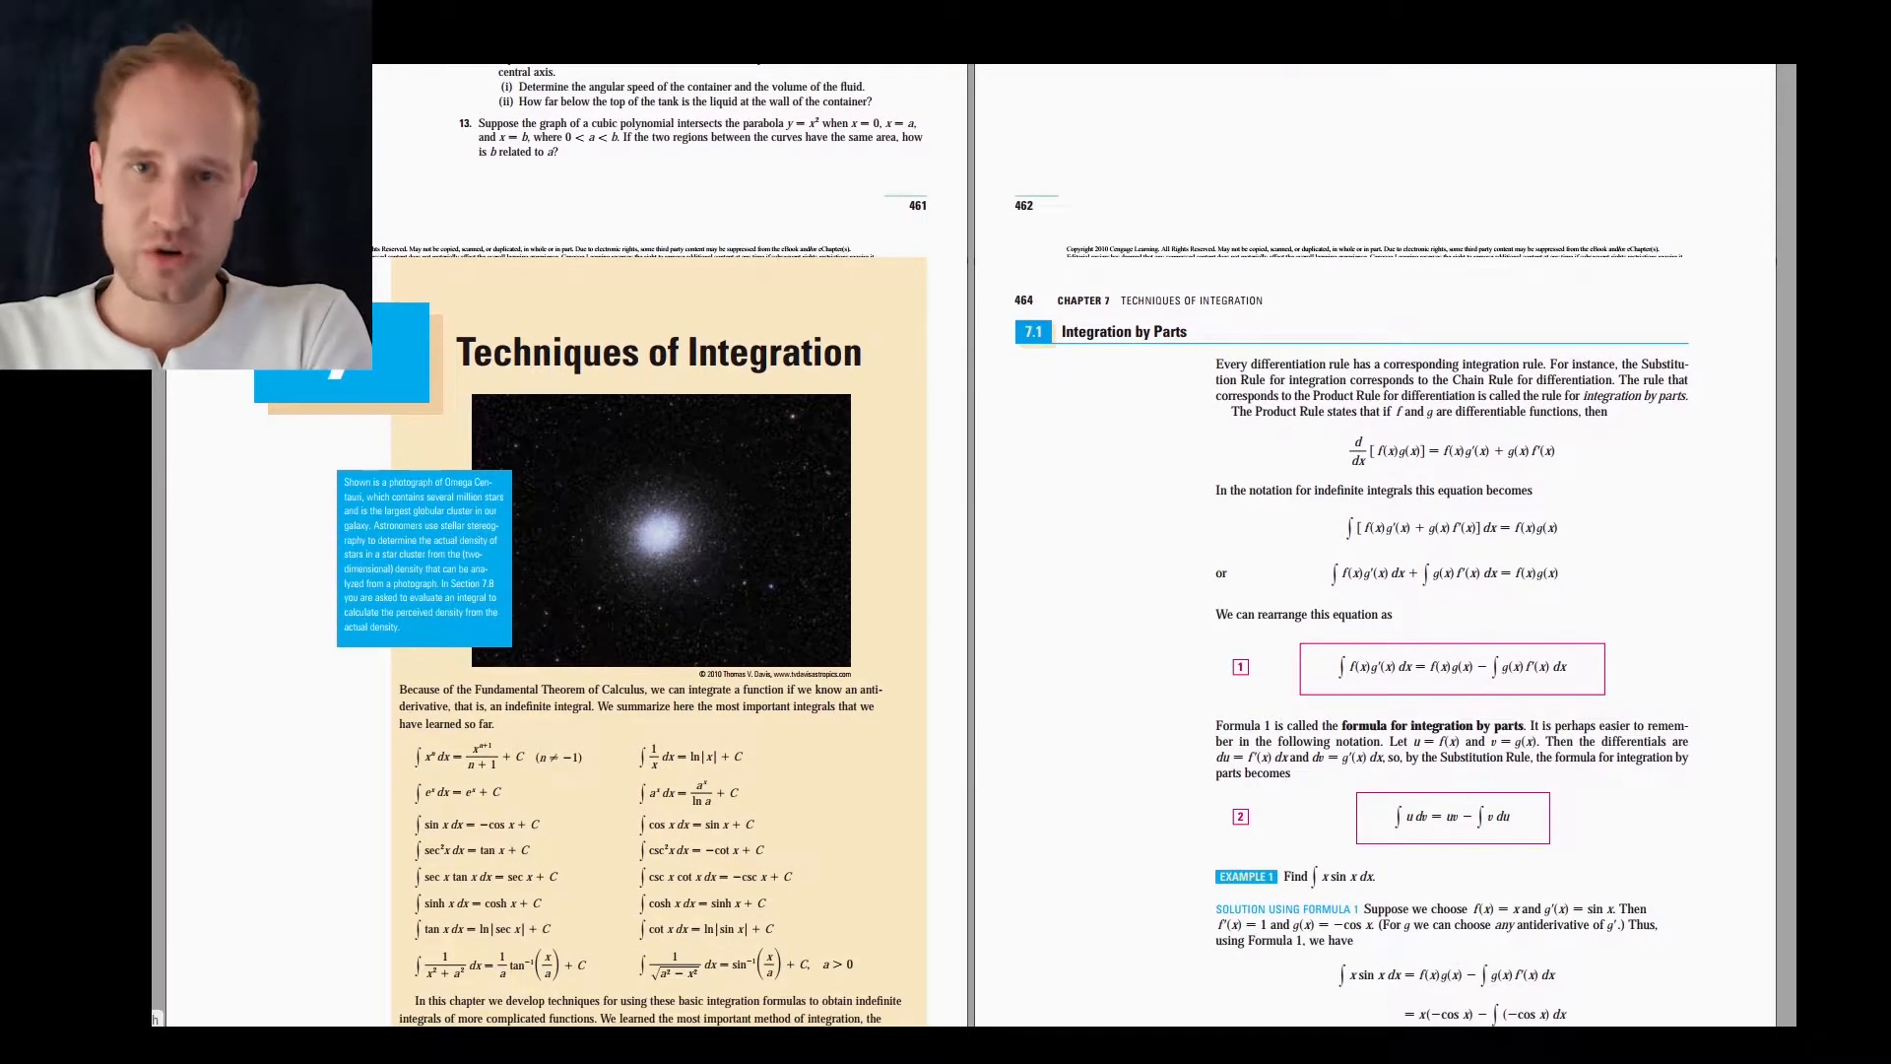
pyautogui.scroll(-3)
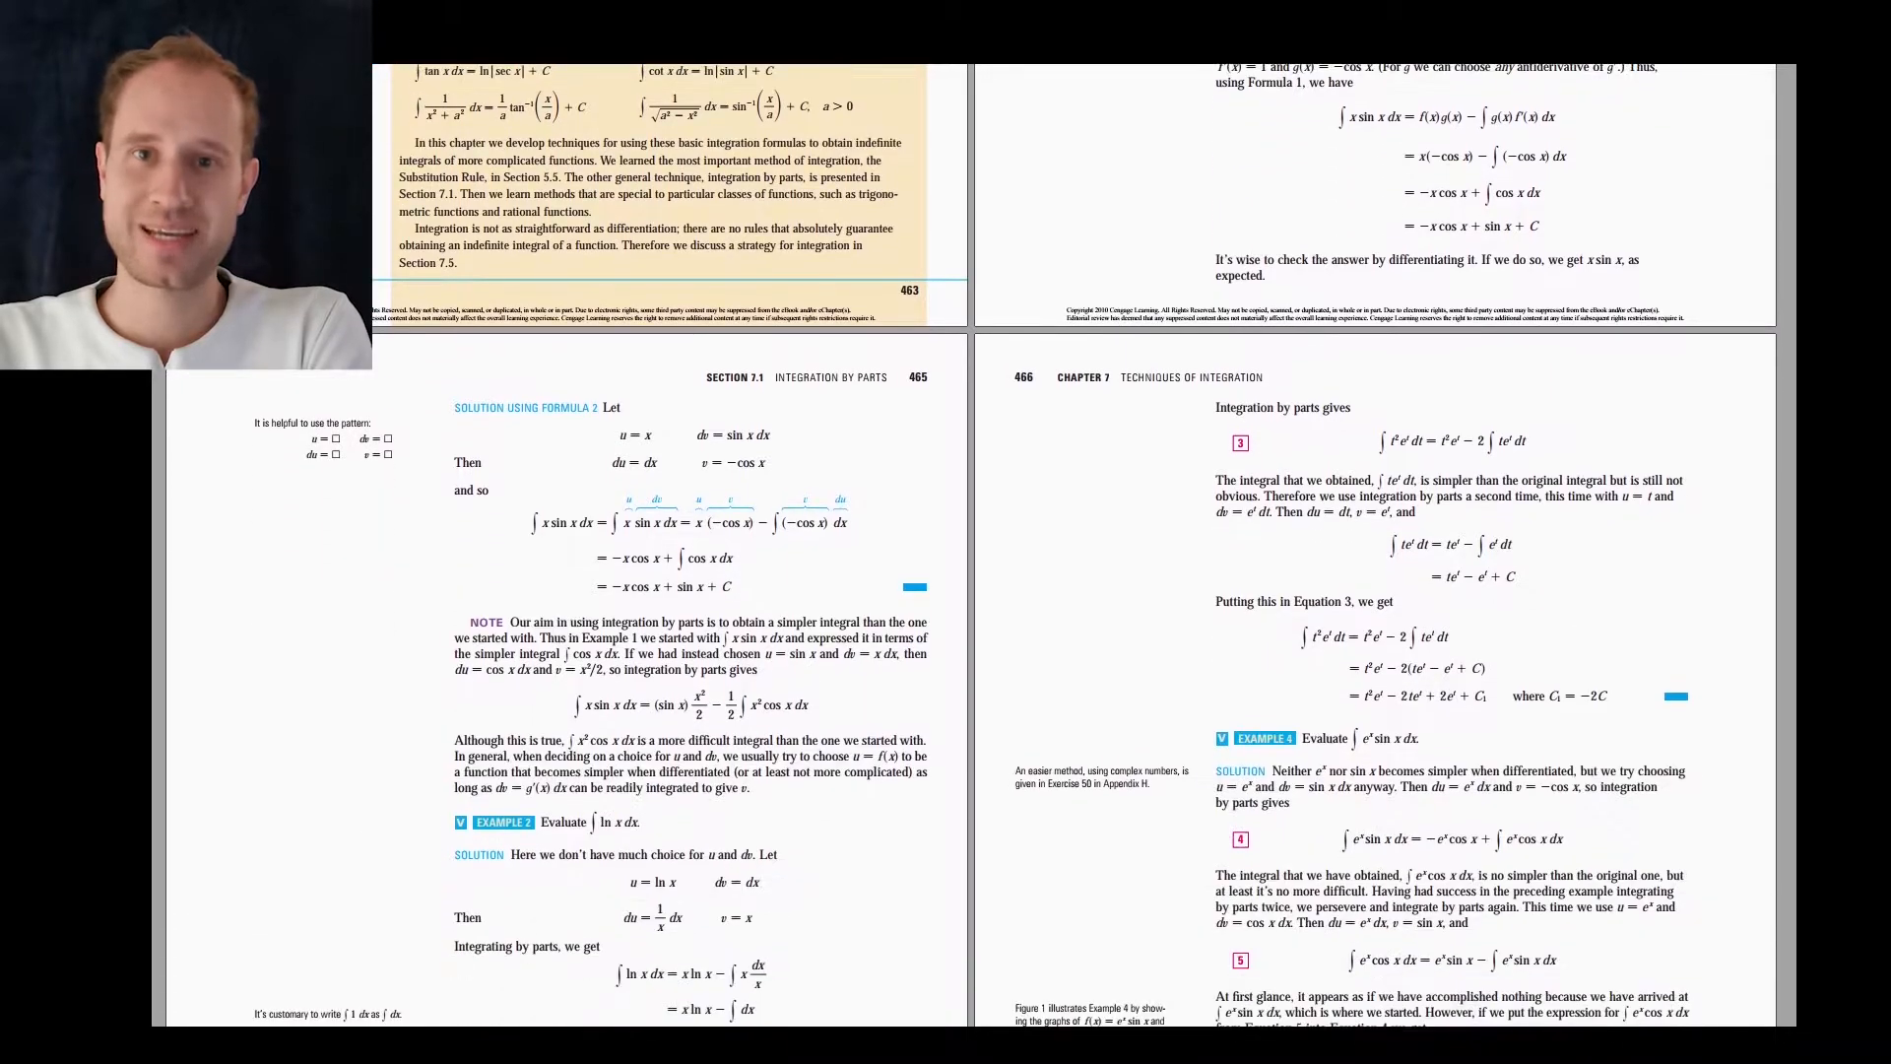
pyautogui.scroll(-3)
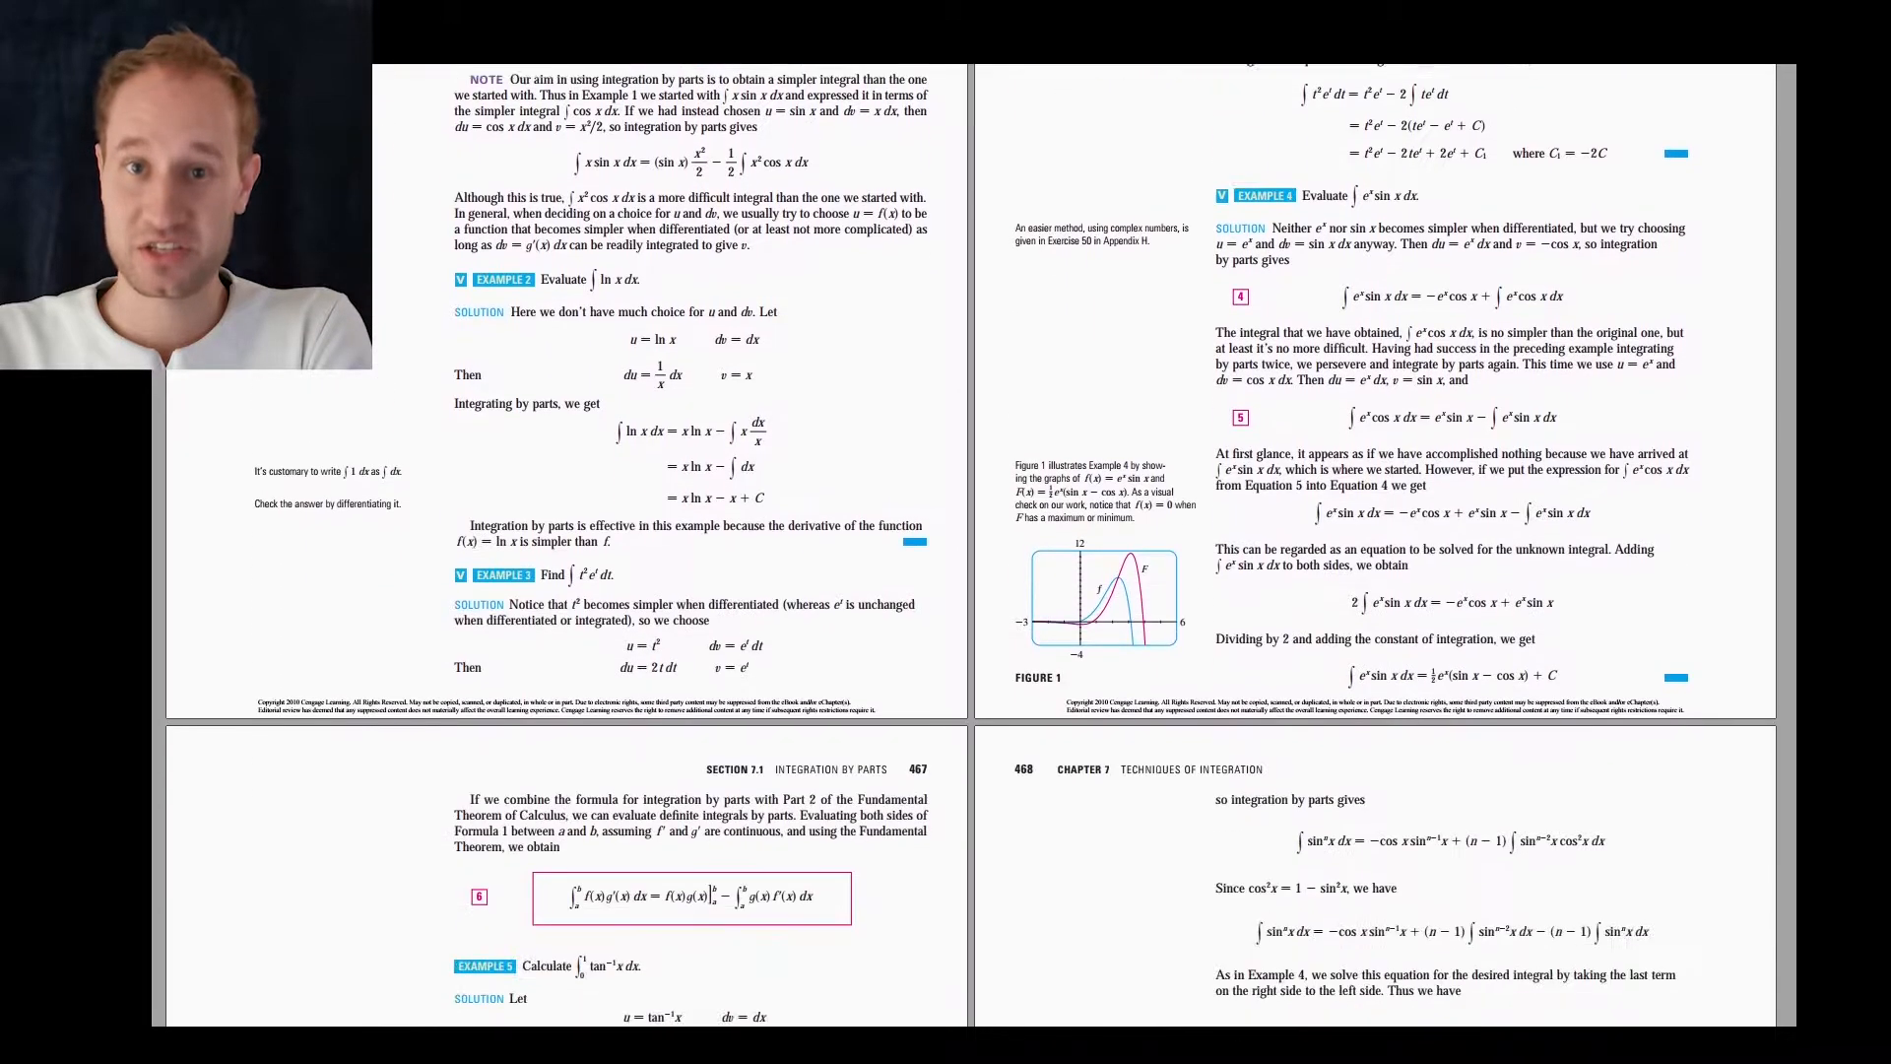
pyautogui.scroll(-3)
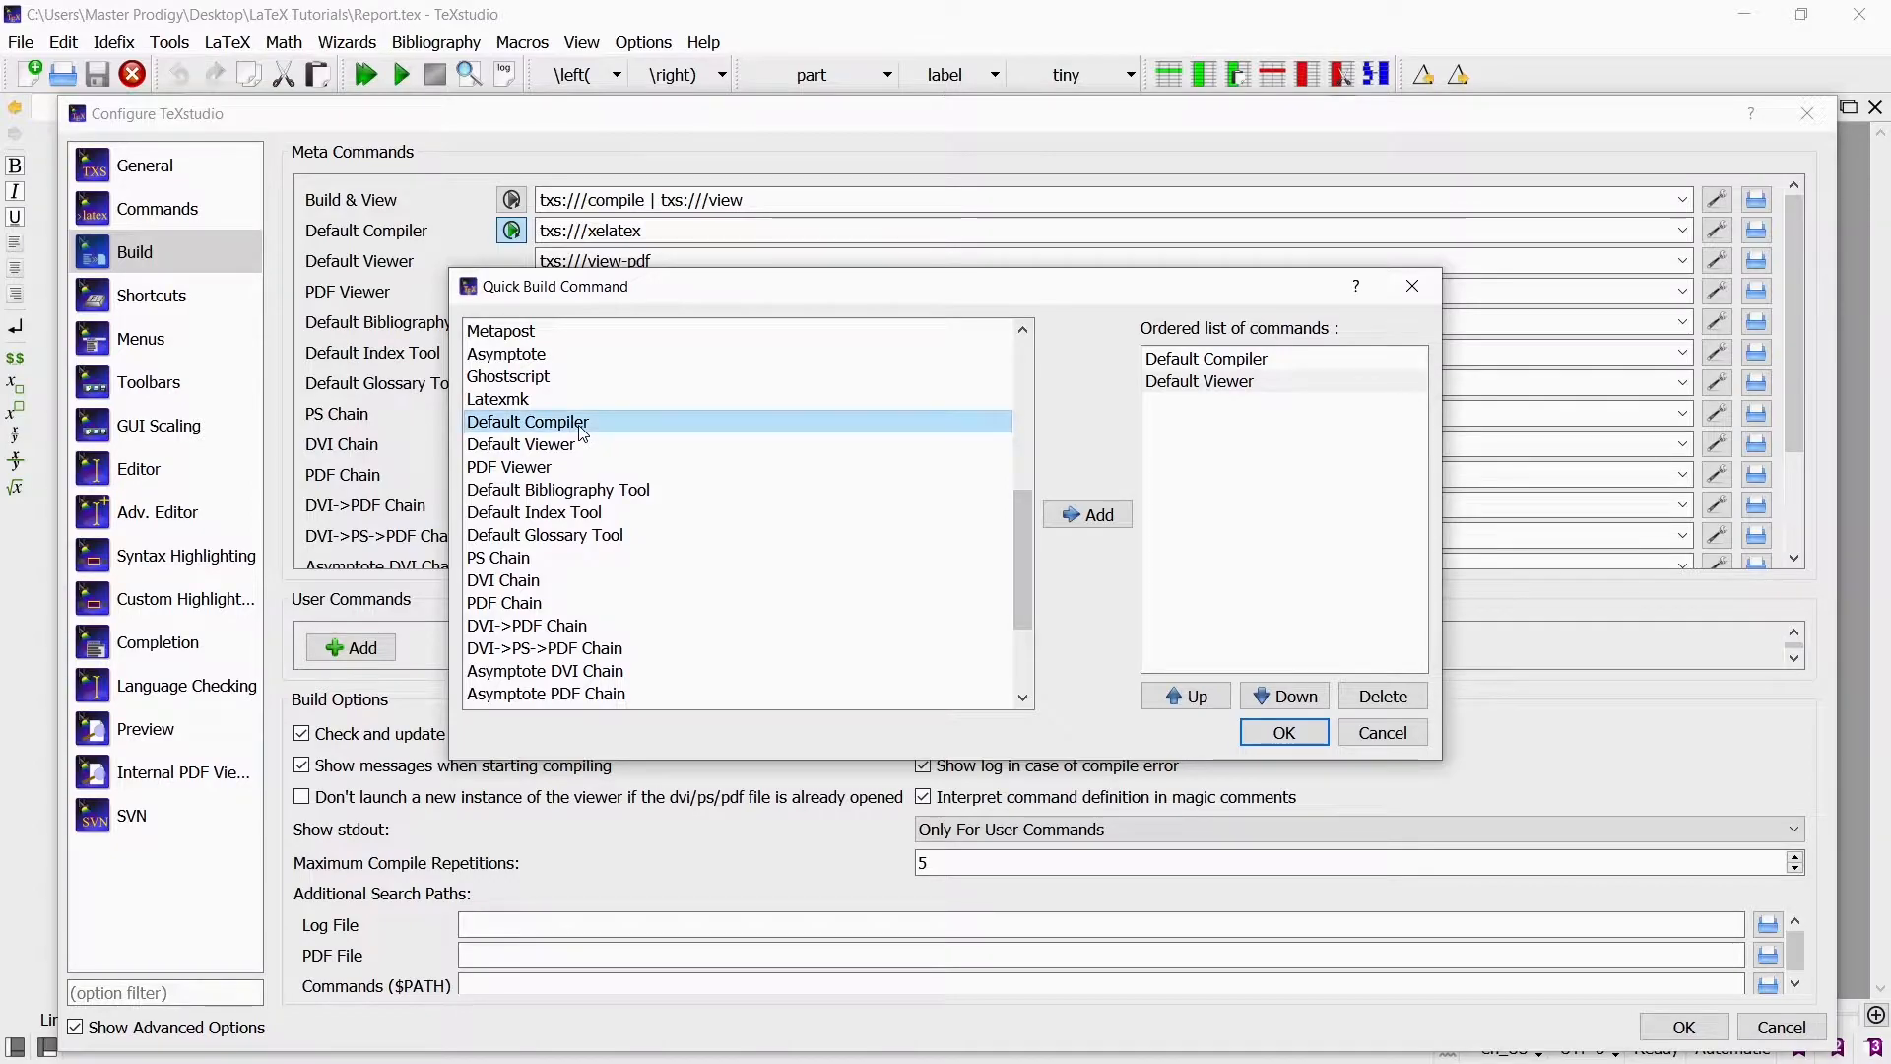
# - Add Default Compiler a second time and move it above Default Viewer in the quick build list
pyautogui.click(1085, 514)
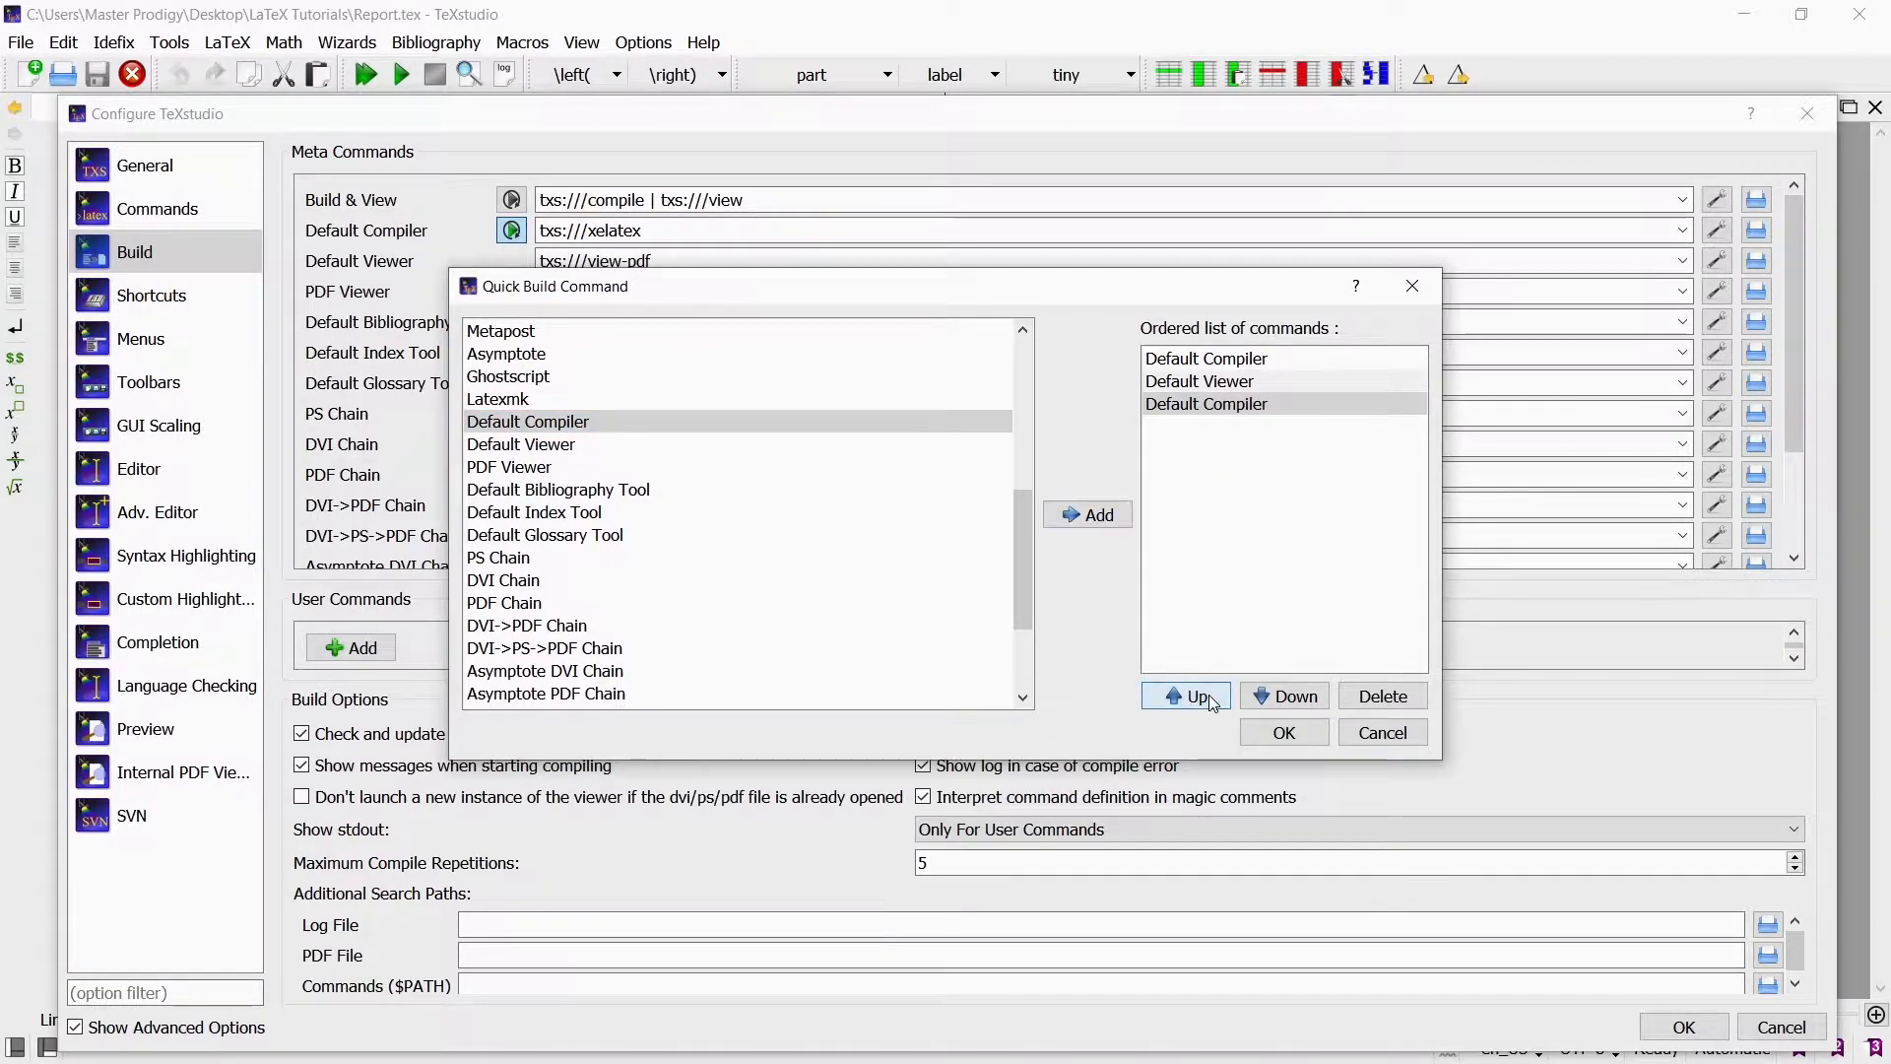
pyautogui.click(1189, 696)
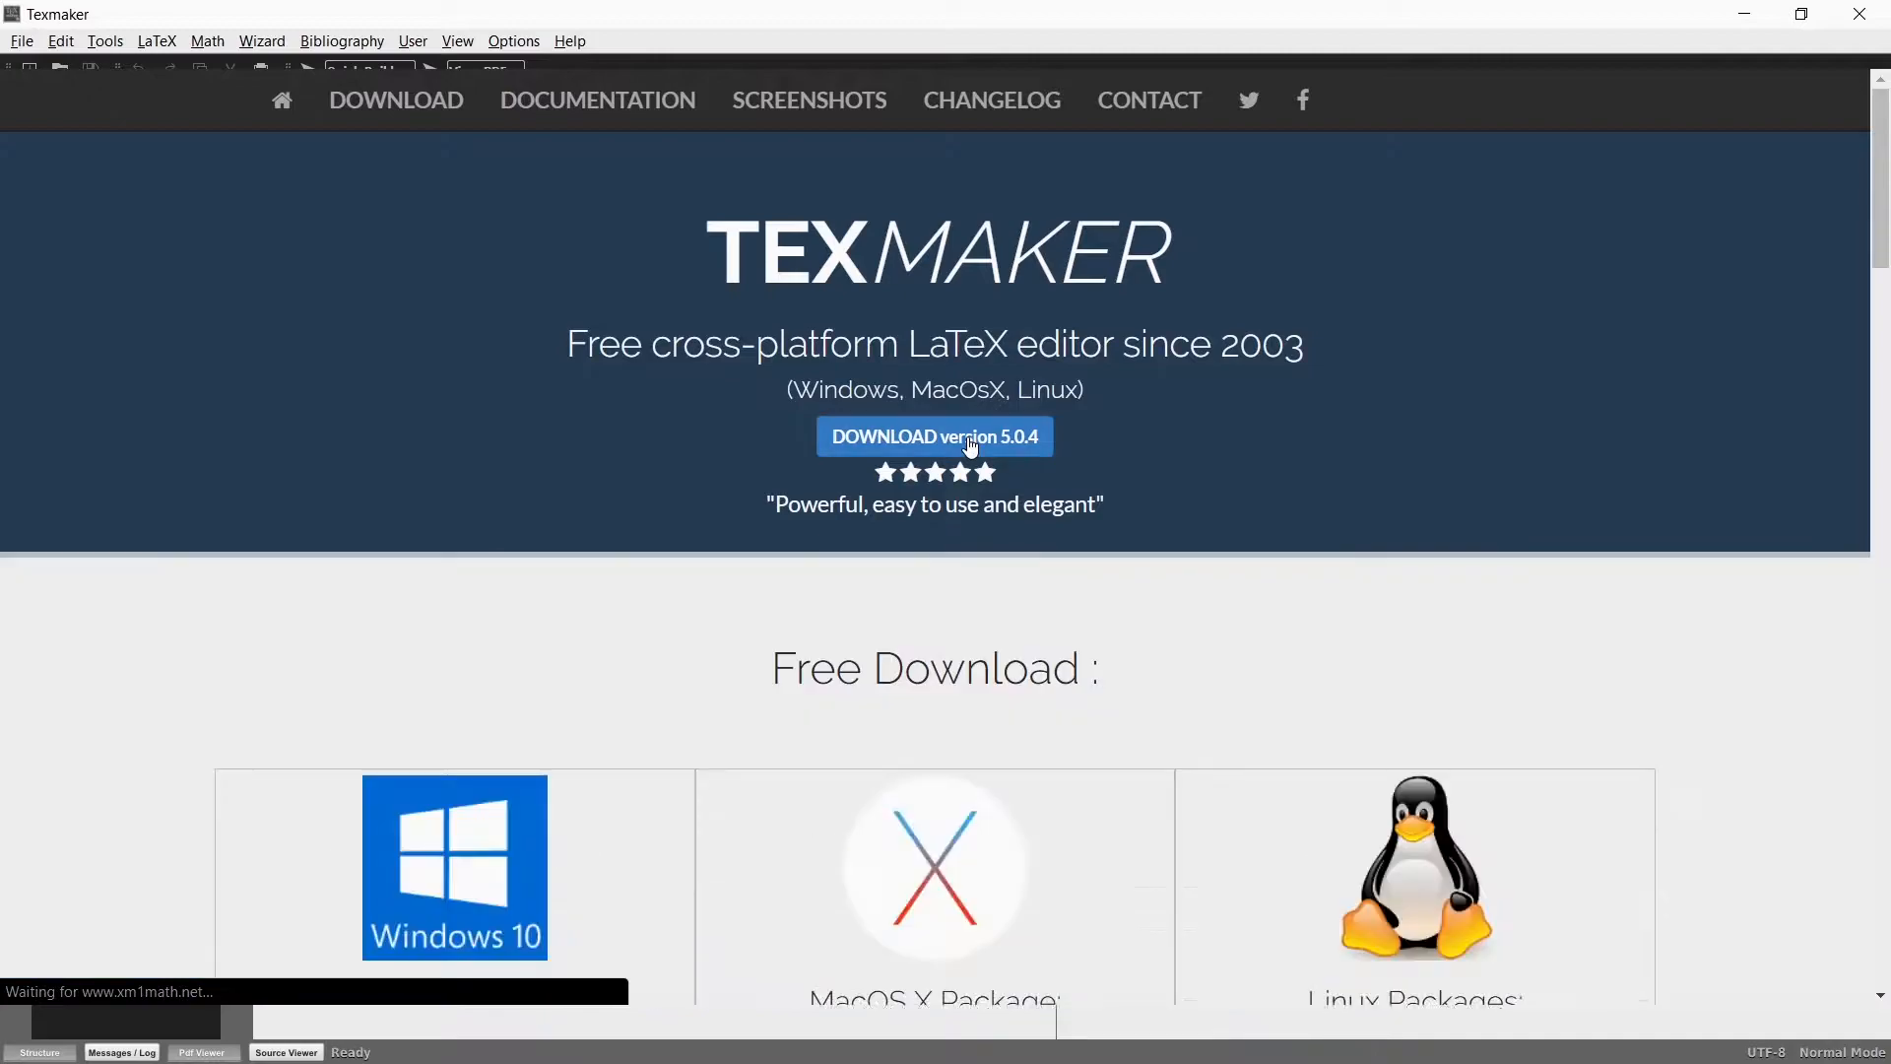
# - Scroll to the Free Download section and choose the Texmaker 5.0.4 package
pyautogui.scroll(-3)
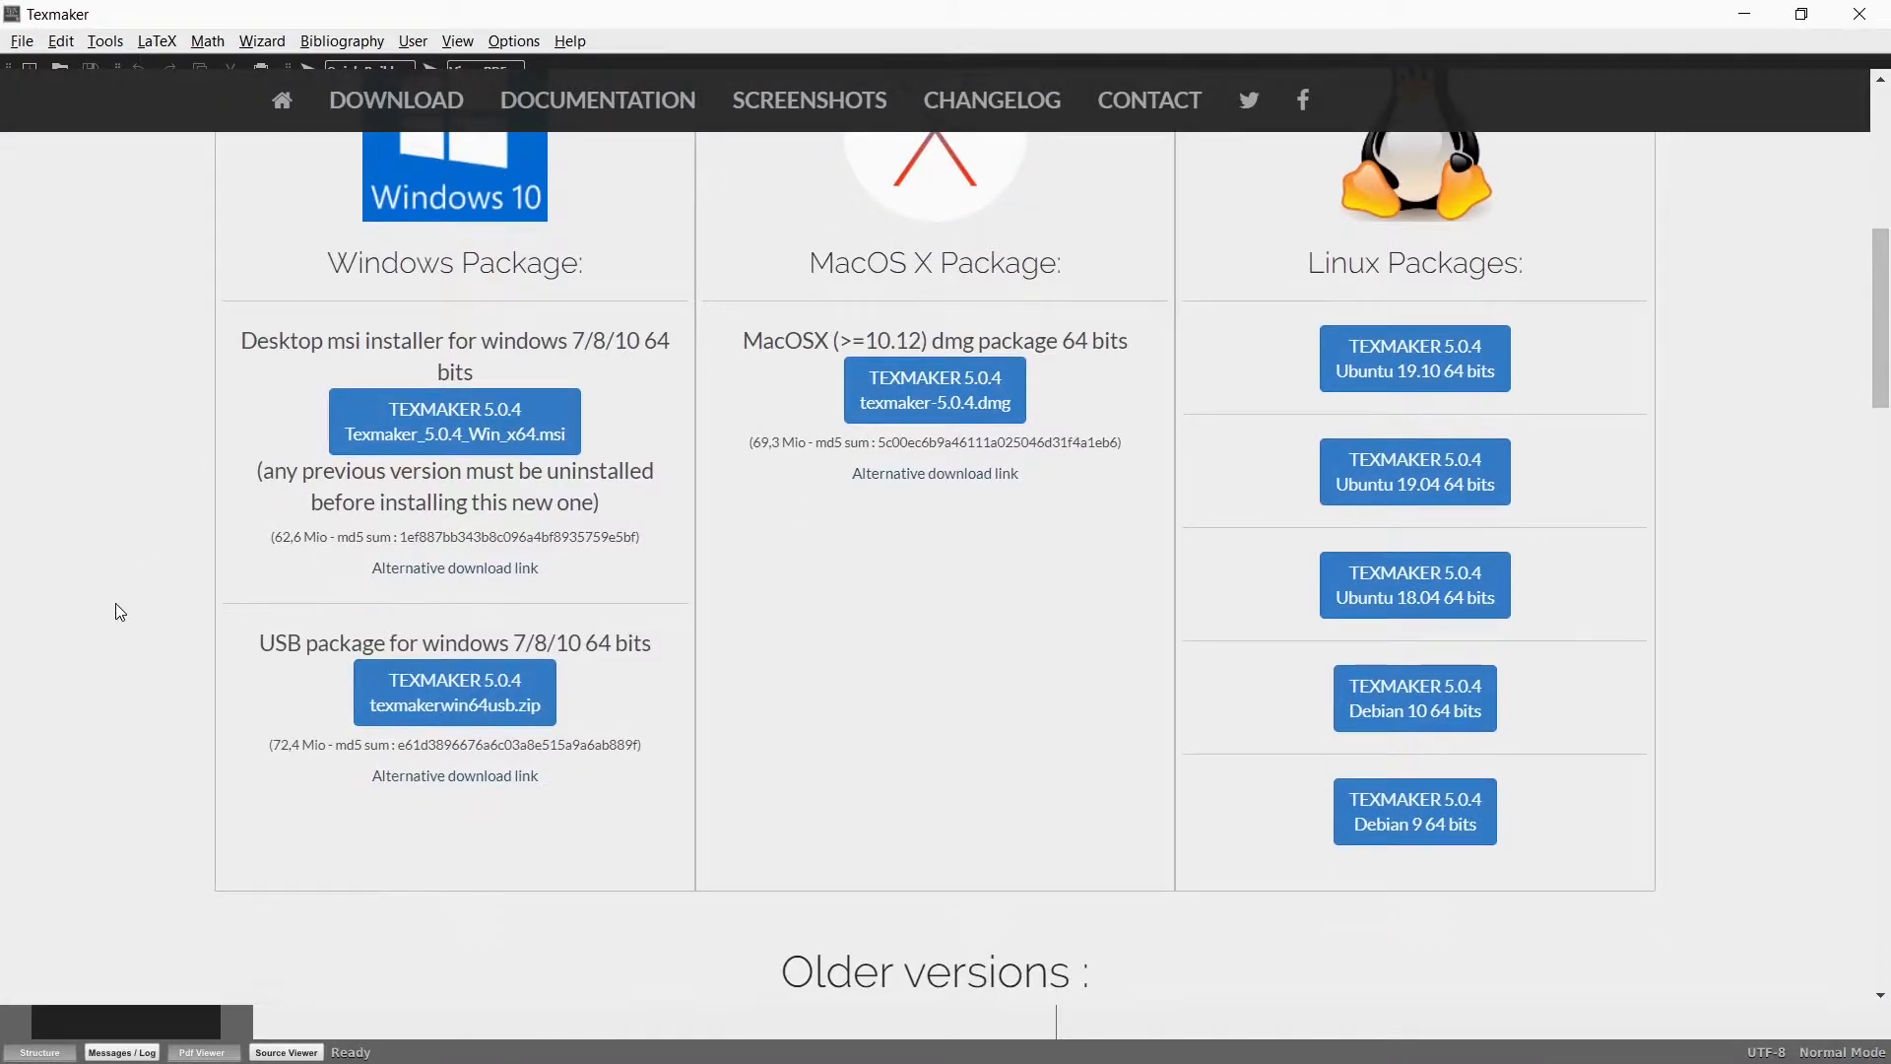
pyautogui.click(454, 421)
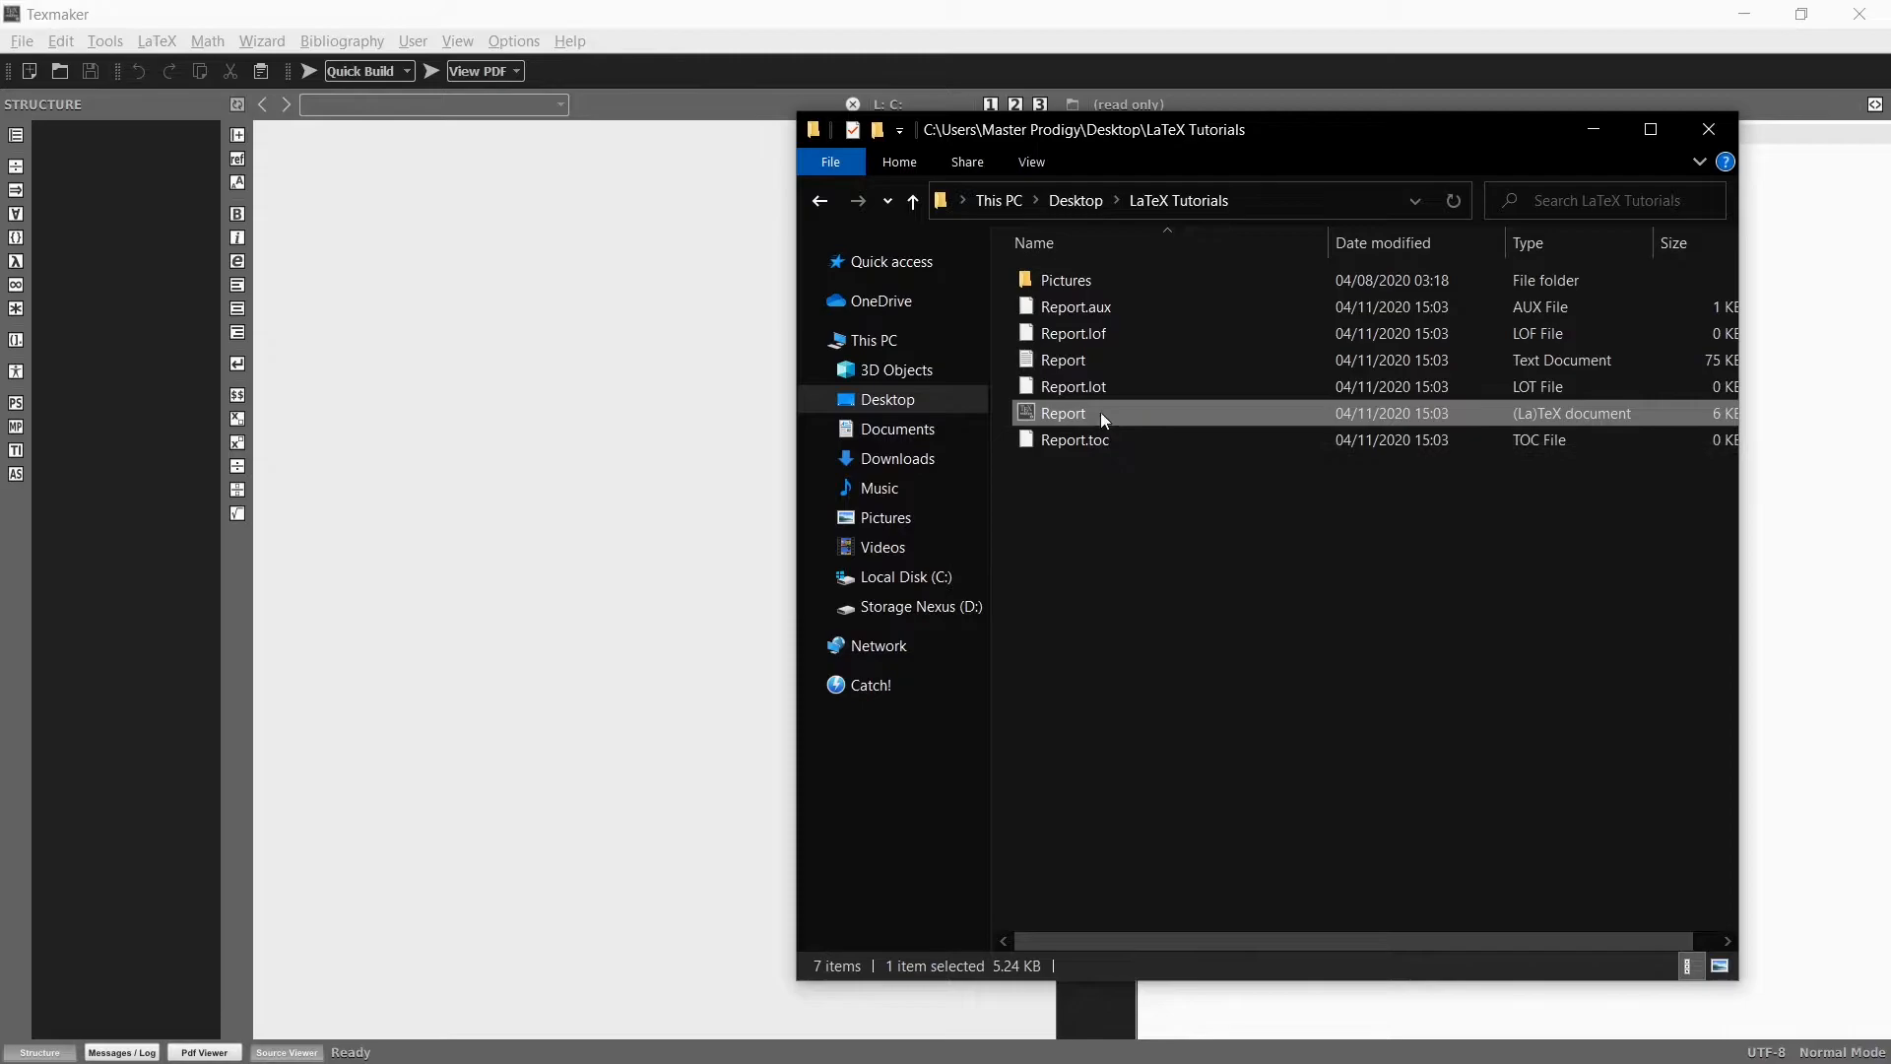
# - Open the Report LaTeX document from the LaTeX Tutorials folder in Texmaker
pyautogui.doubleClick(1064, 412)
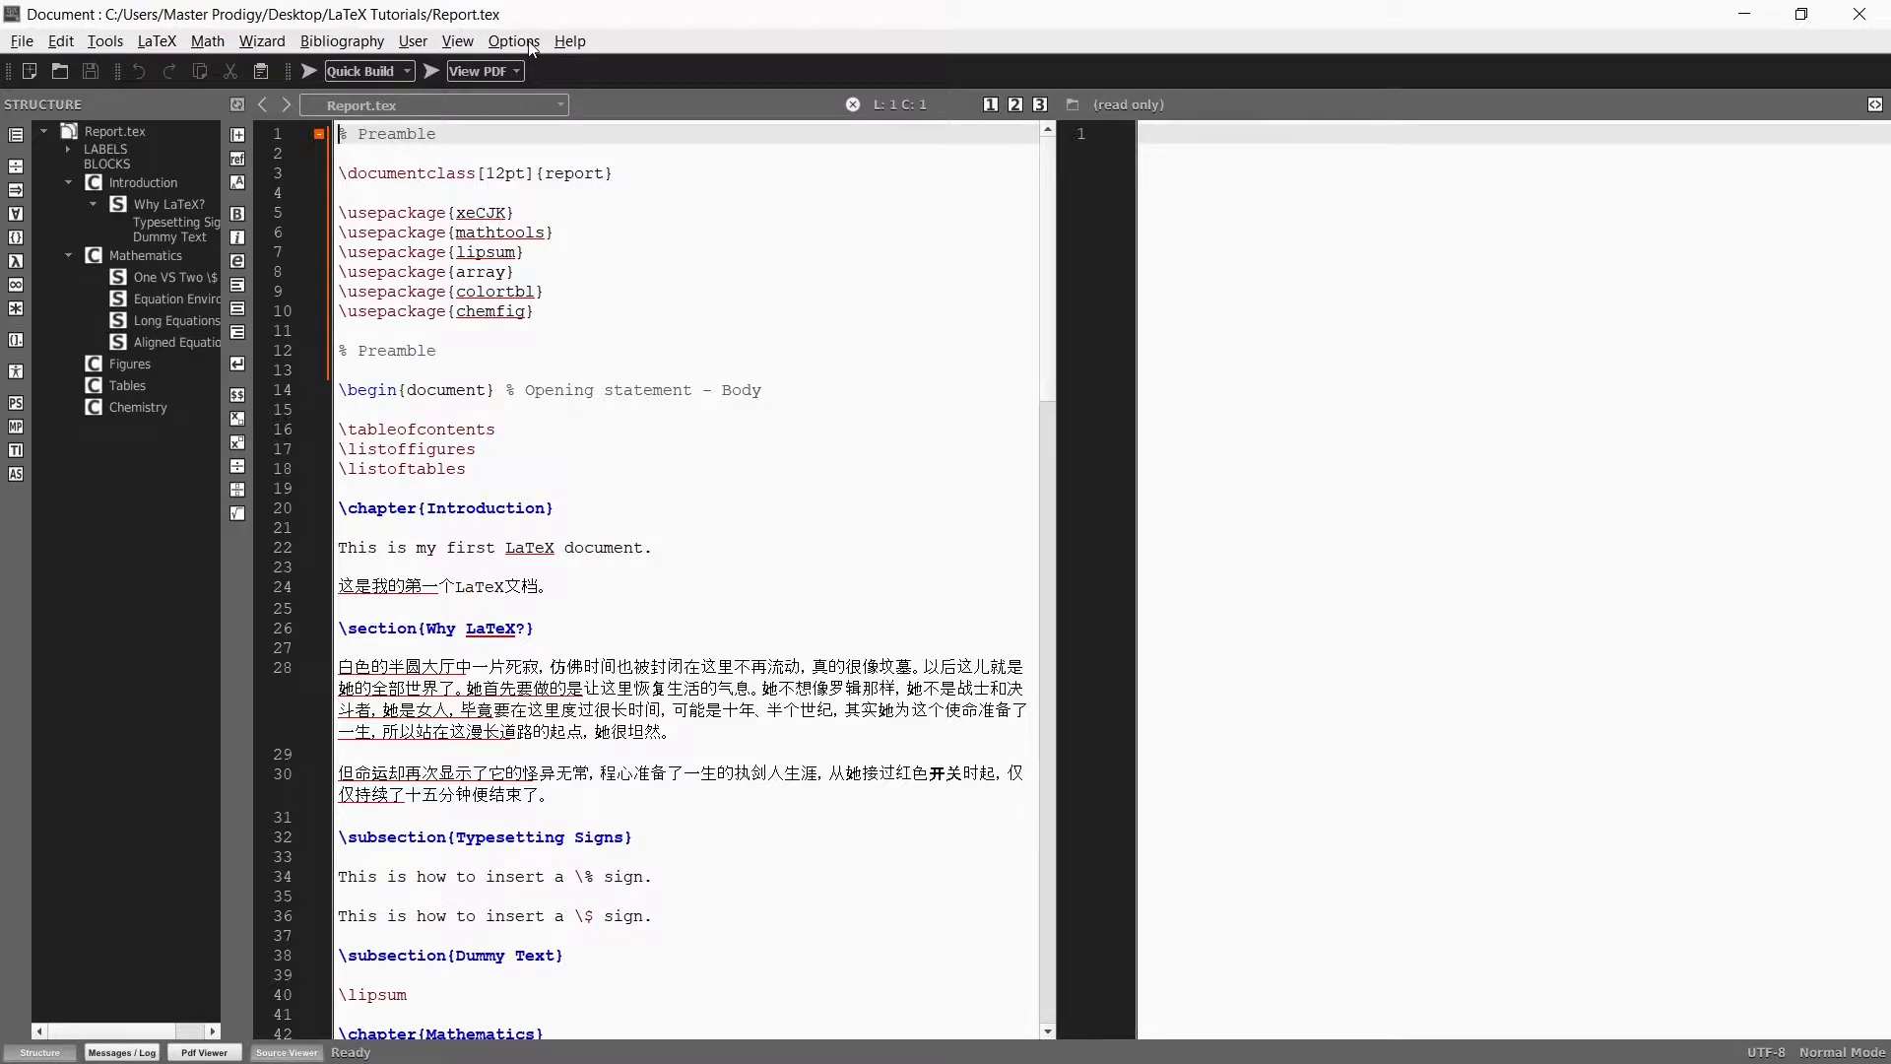
# - Apply the Dark theme in Texmaker's Editor settings, then return to set the Arial 12 font
pyautogui.click(512, 40)
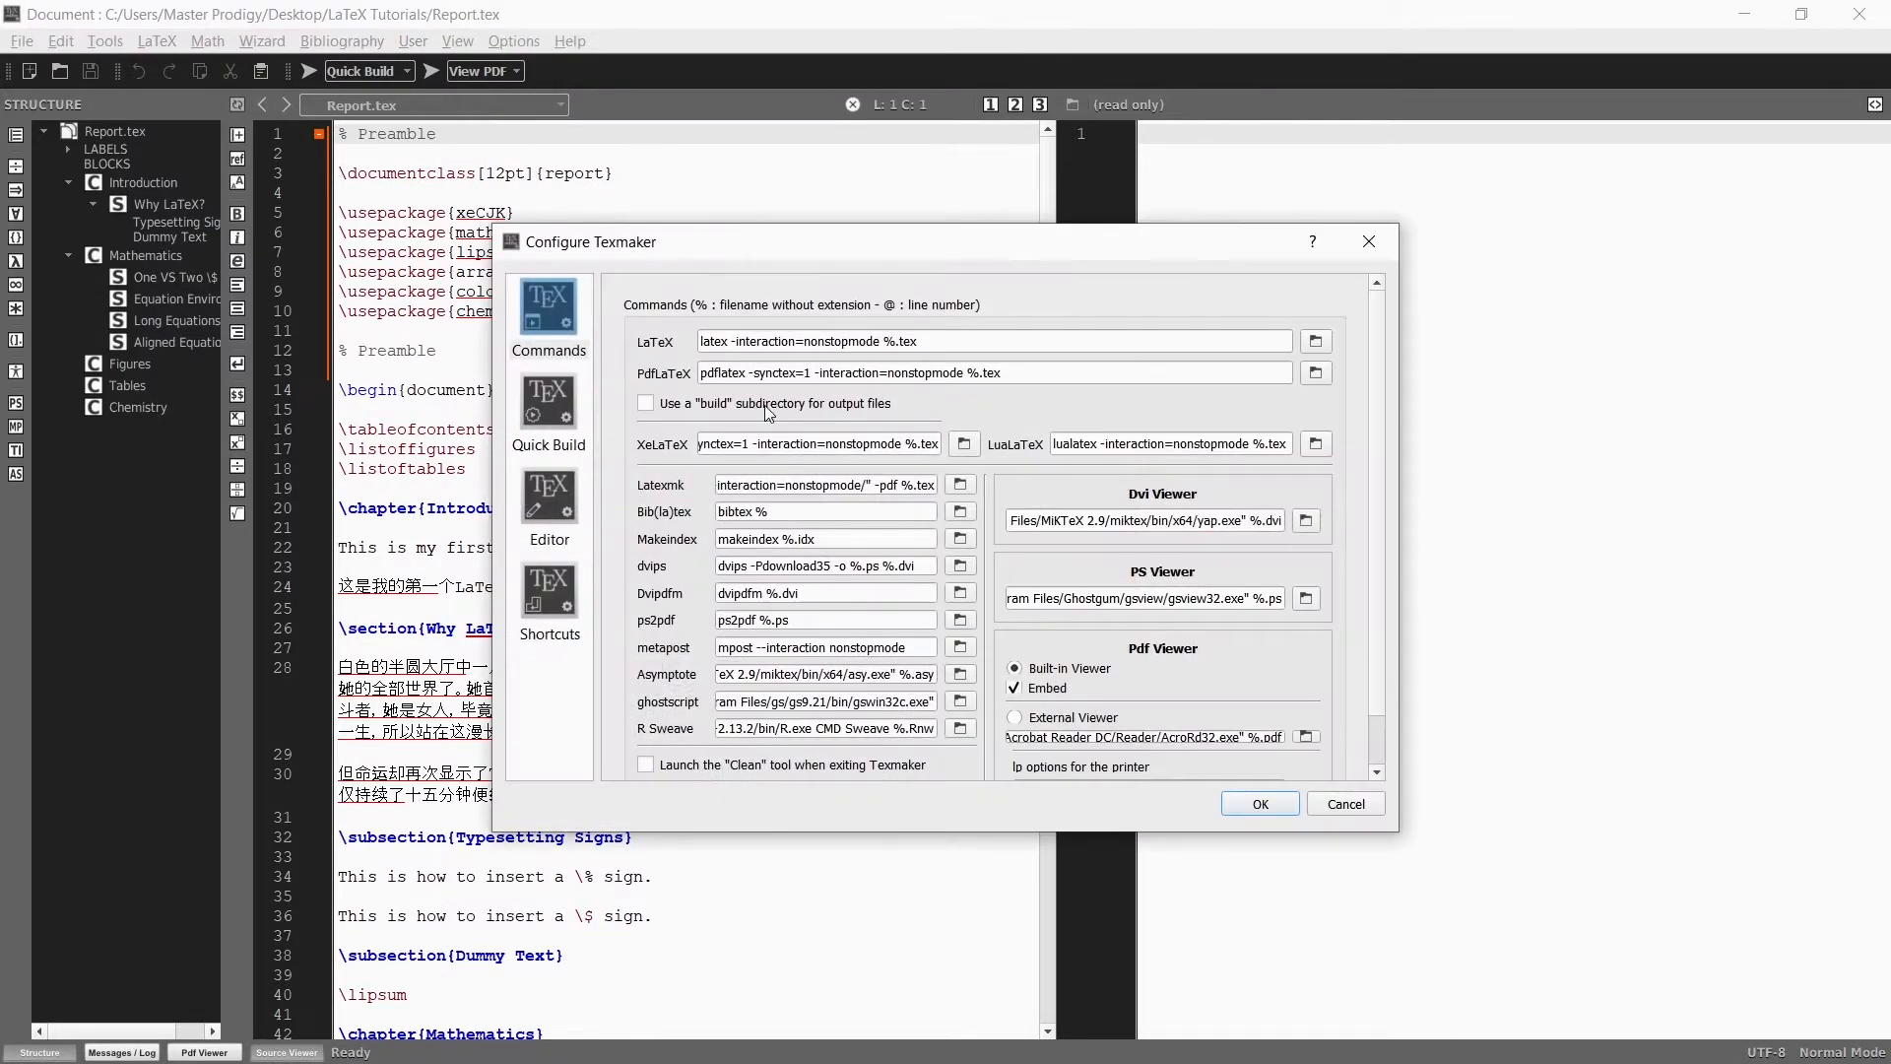
pyautogui.click(548, 495)
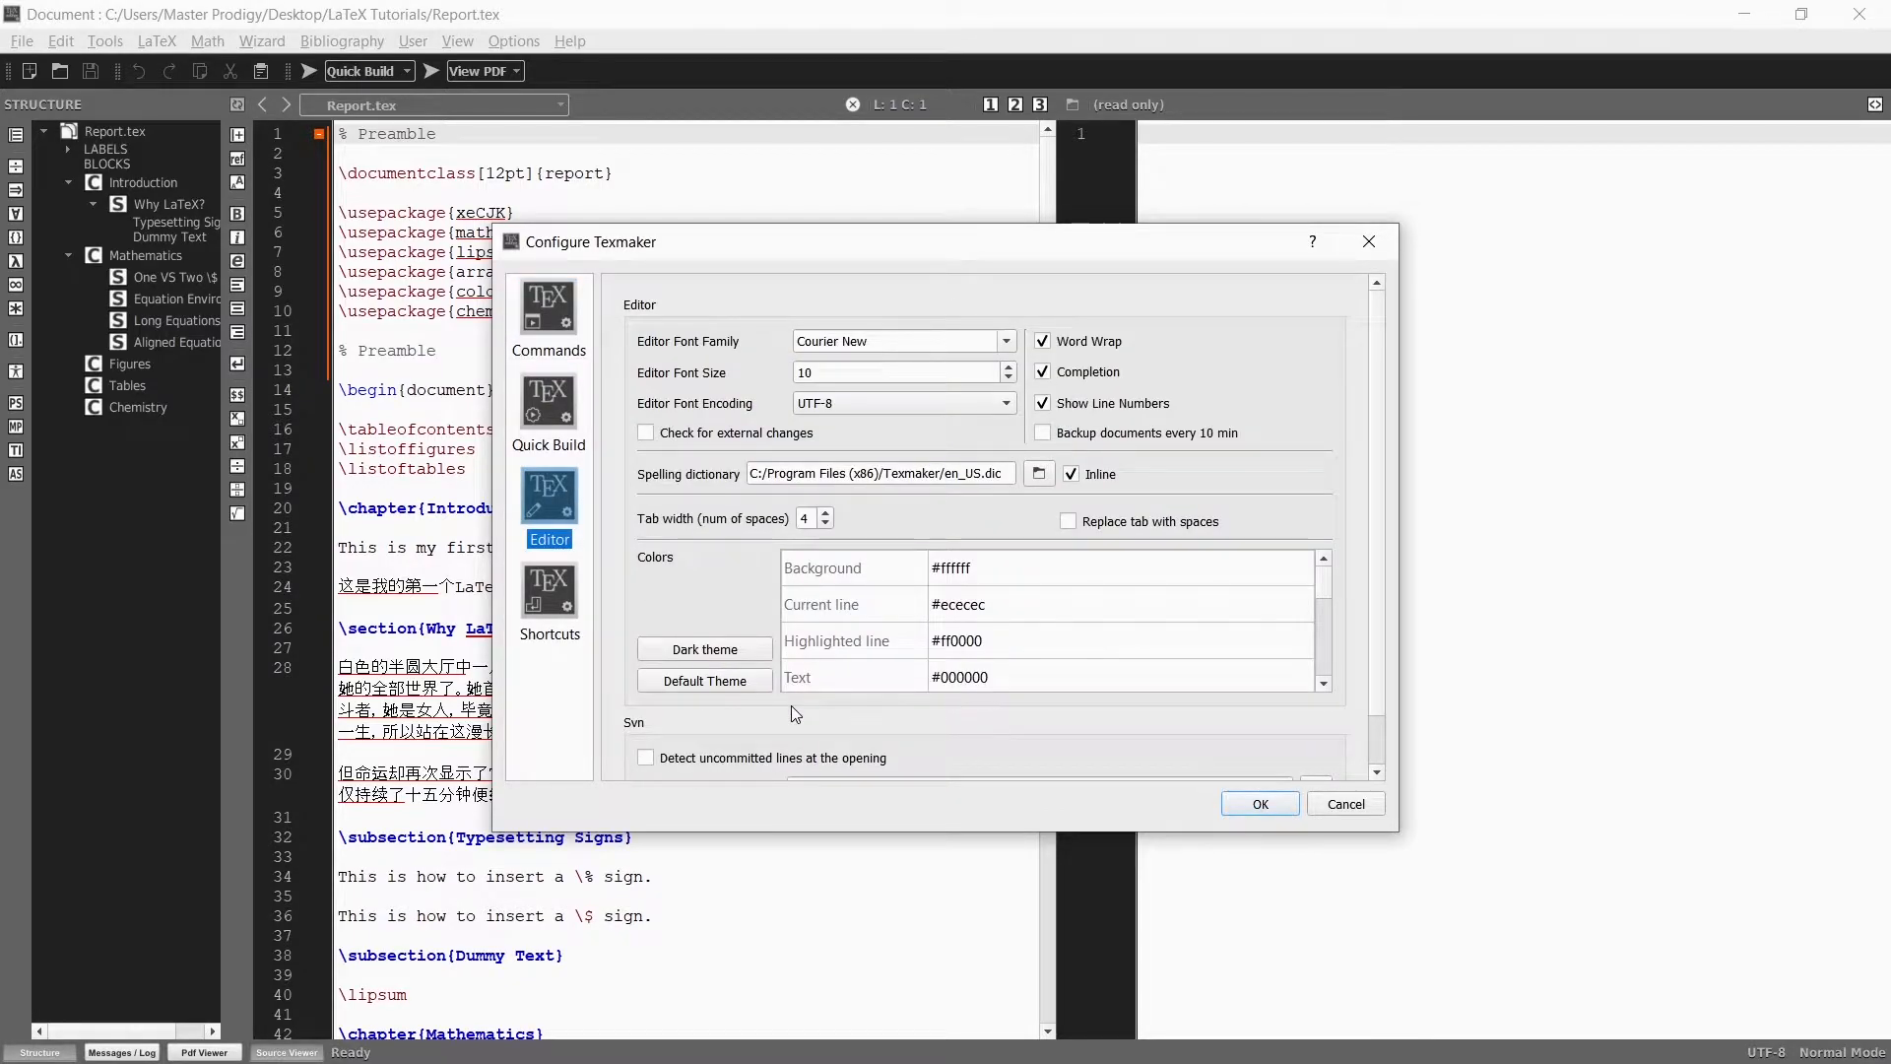
pyautogui.click(705, 648)
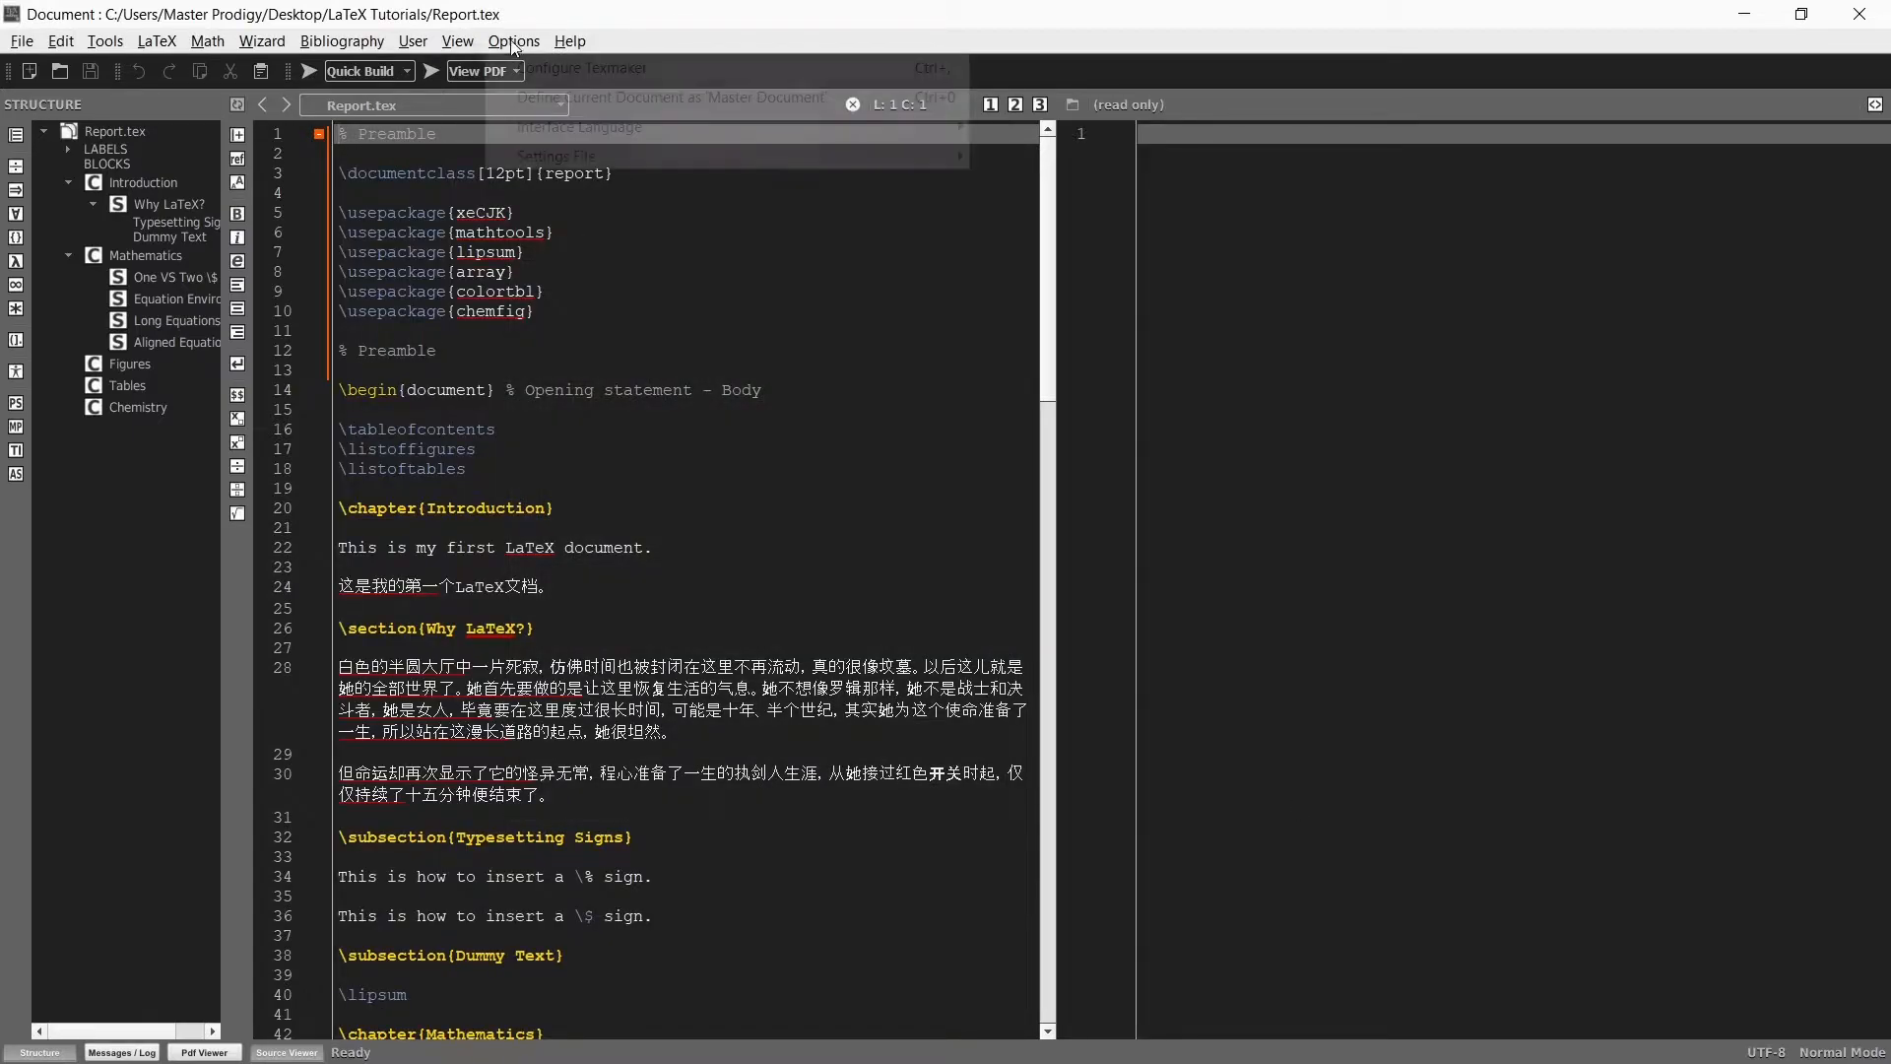
pyautogui.click(587, 67)
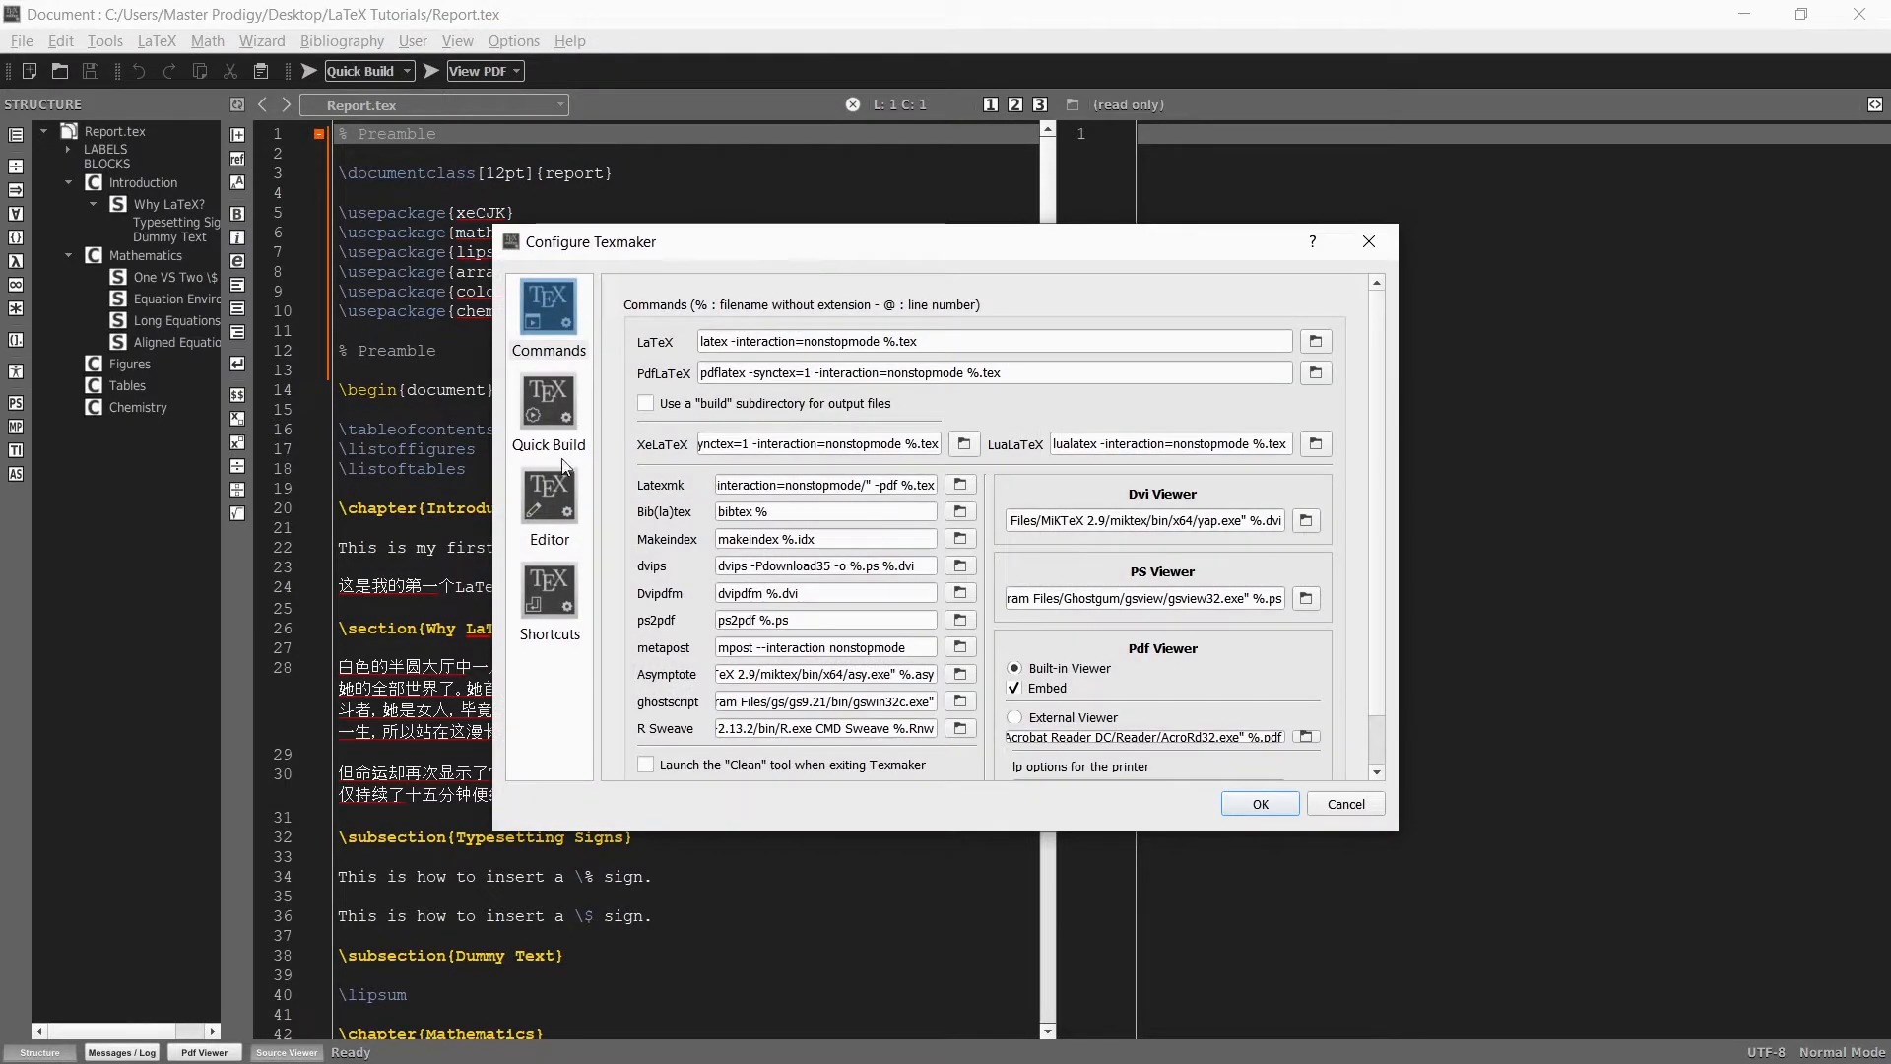
pyautogui.click(548, 494)
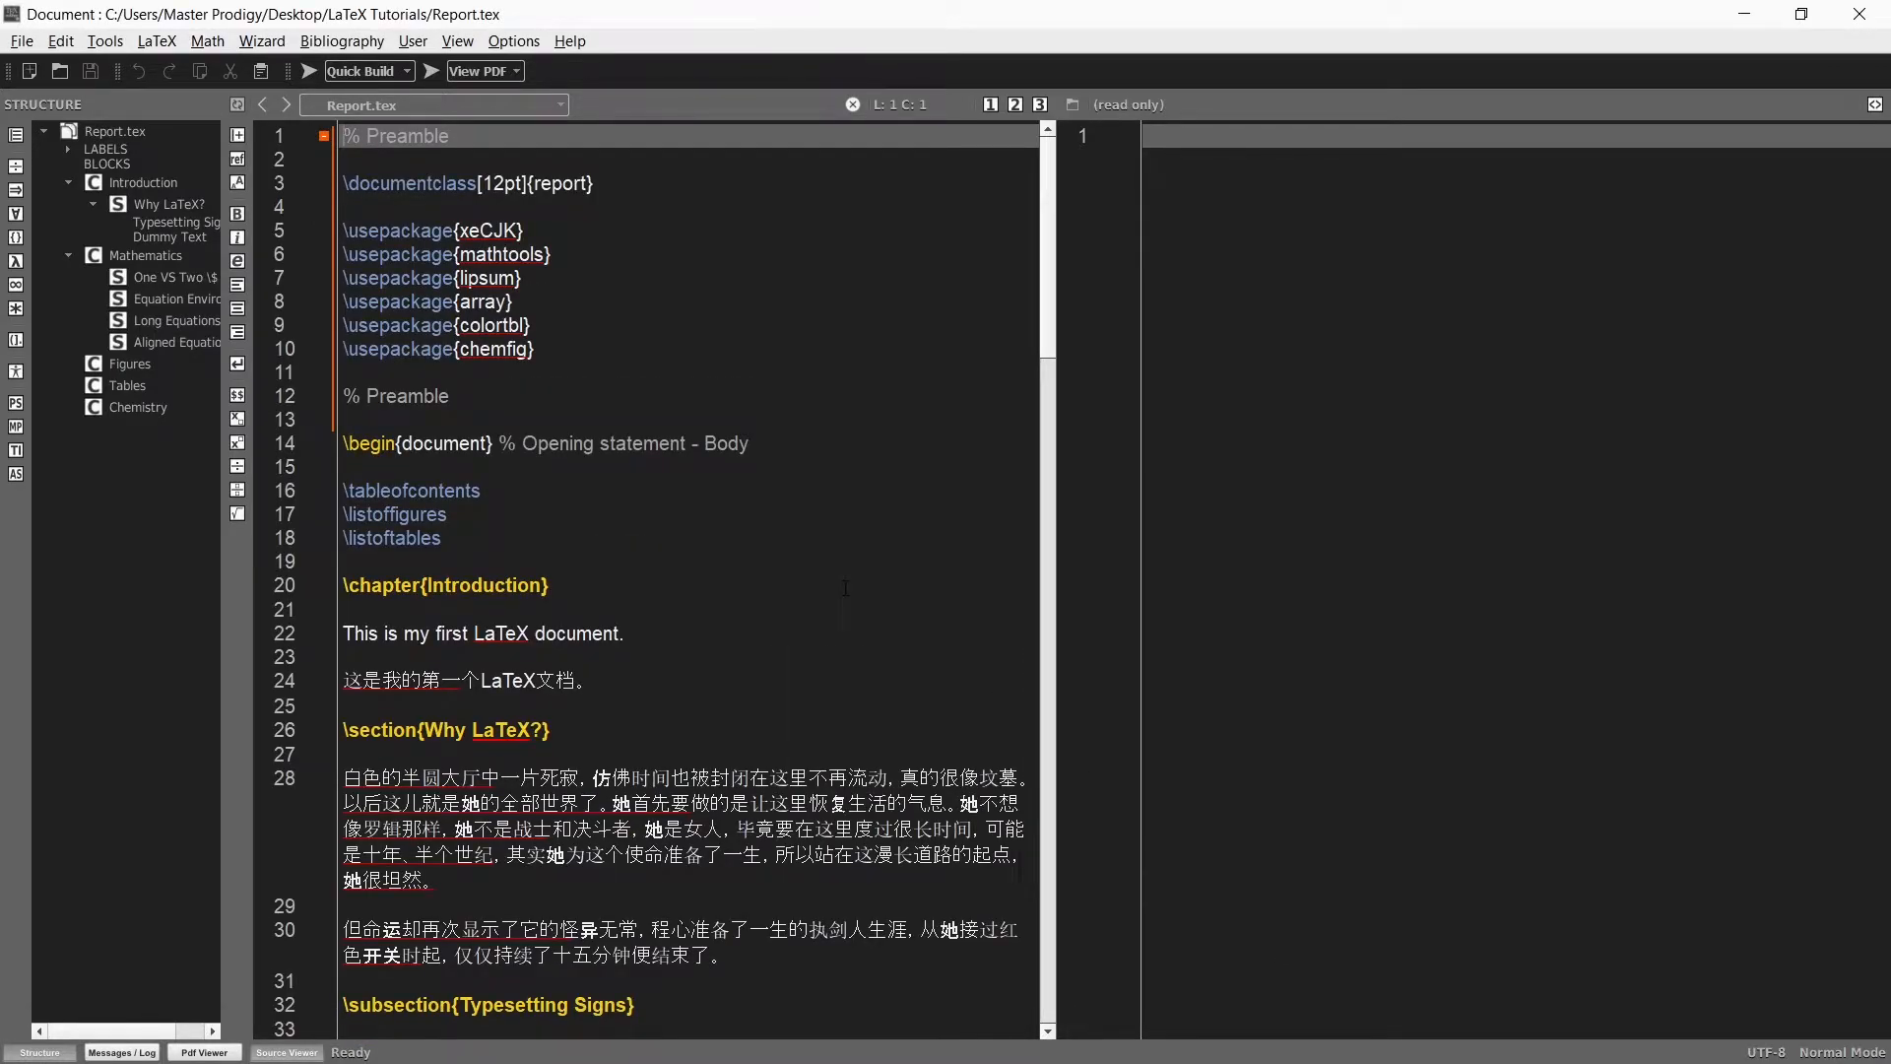
pyautogui.scroll(-3)
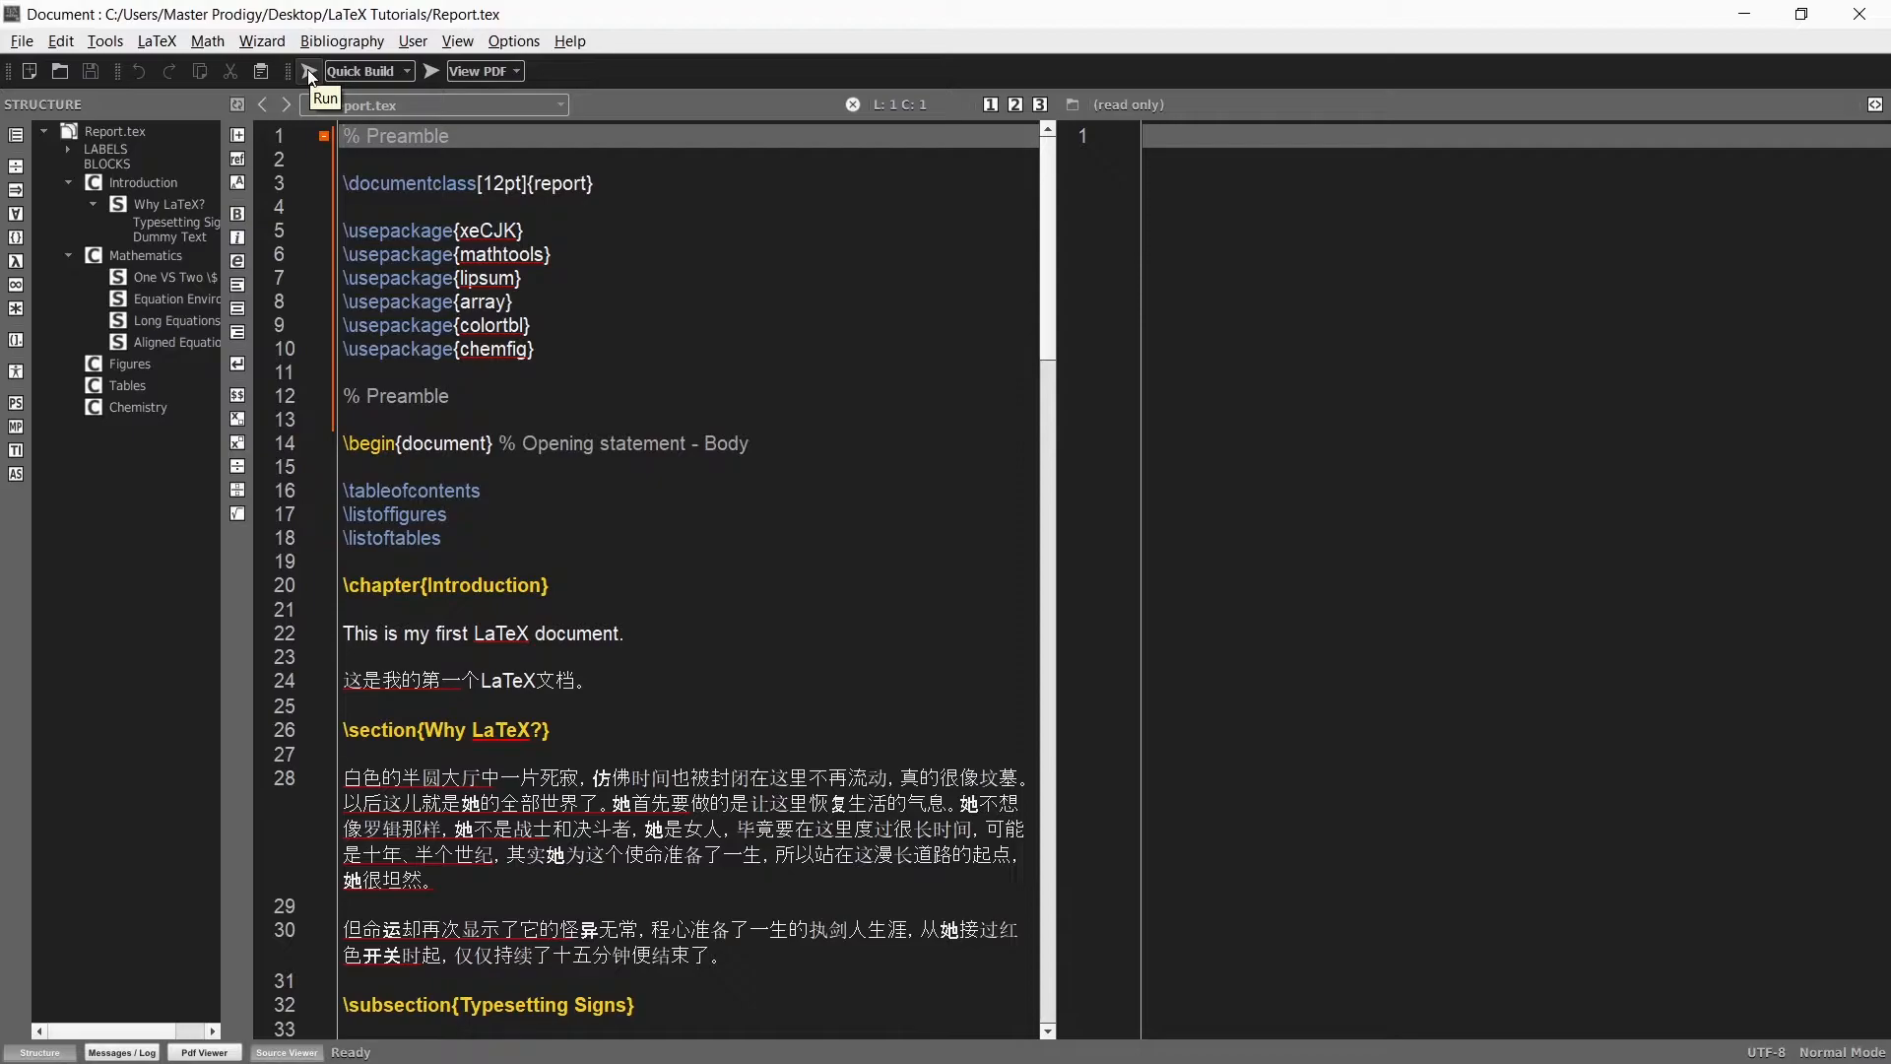
pyautogui.click(309, 71)
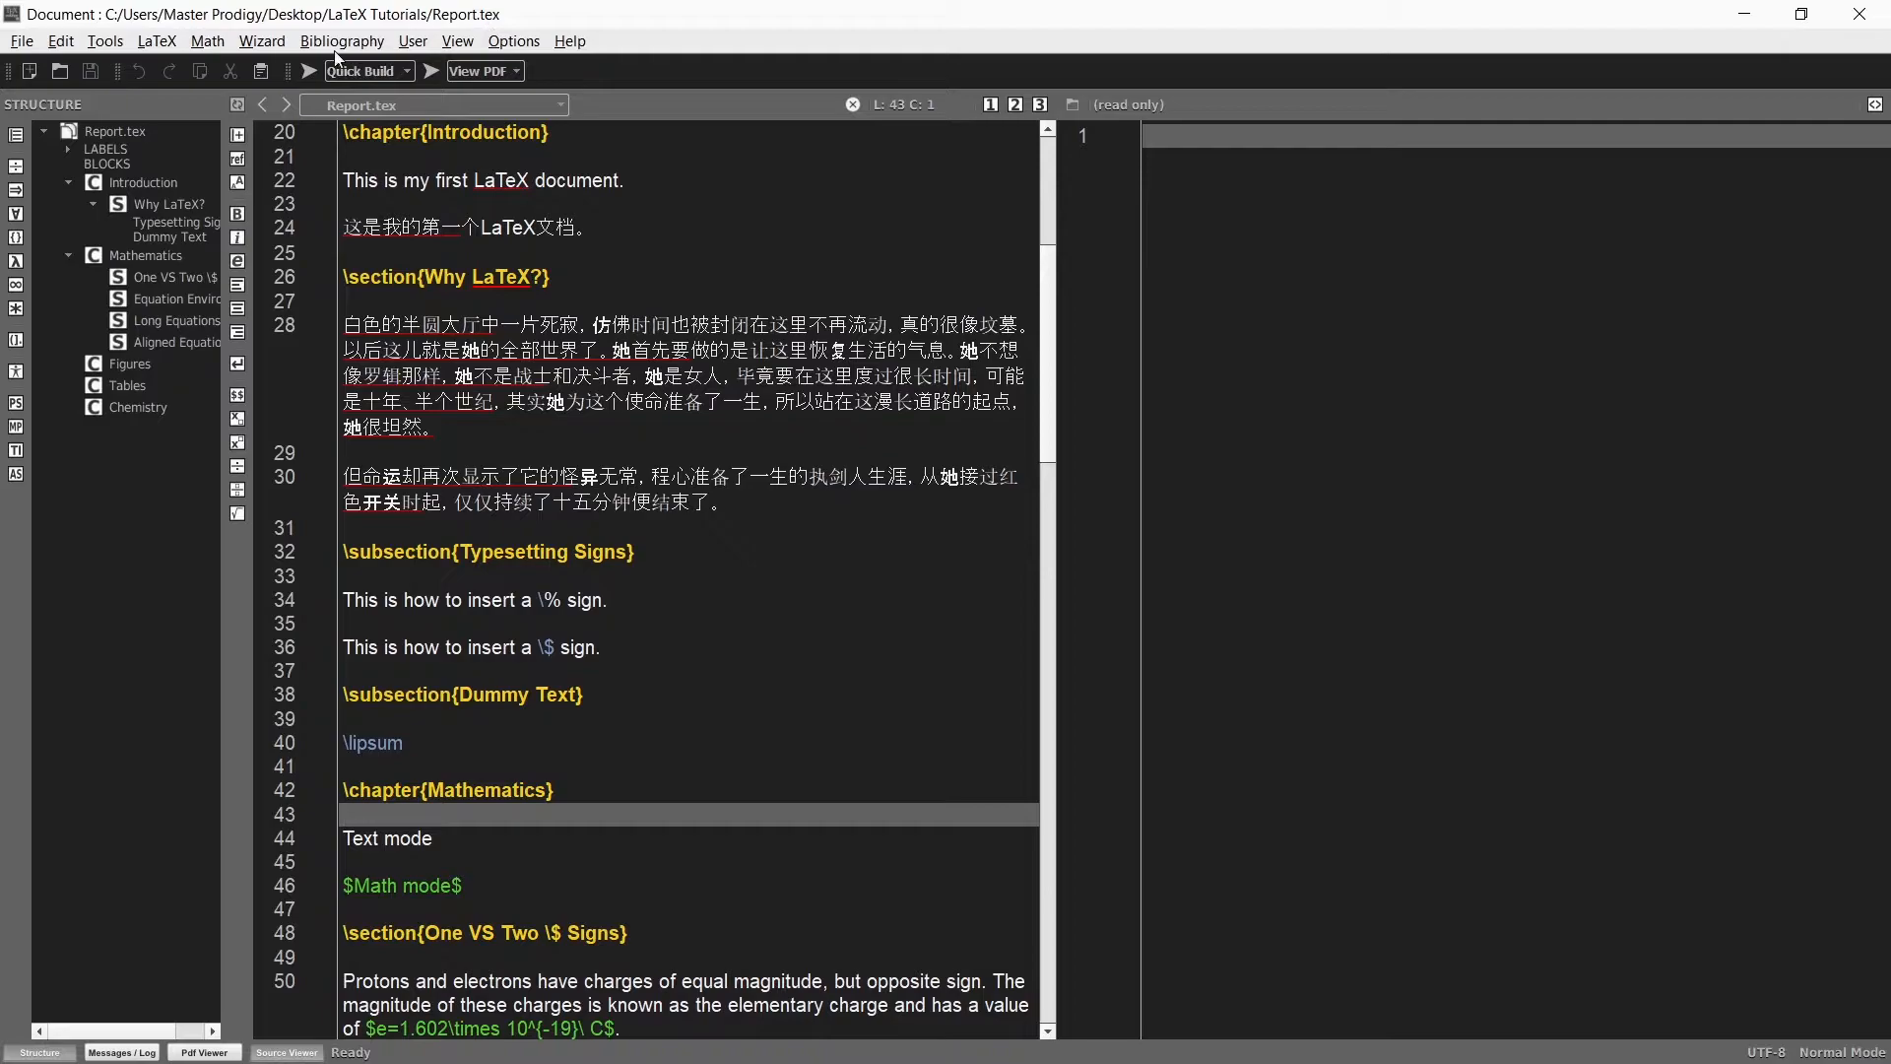
# - Set Texmaker's Quick Build to XeLaTeX + View Pdf and confirm
pyautogui.click(512, 39)
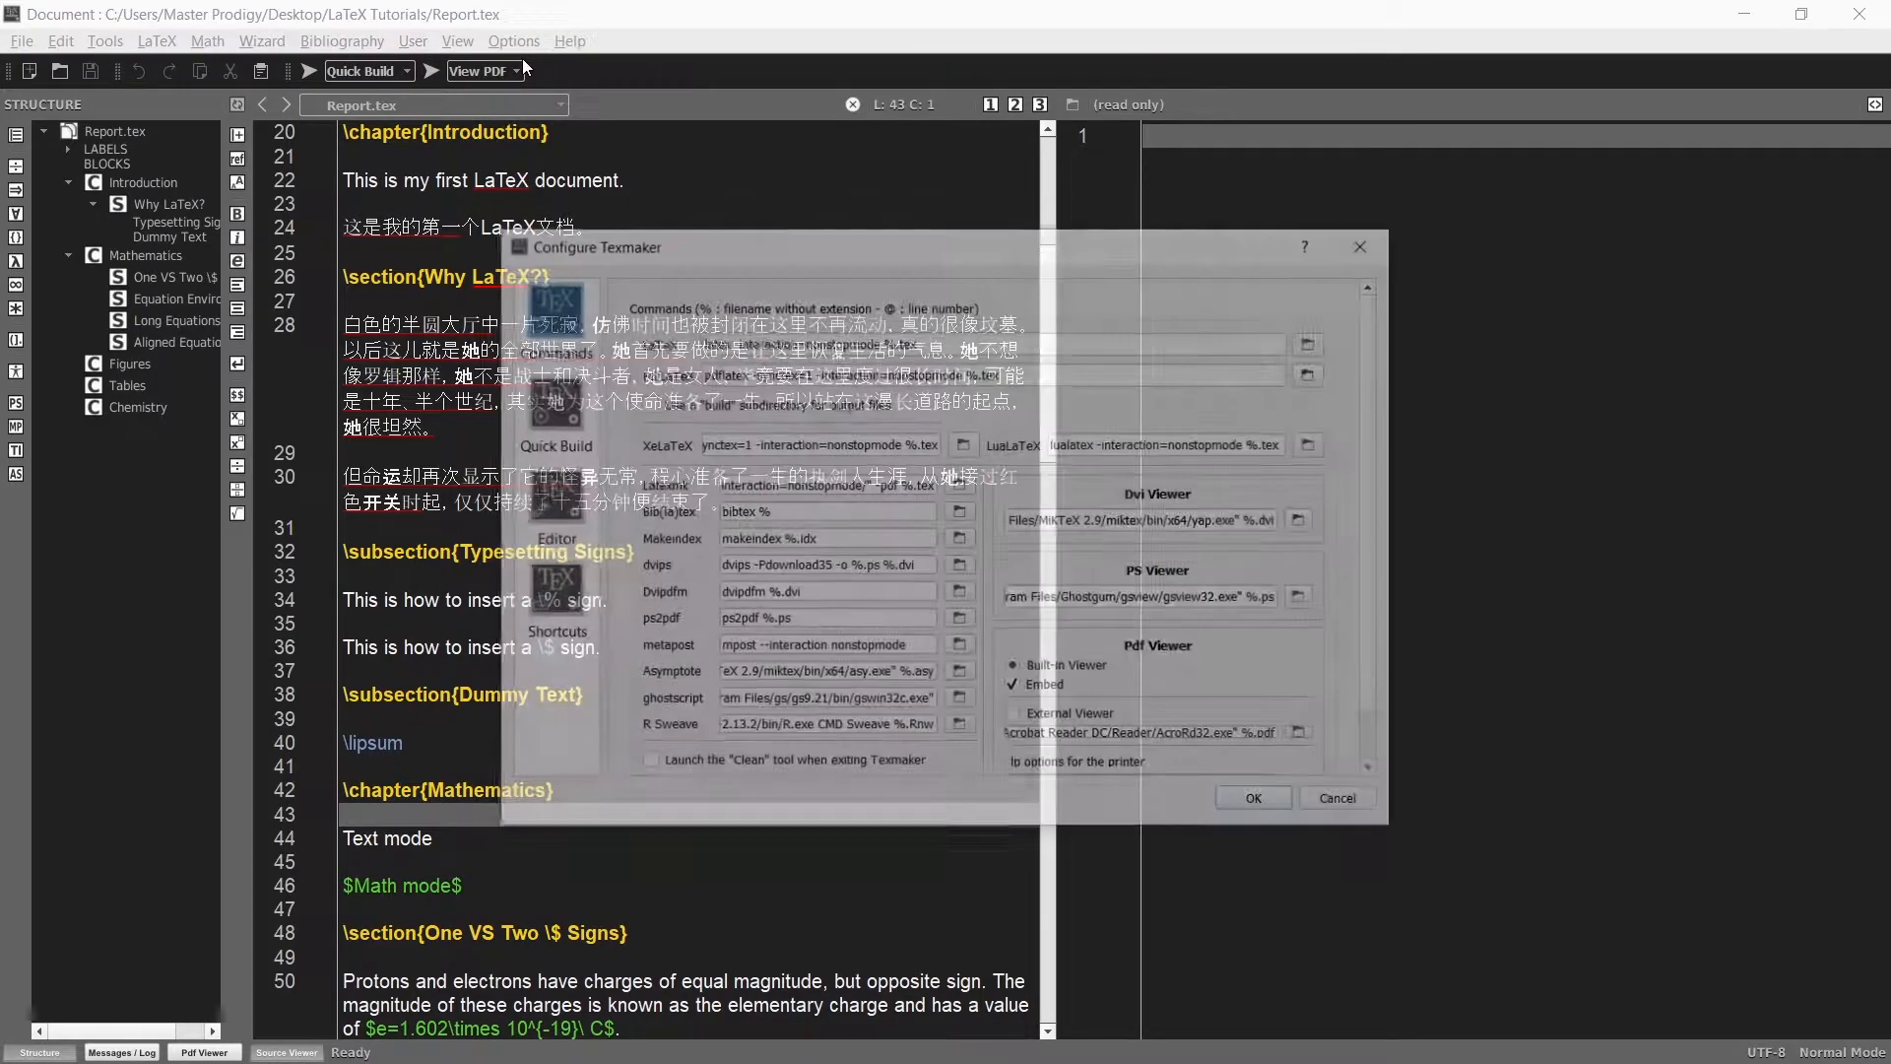
pyautogui.click(550, 496)
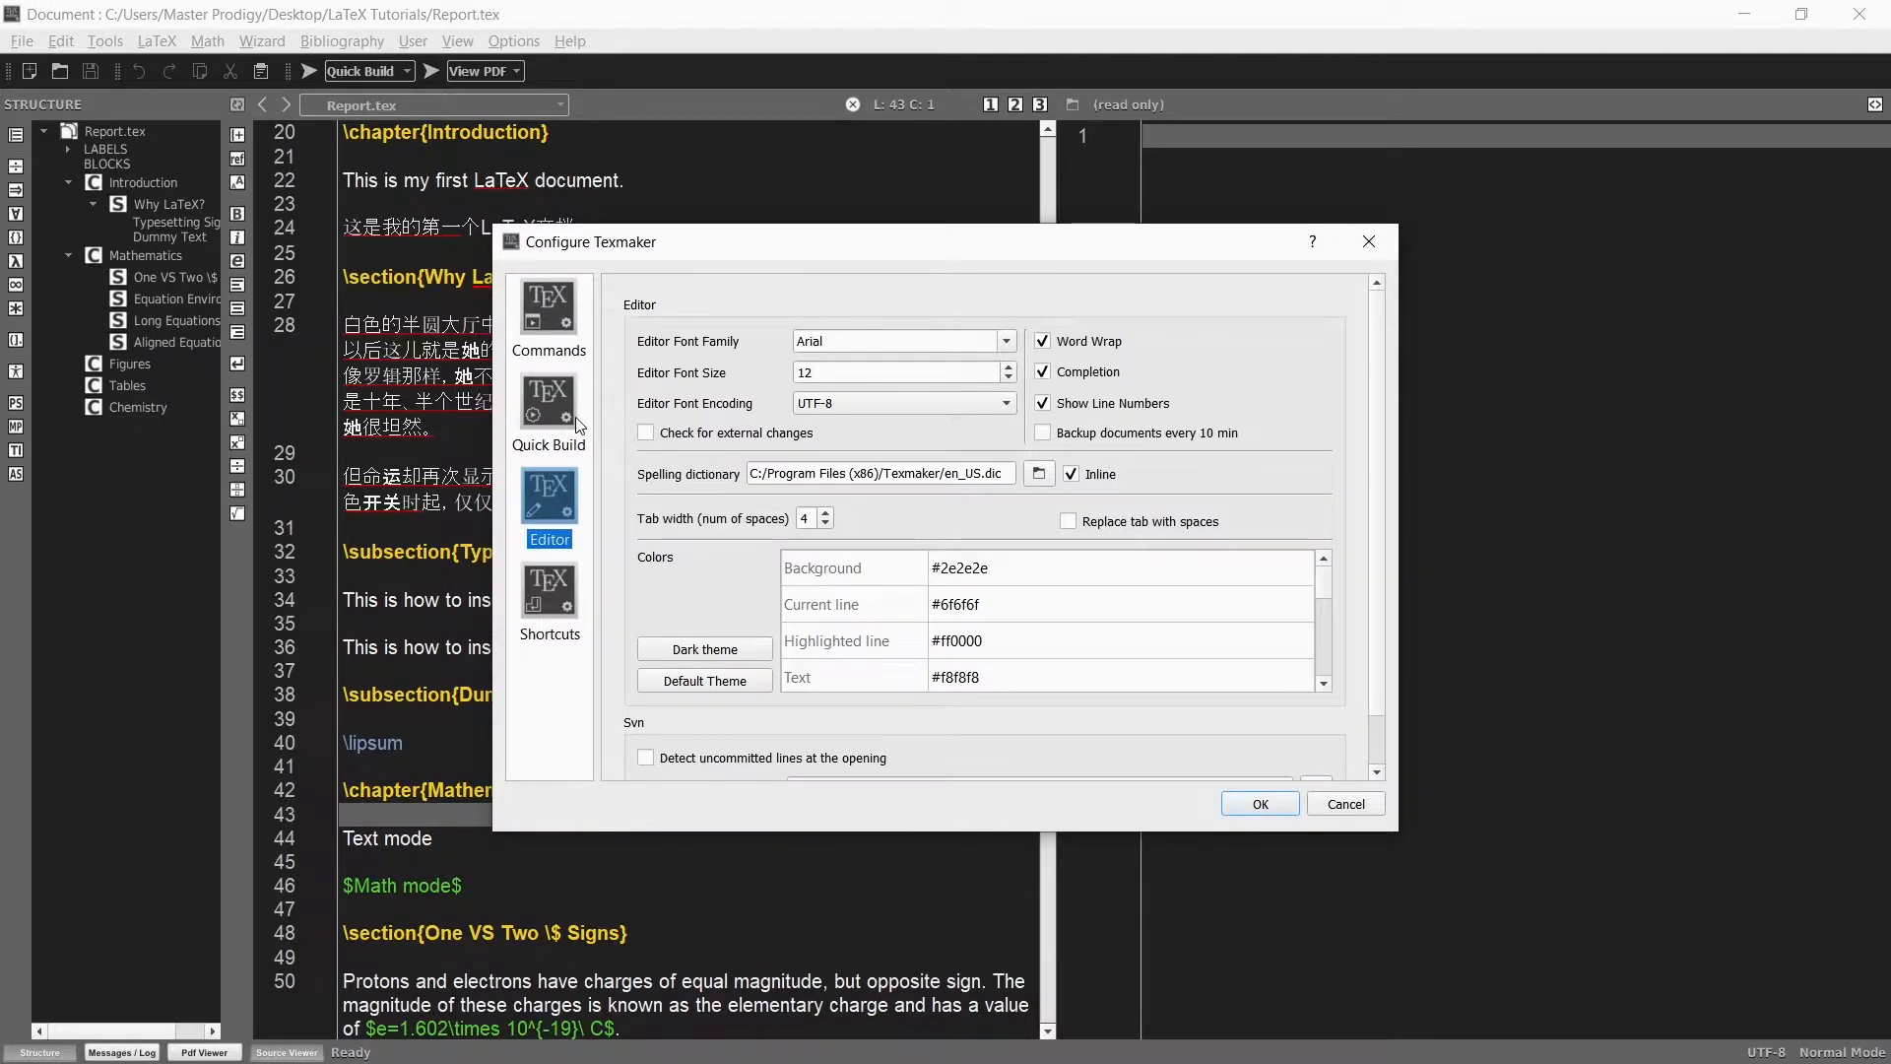
pyautogui.click(548, 403)
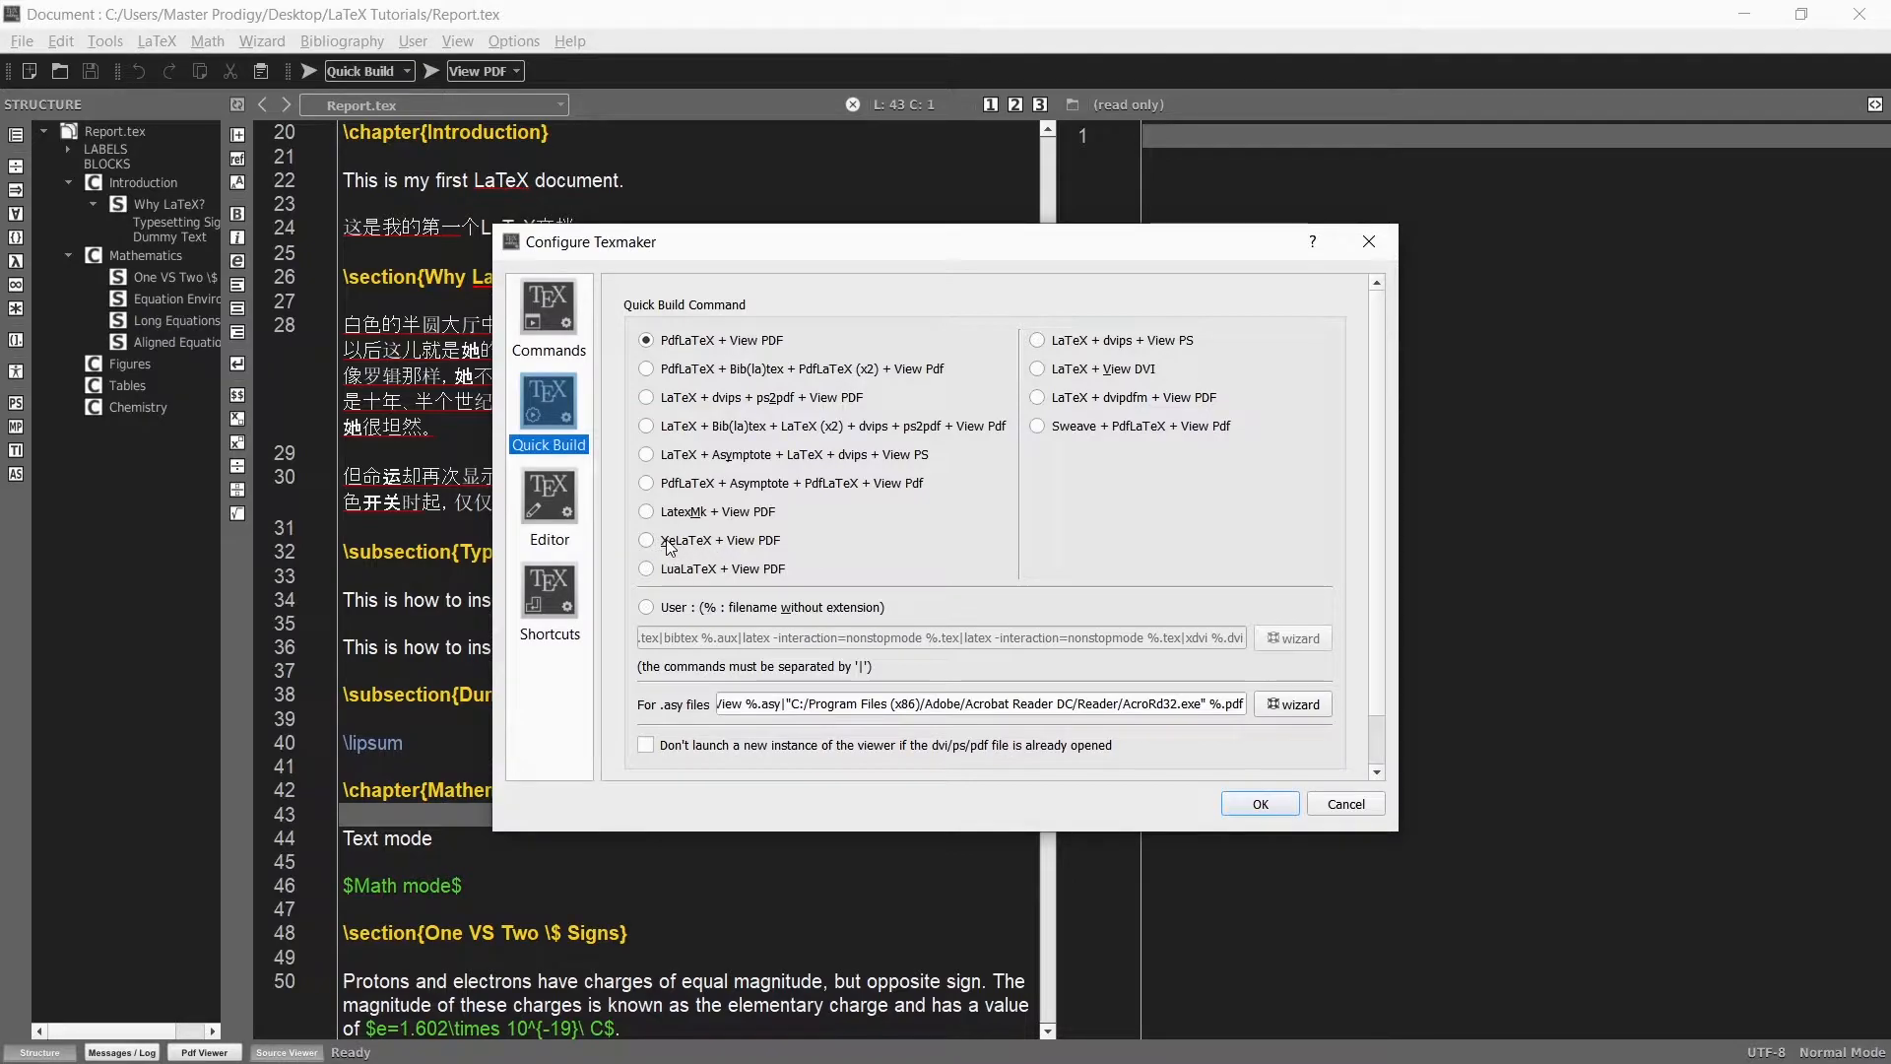
pyautogui.click(646, 540)
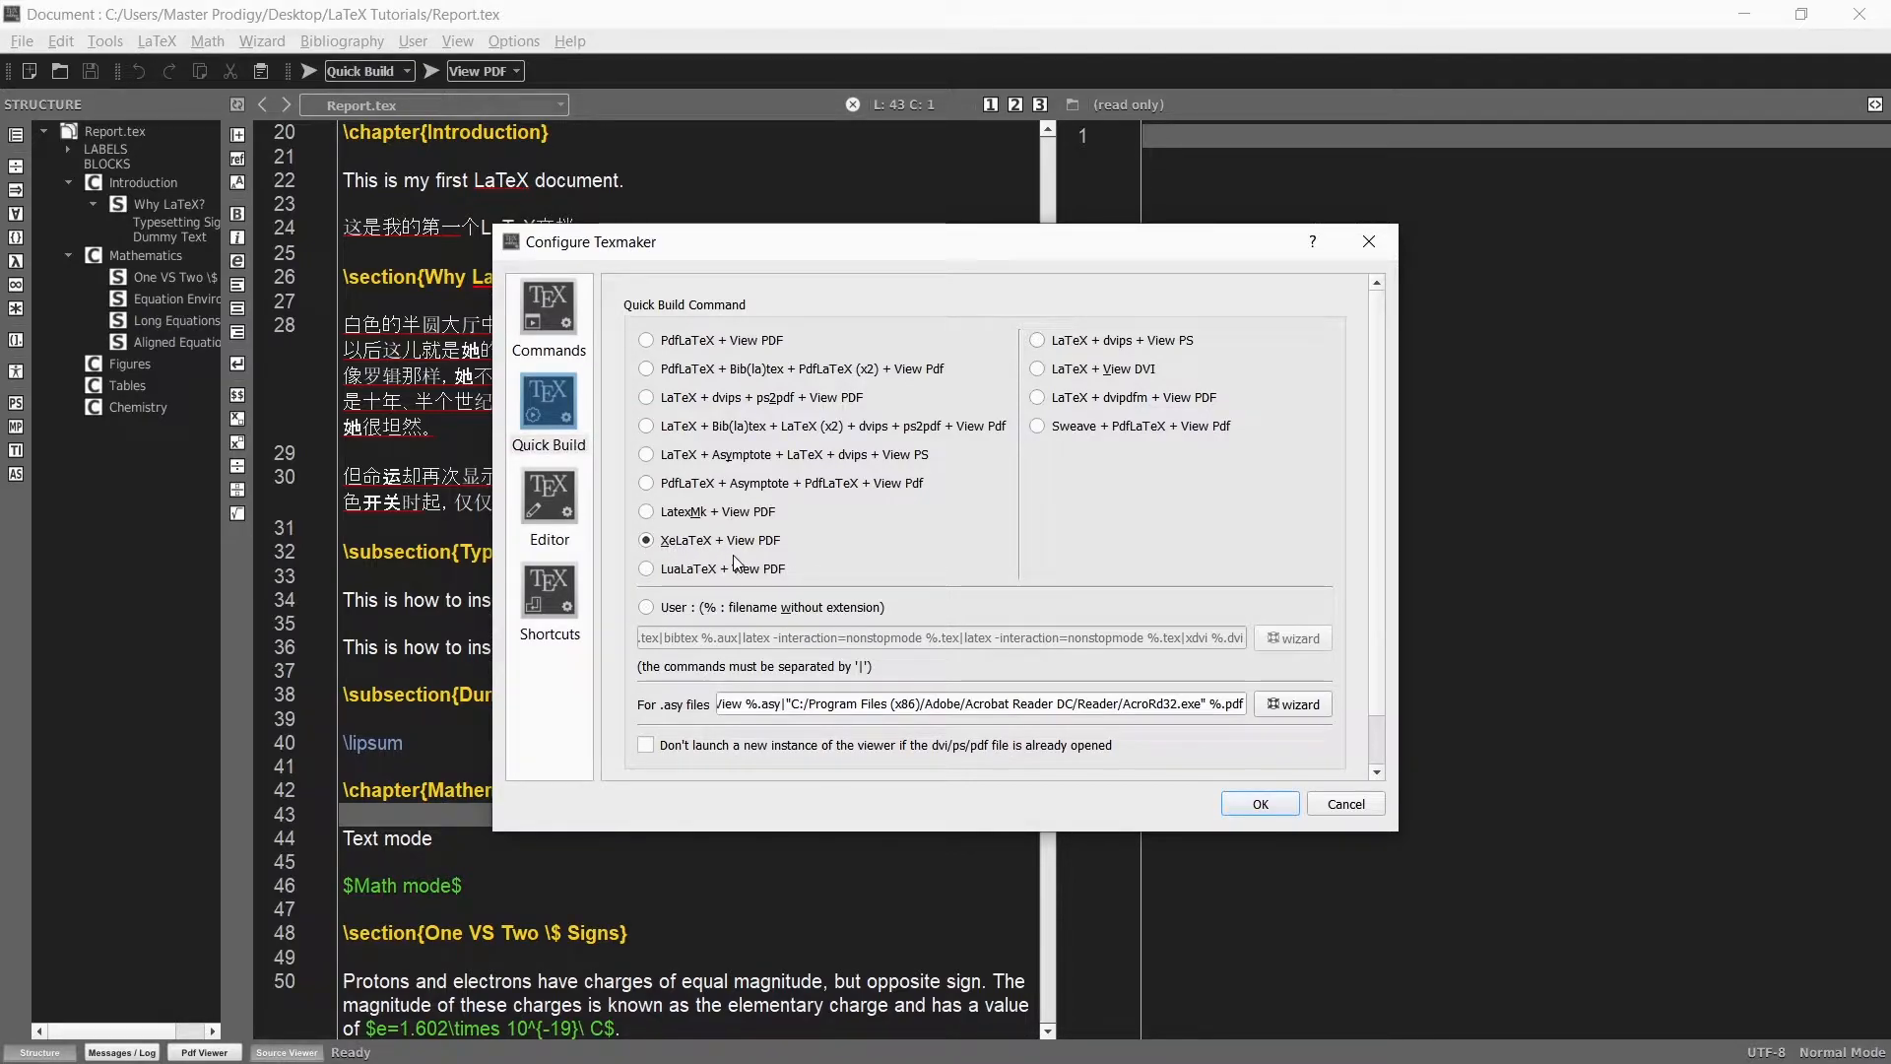
pyautogui.moveTo(847, 556)
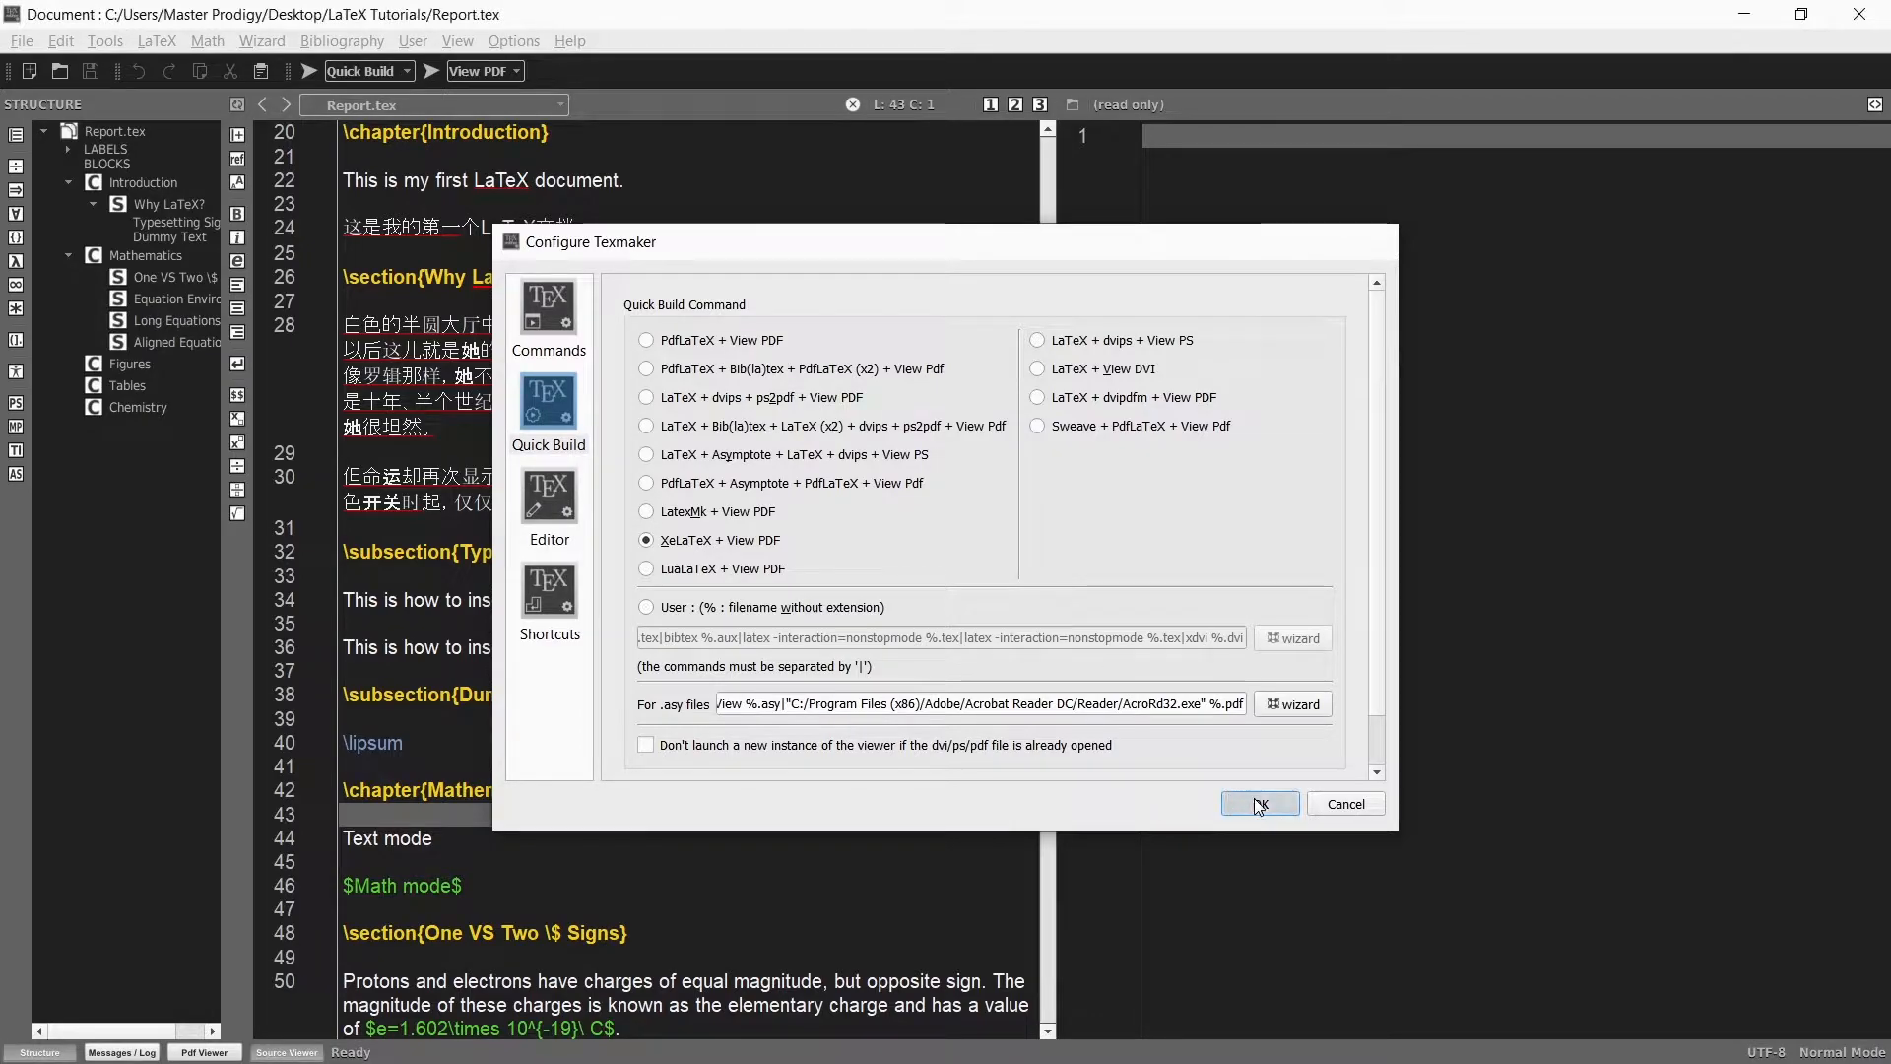
pyautogui.click(1259, 804)
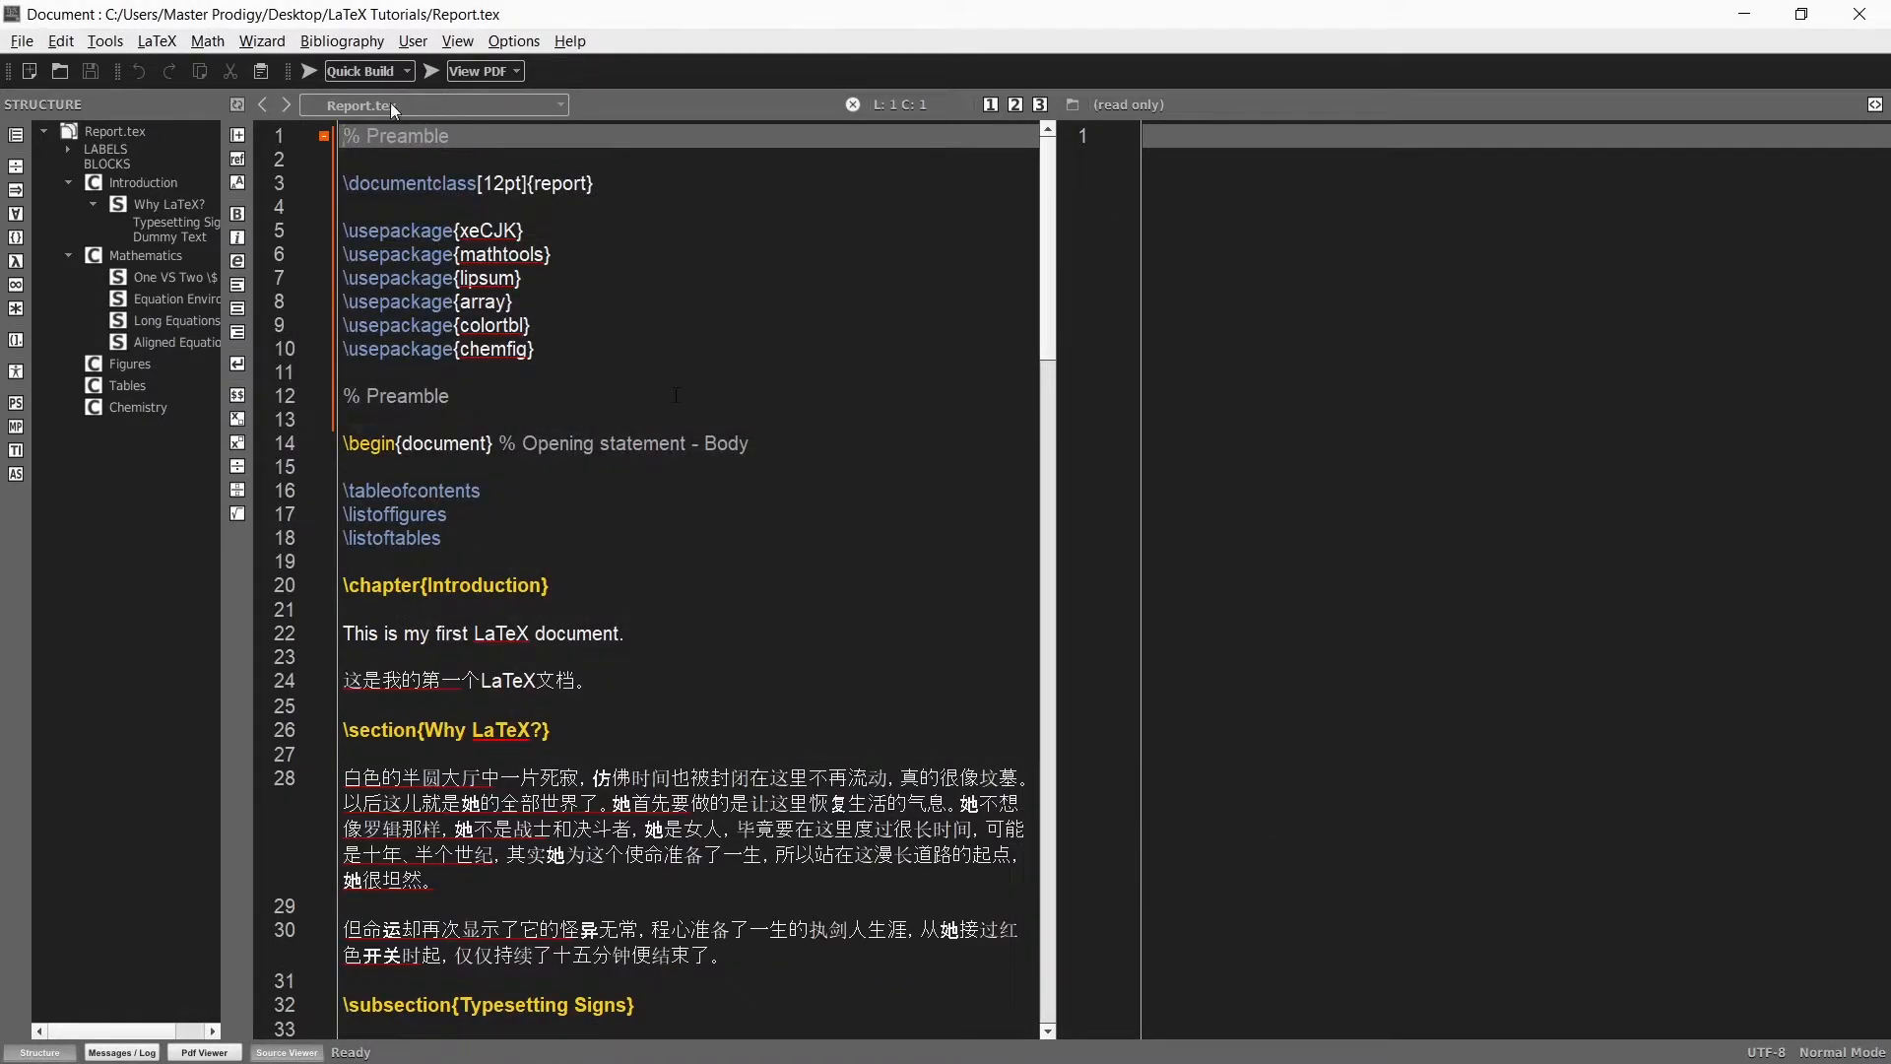
# - Compile Report.tex with Quick Build and scroll the embedded PDF to the Chemistry chapter
pyautogui.click(309, 70)
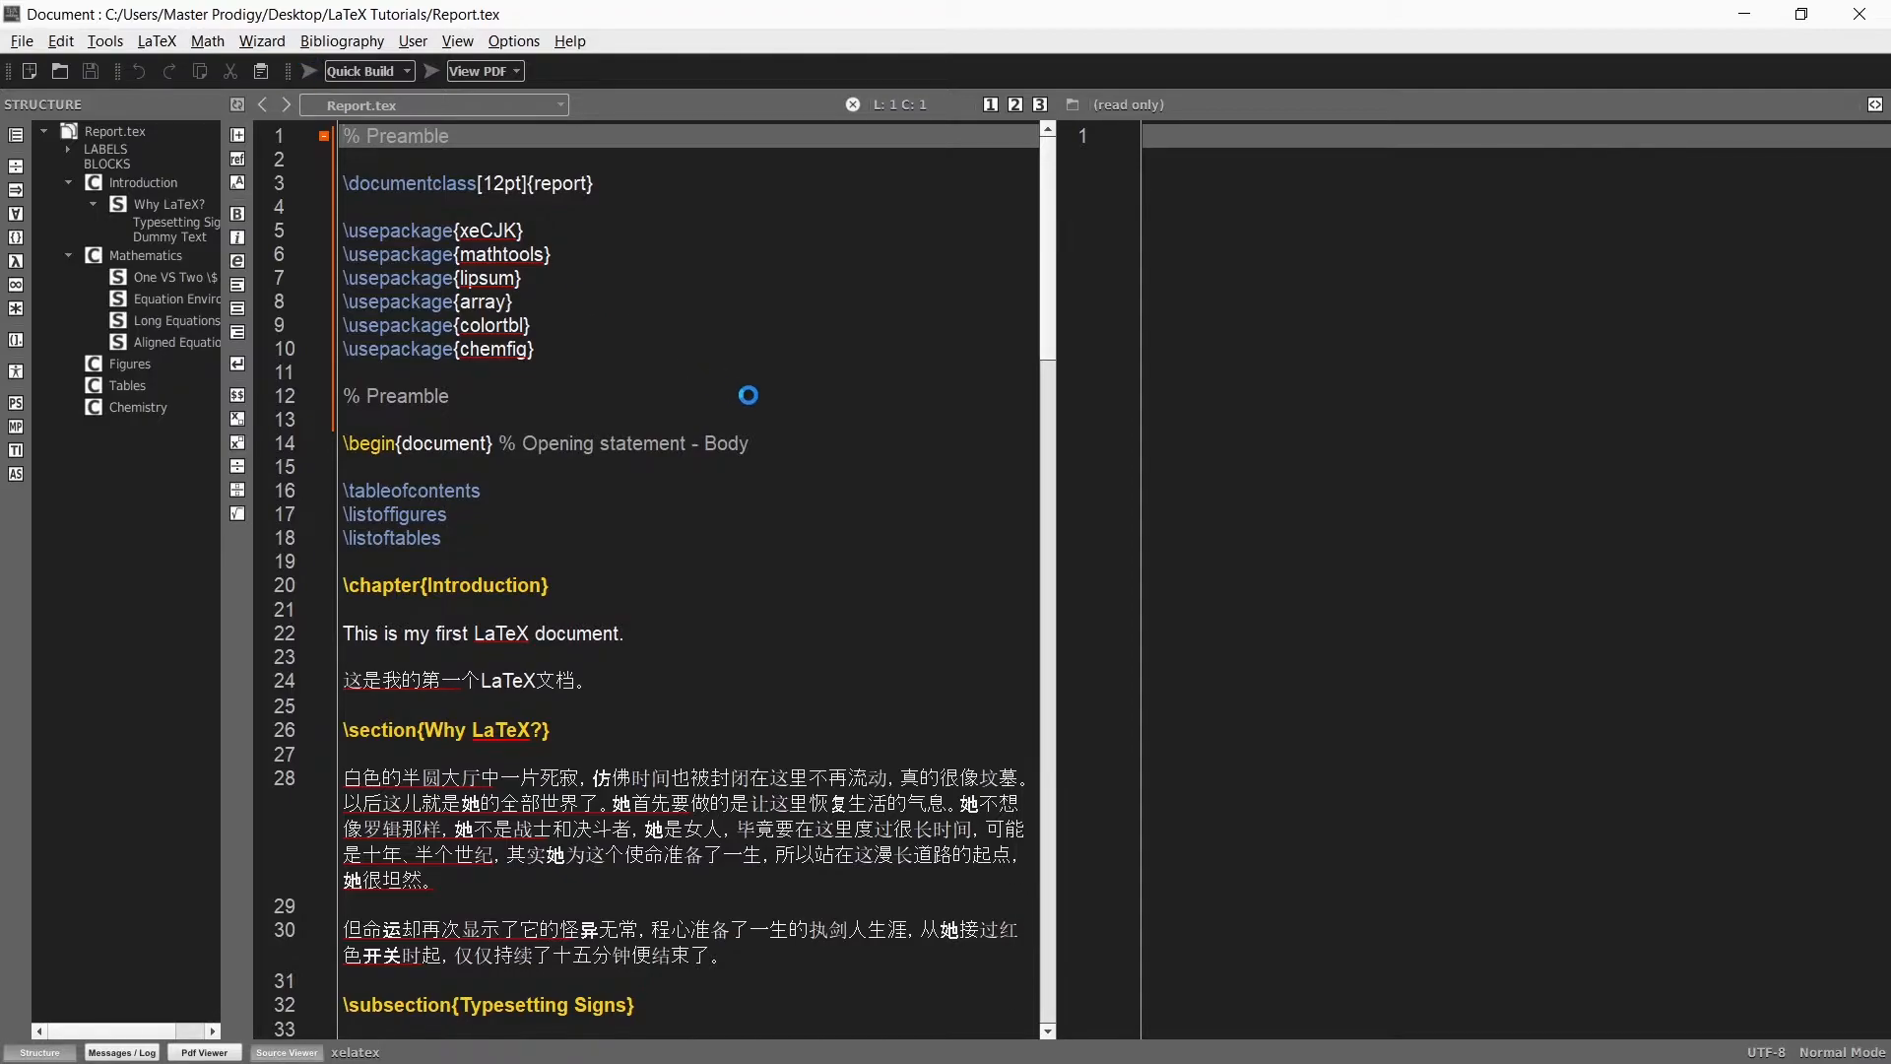
pyautogui.moveTo(900, 473)
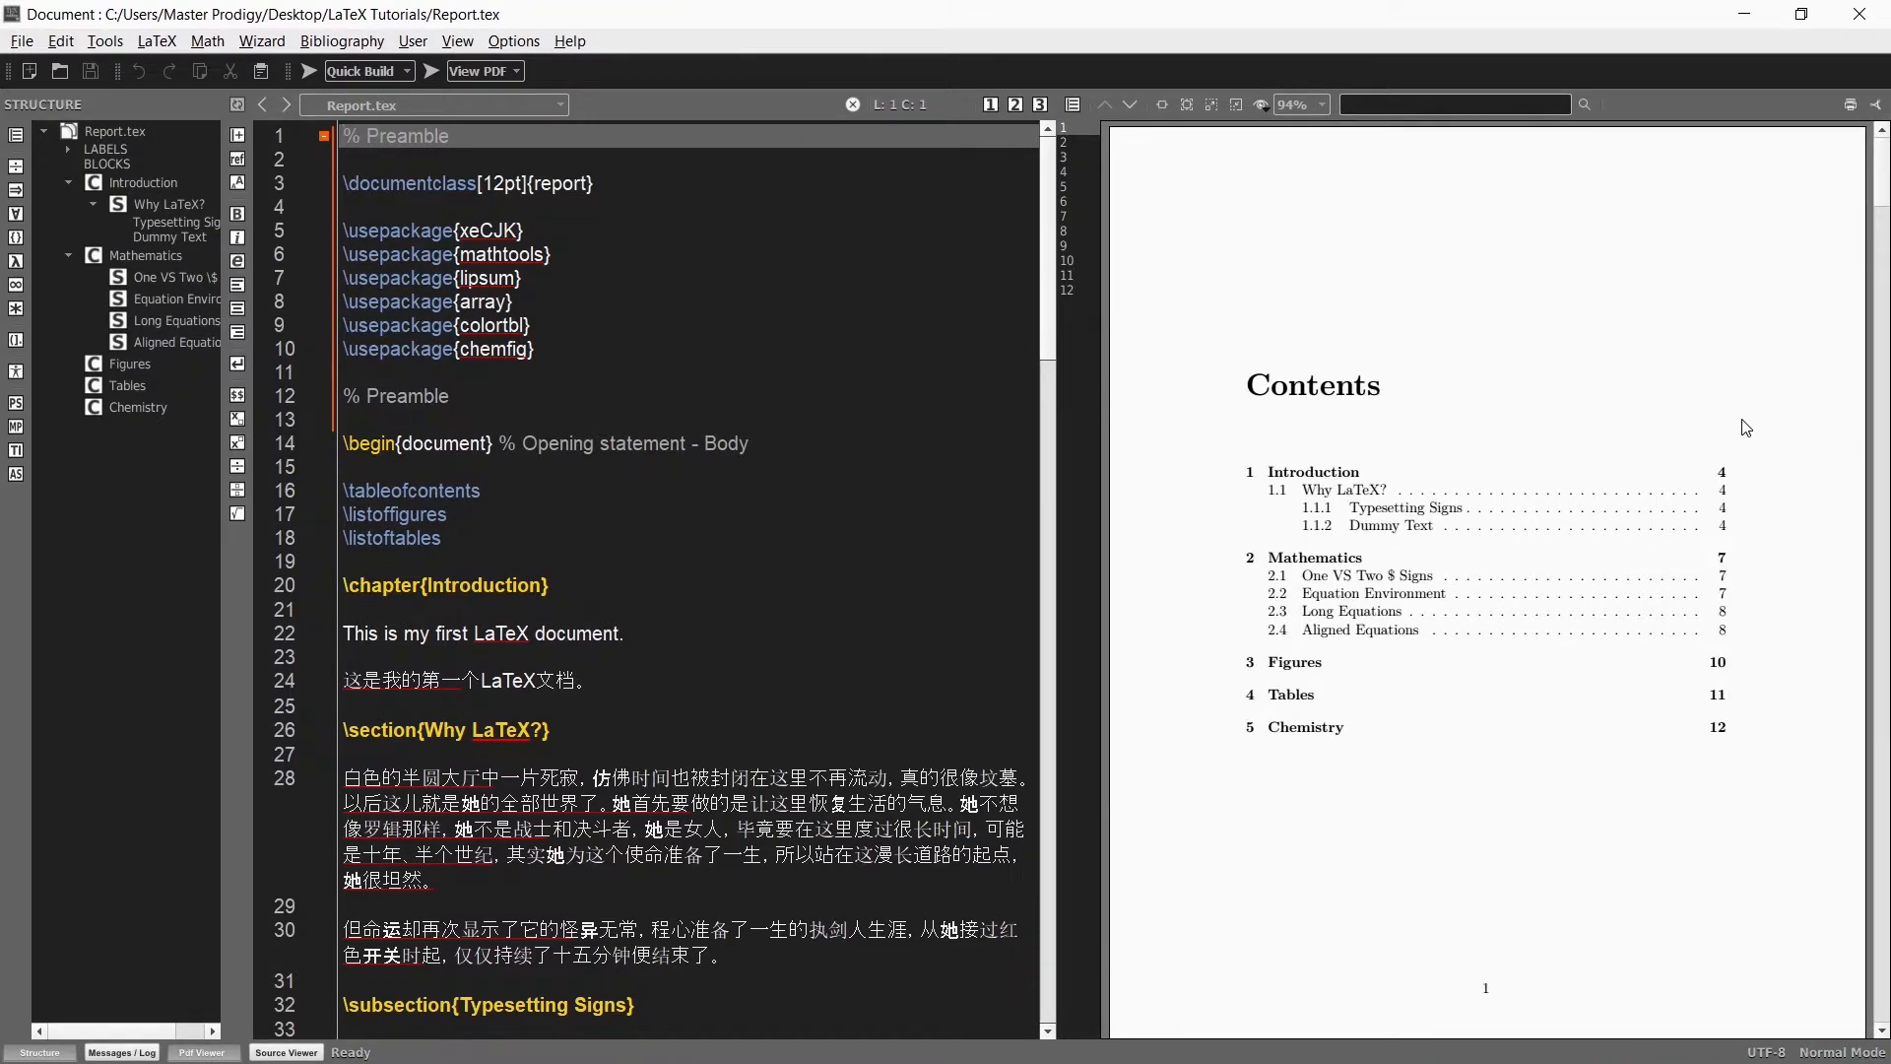
pyautogui.moveTo(1758, 388)
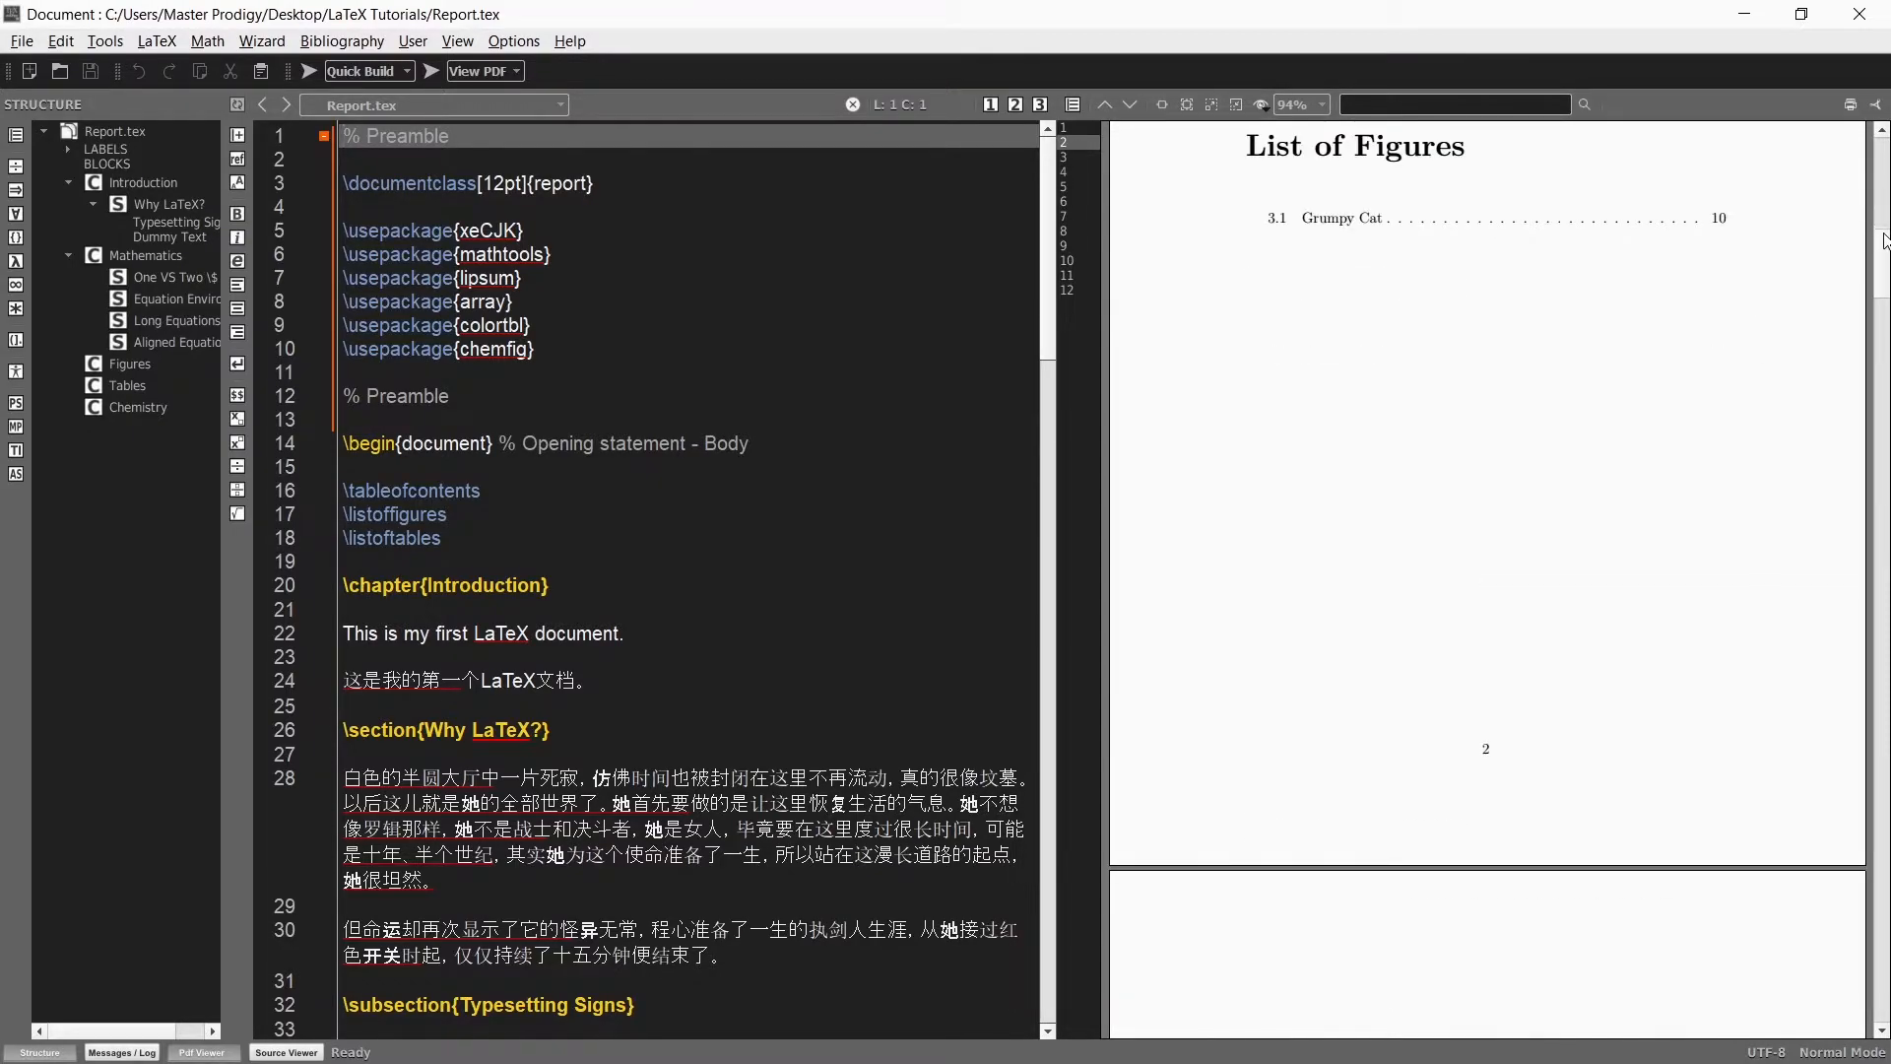
pyautogui.scroll(-3)
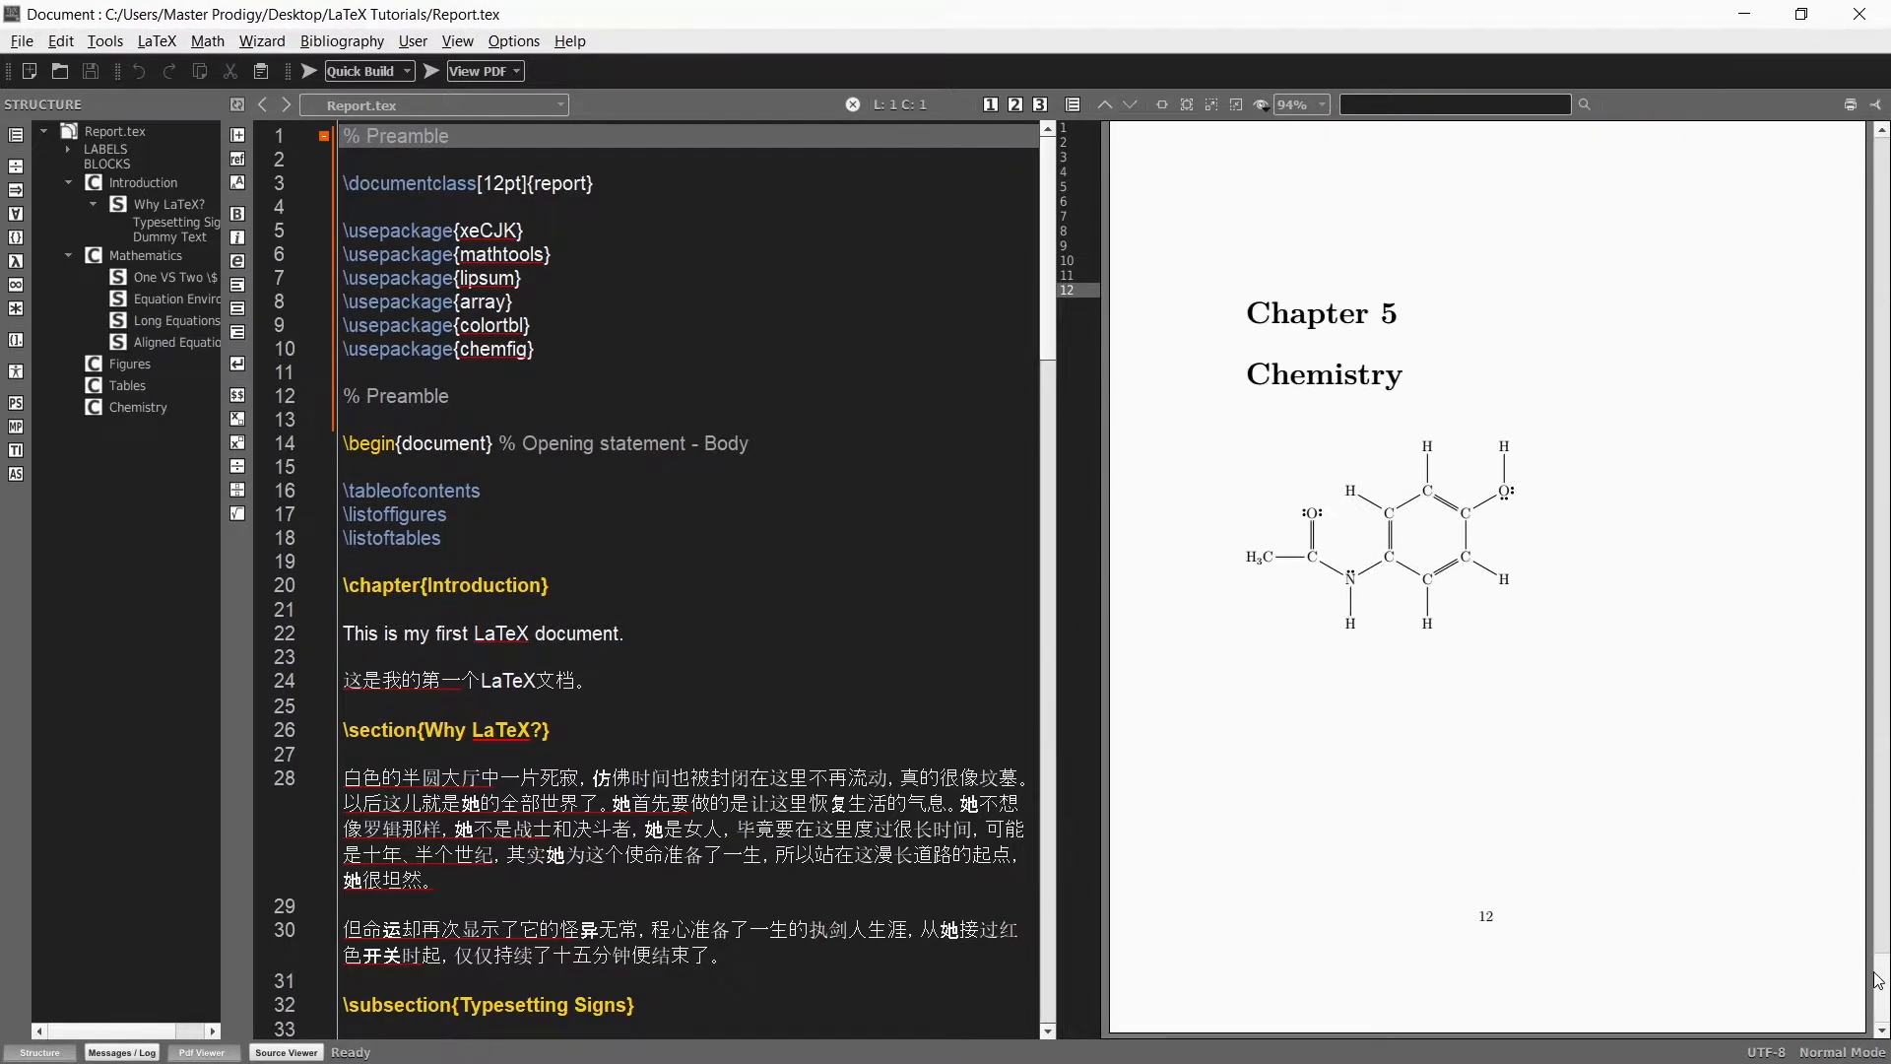
pyautogui.moveTo(1615, 595)
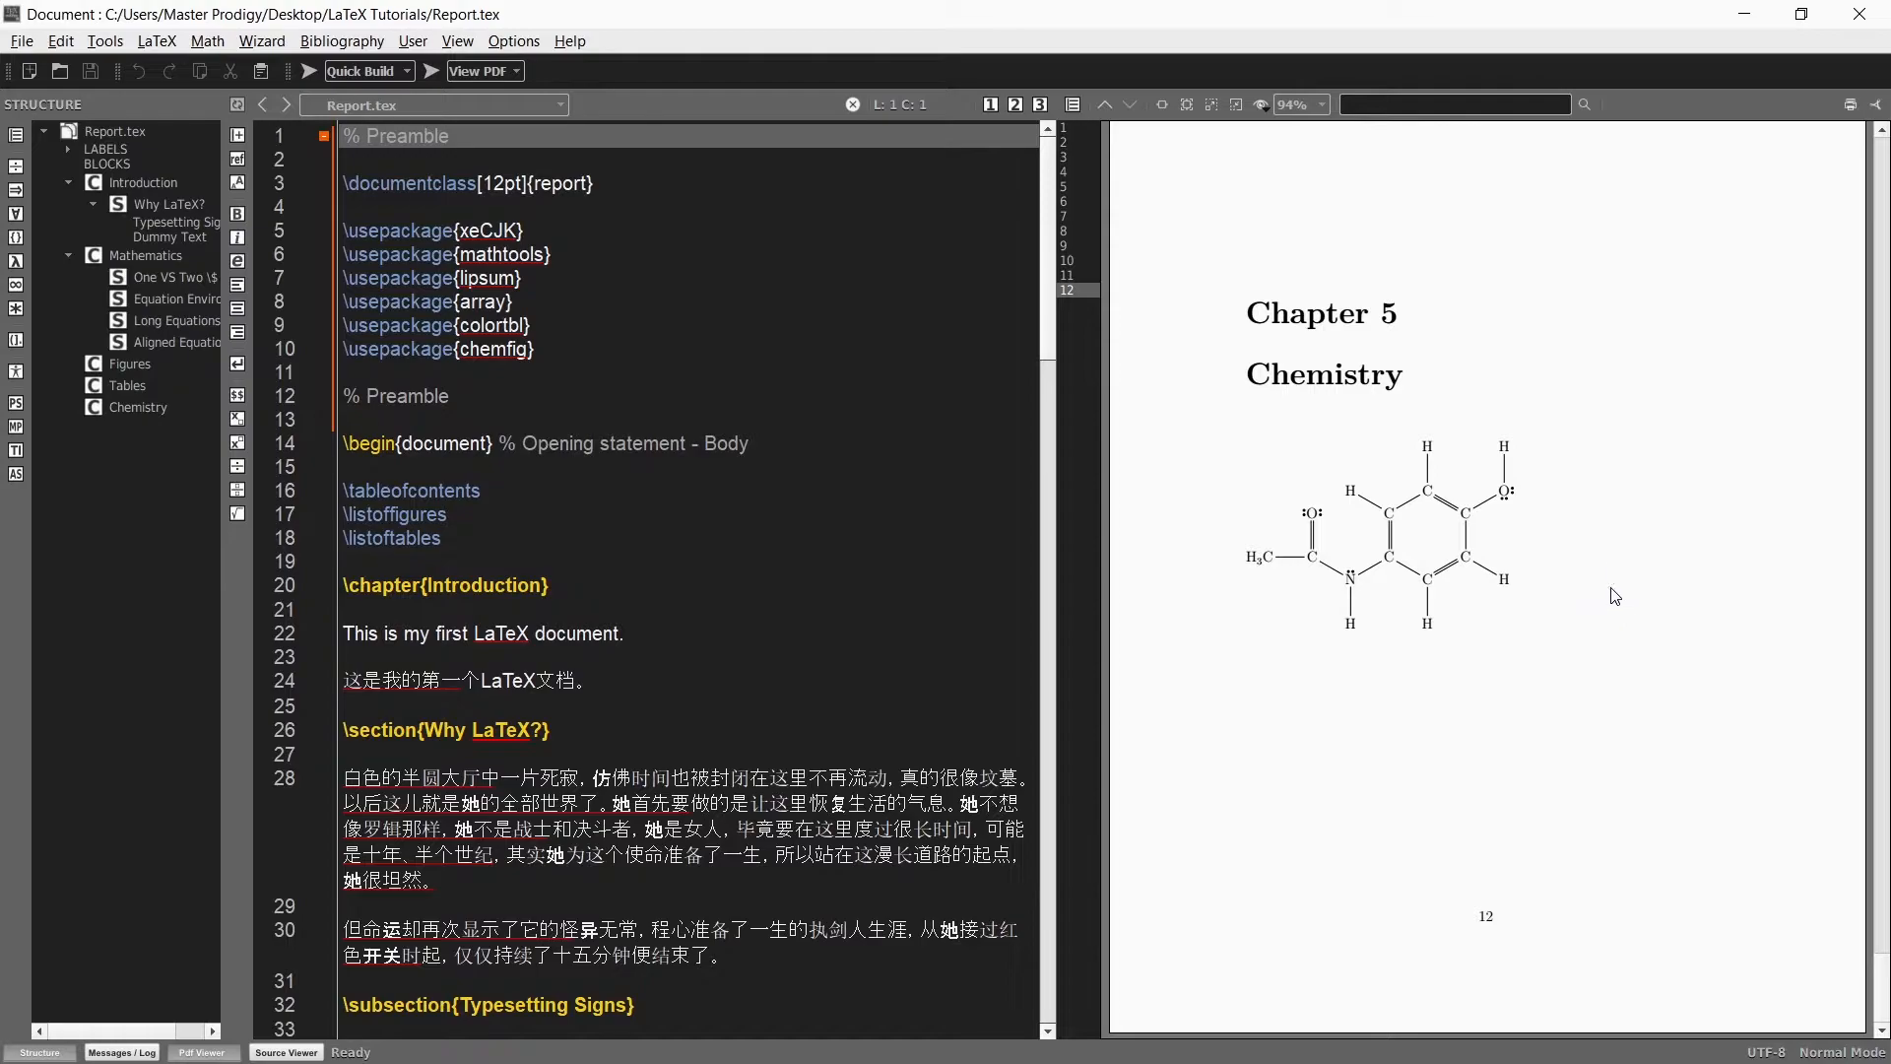
pyautogui.moveTo(528, 71)
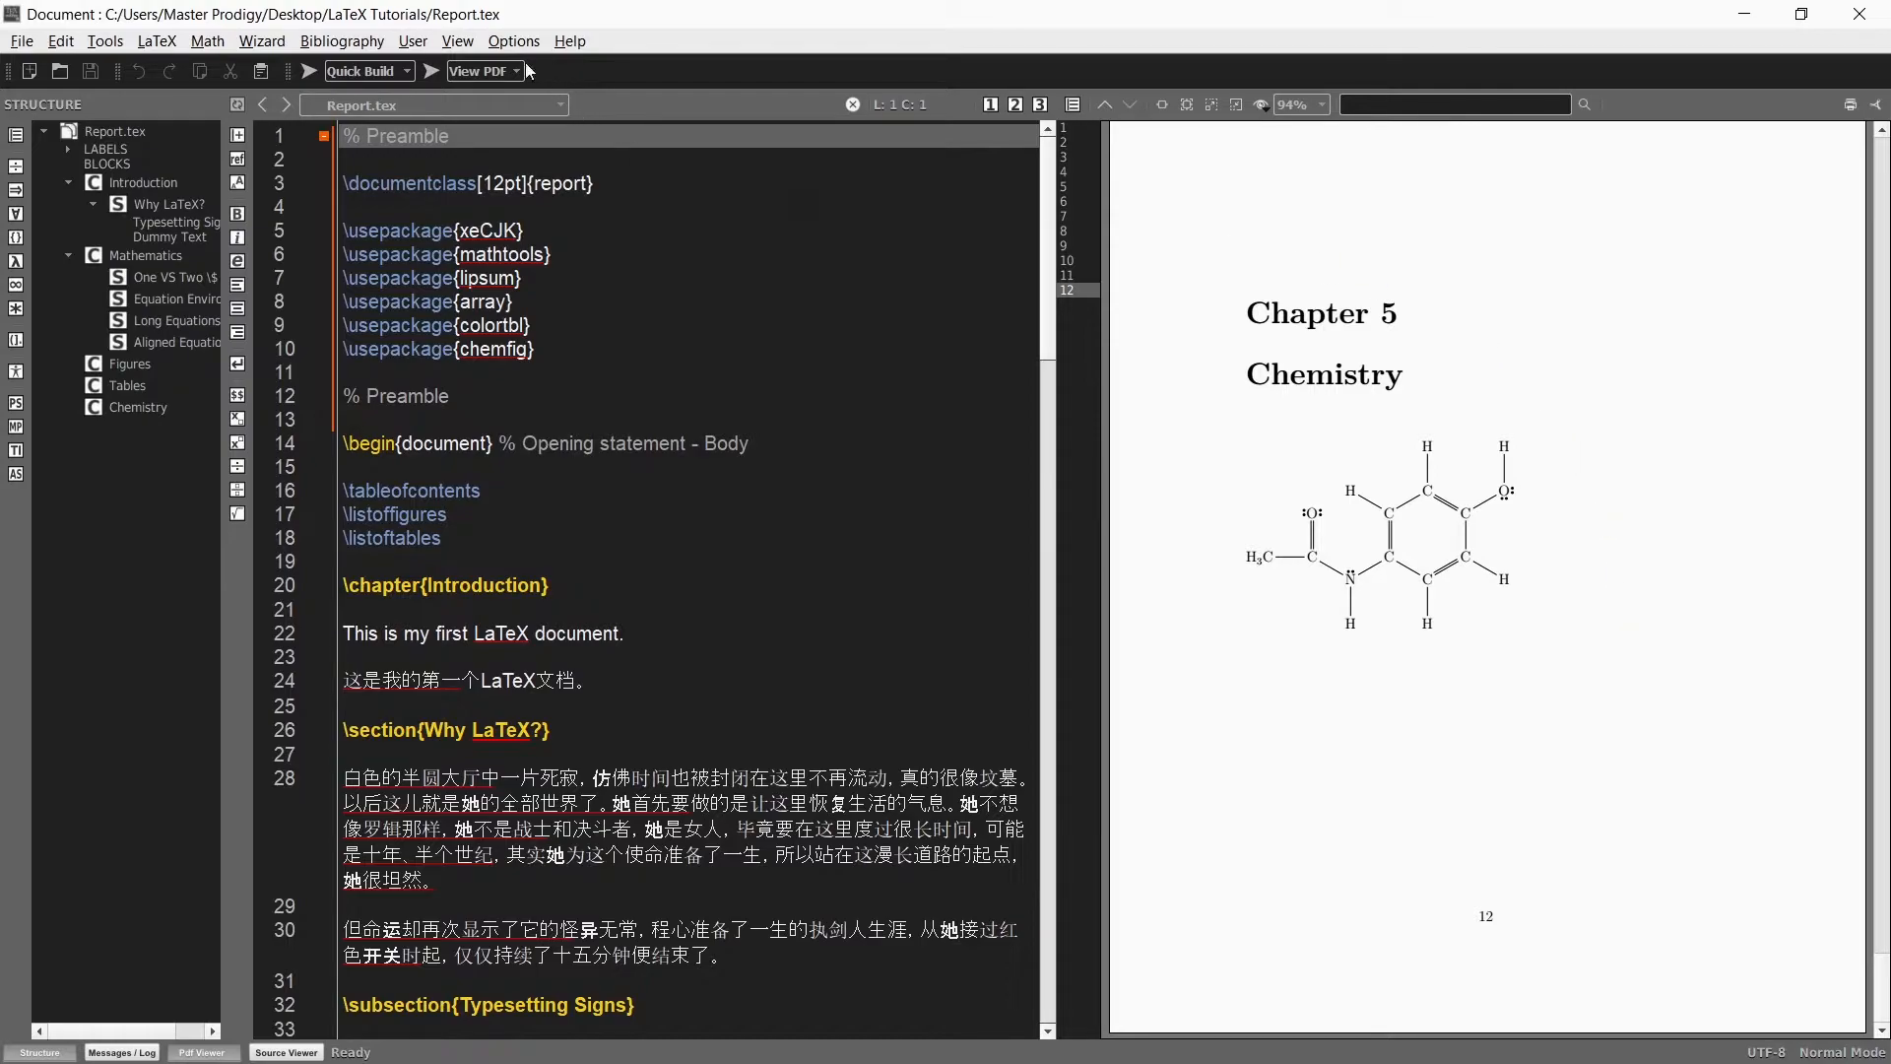
# - Choose the User quick build and start the wizard for a custom command sequence
pyautogui.click(513, 39)
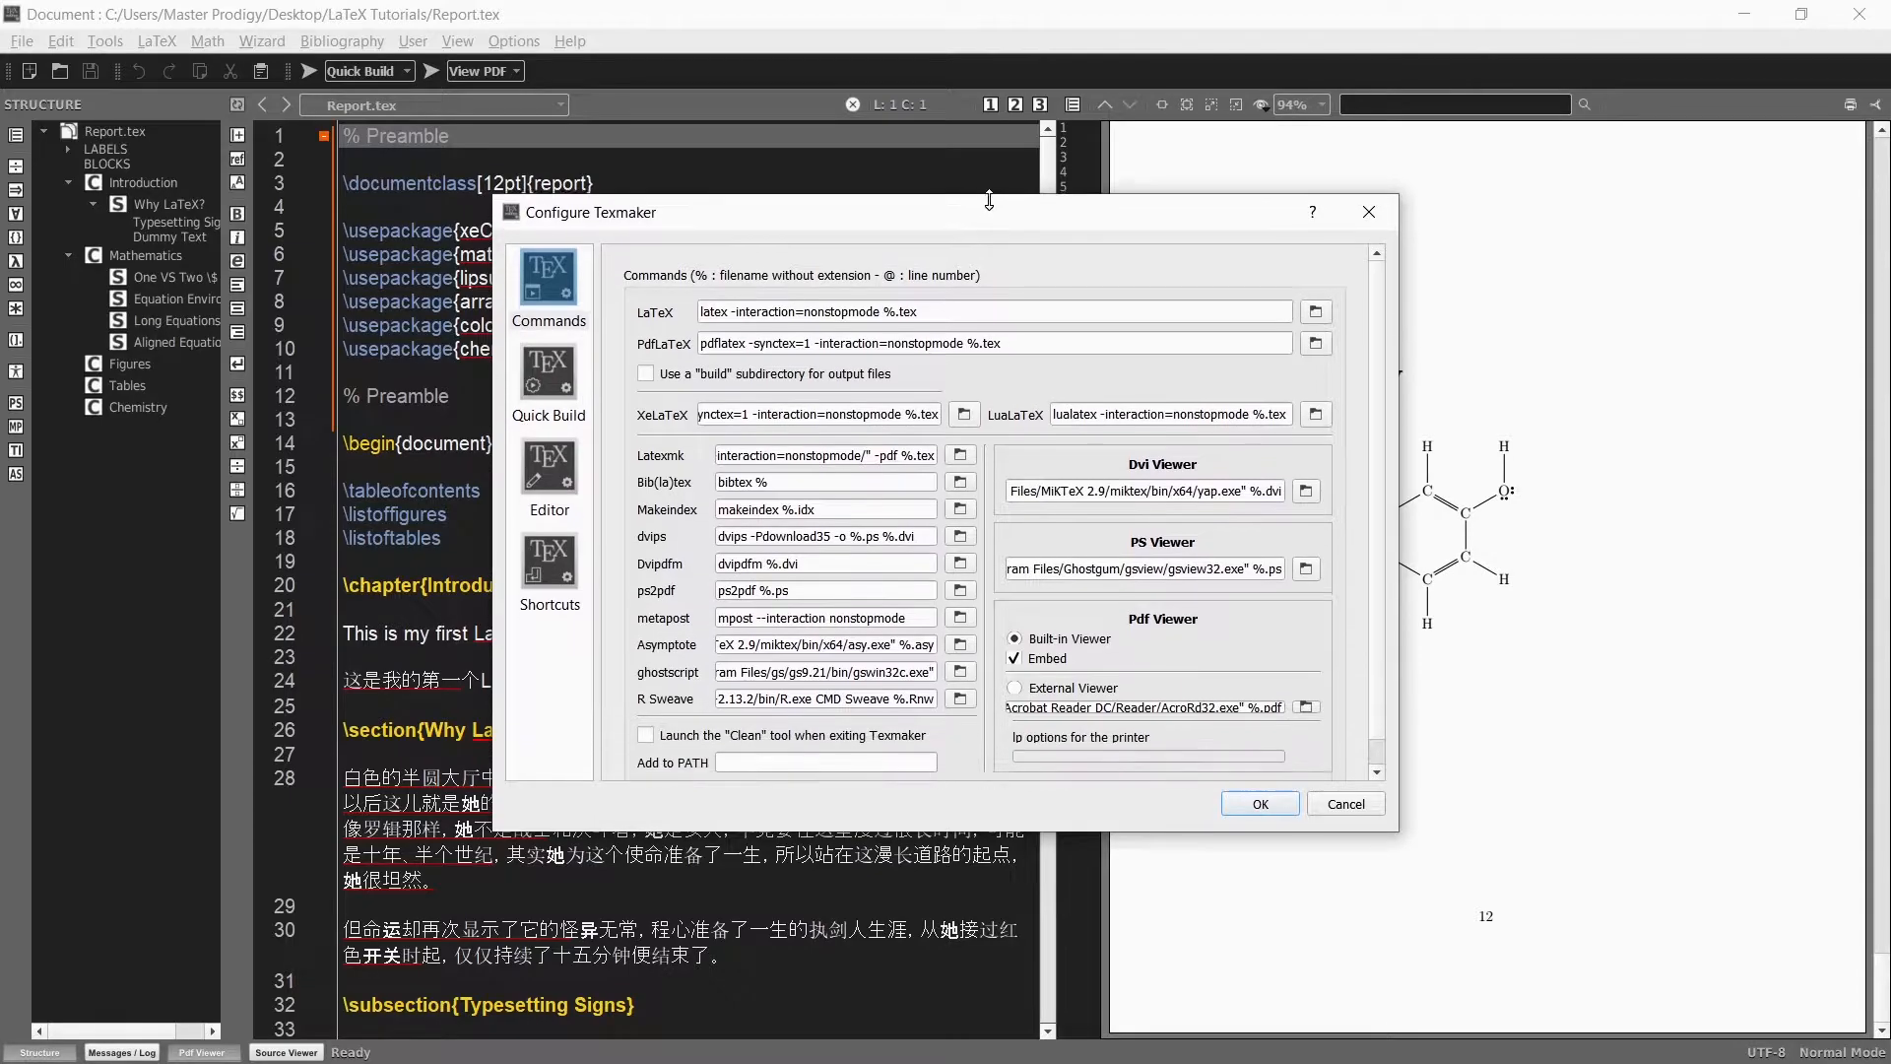
pyautogui.click(550, 292)
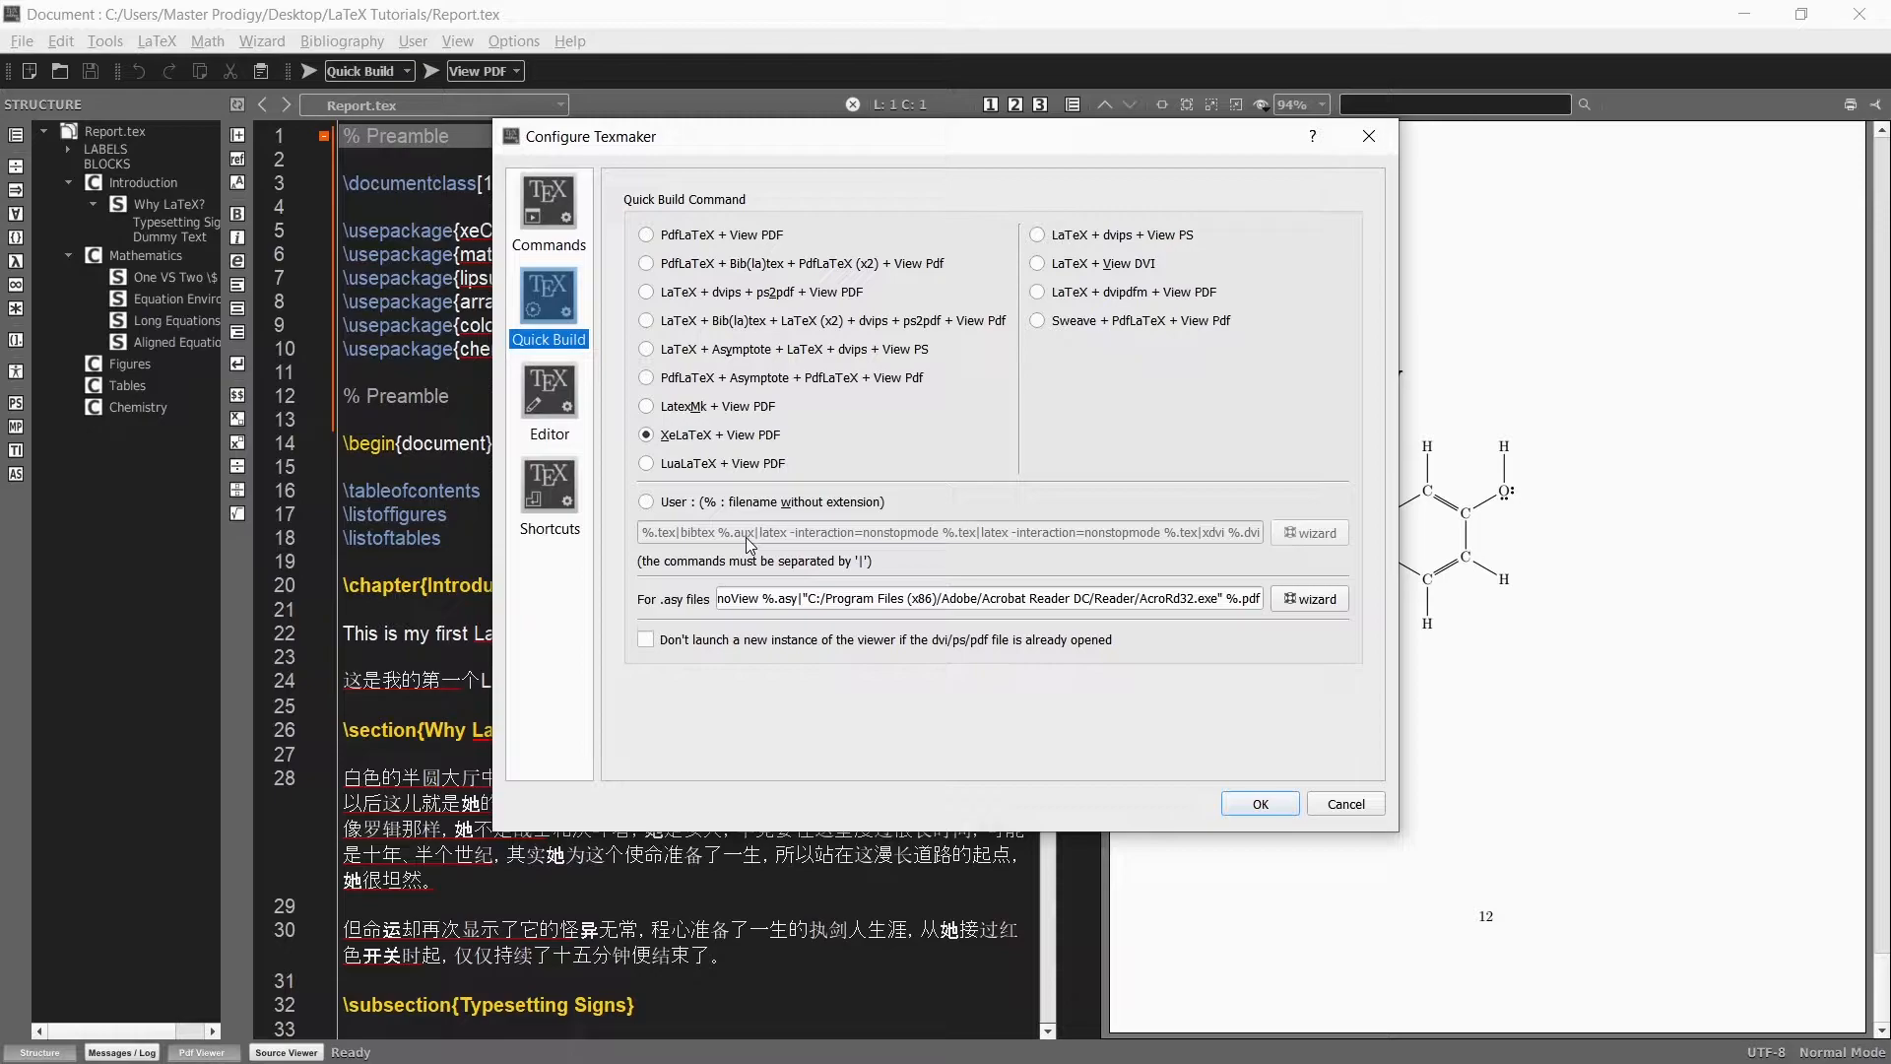
pyautogui.moveTo(733, 577)
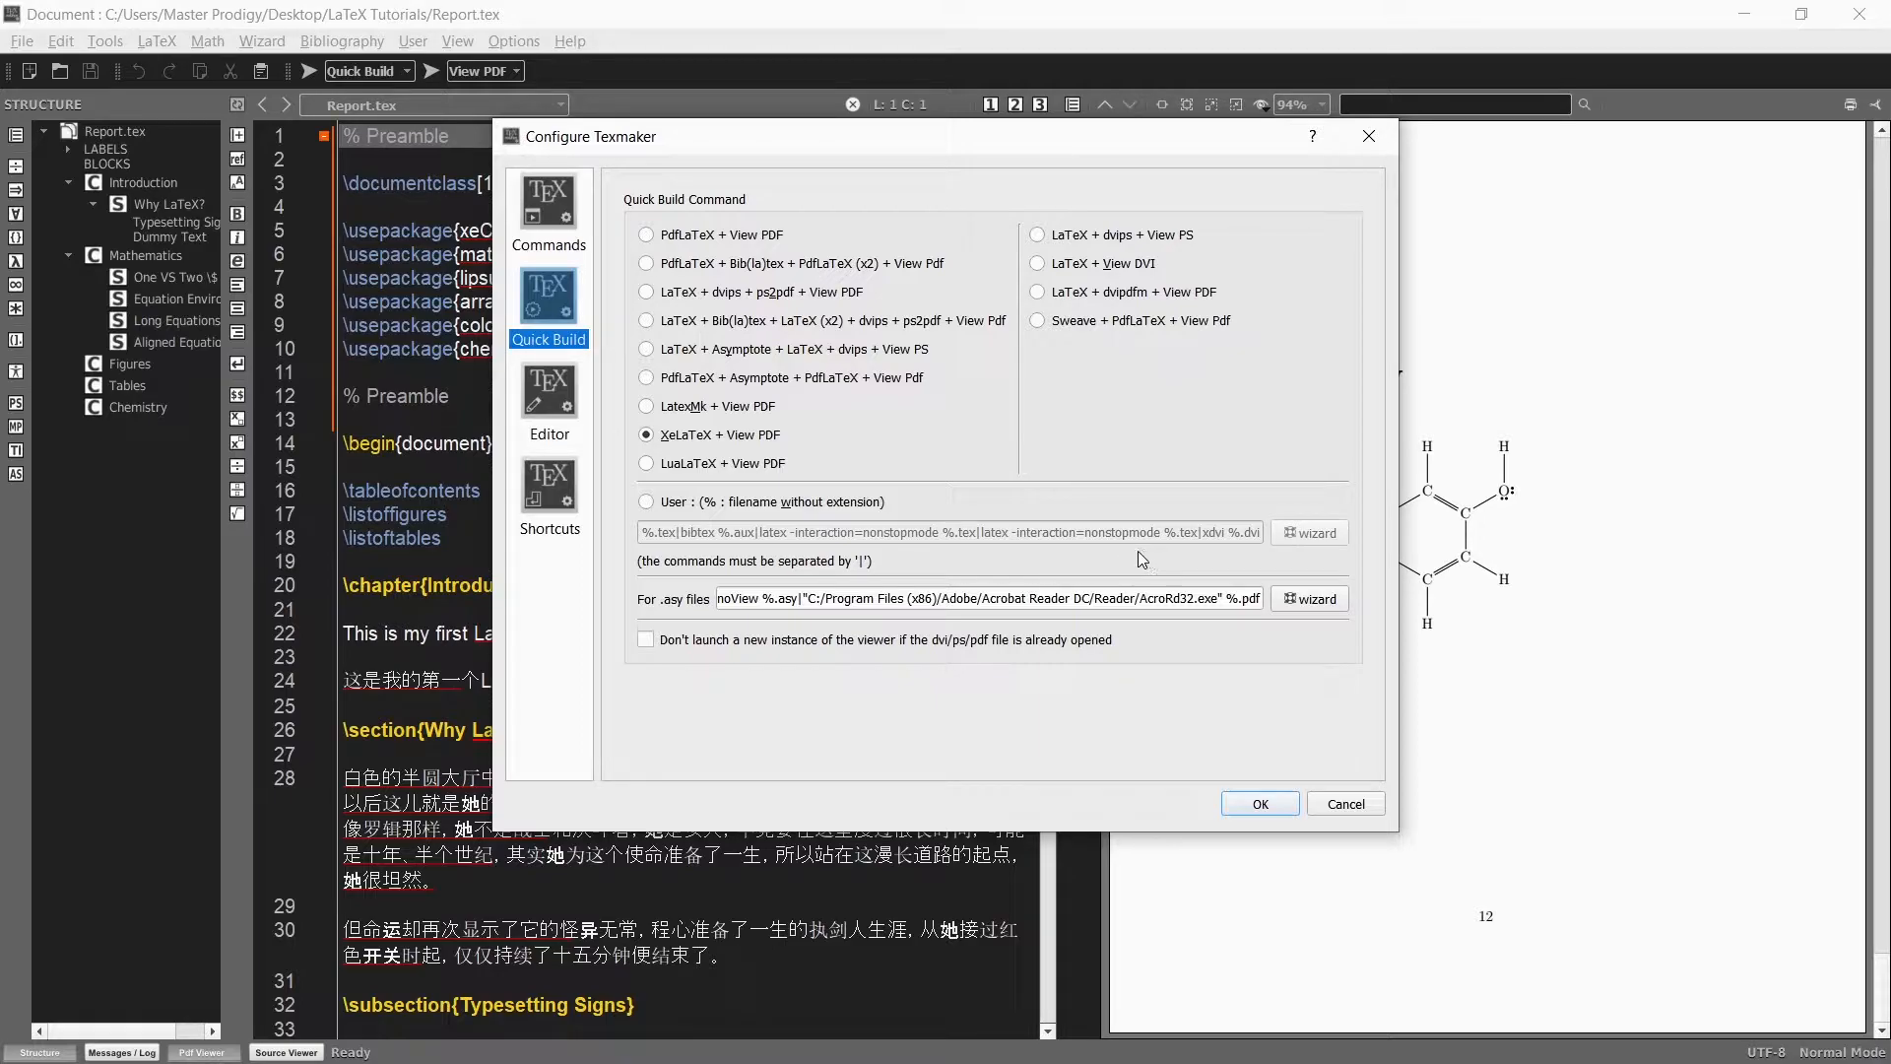
pyautogui.moveTo(953, 422)
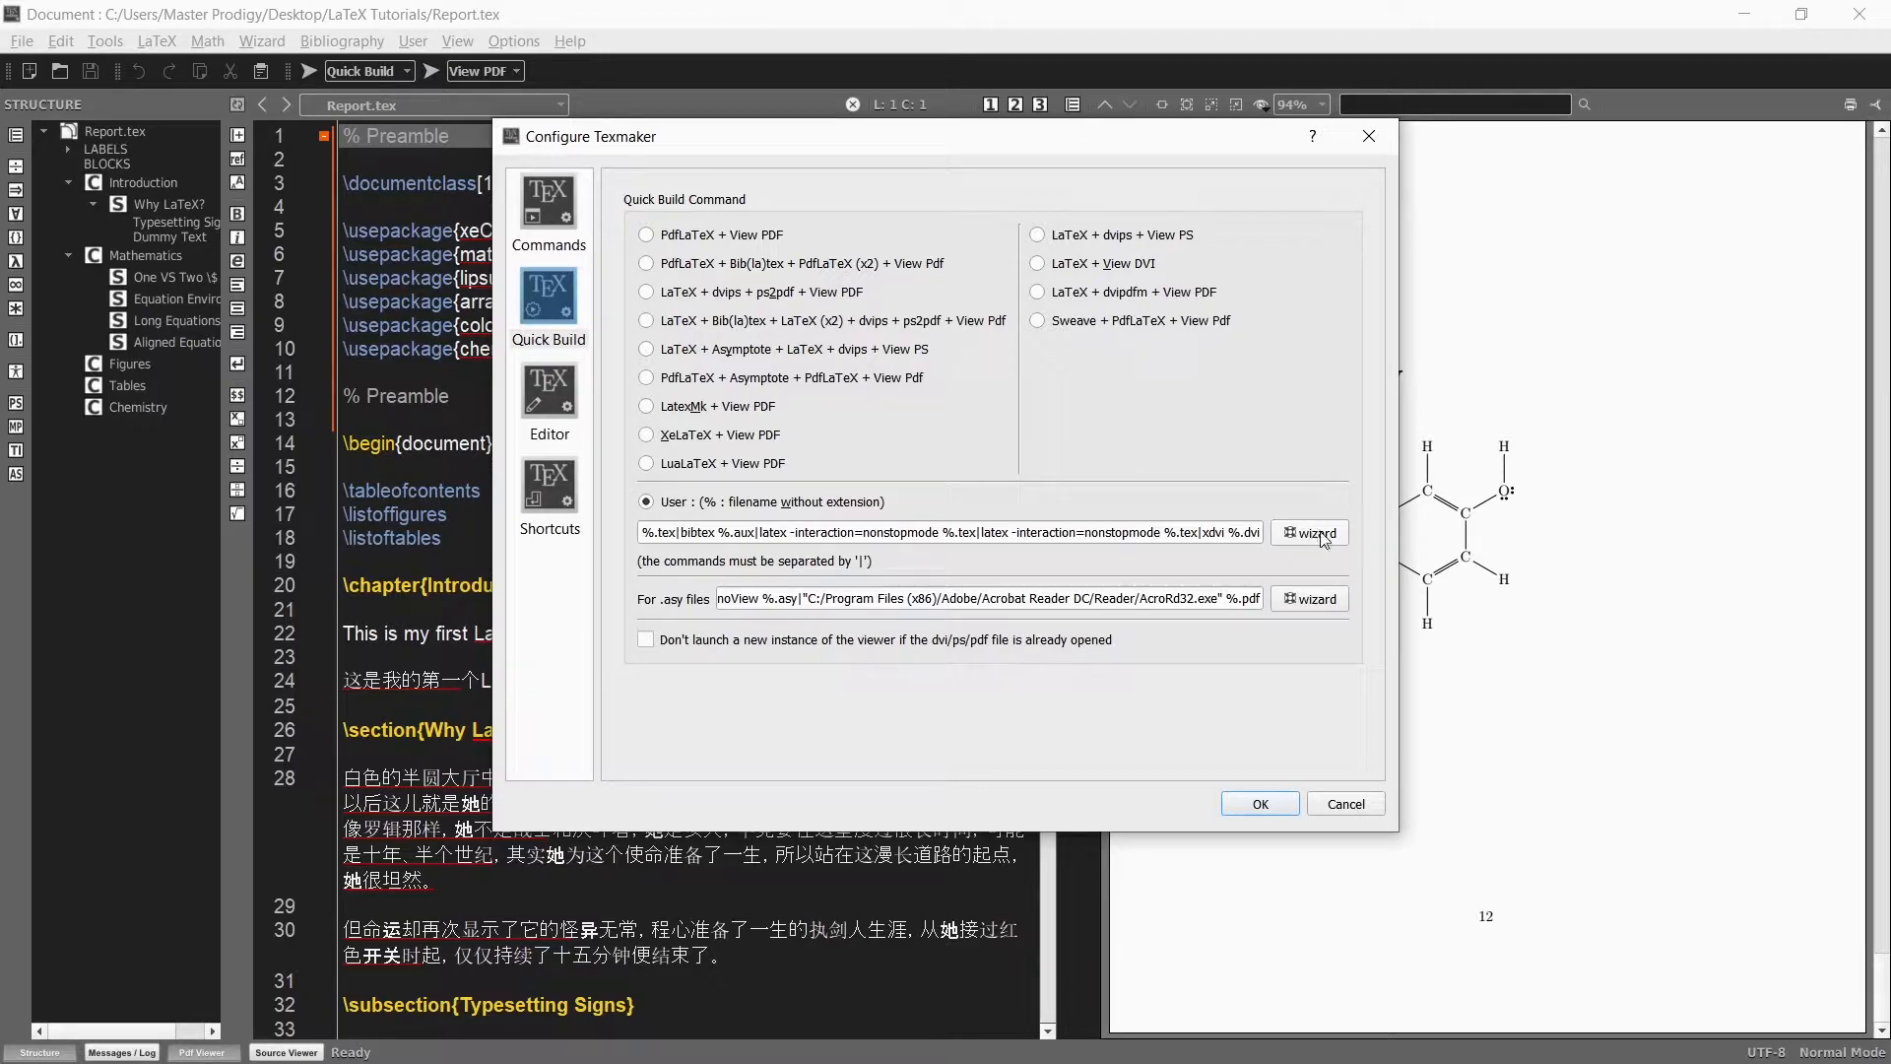
pyautogui.click(1308, 532)
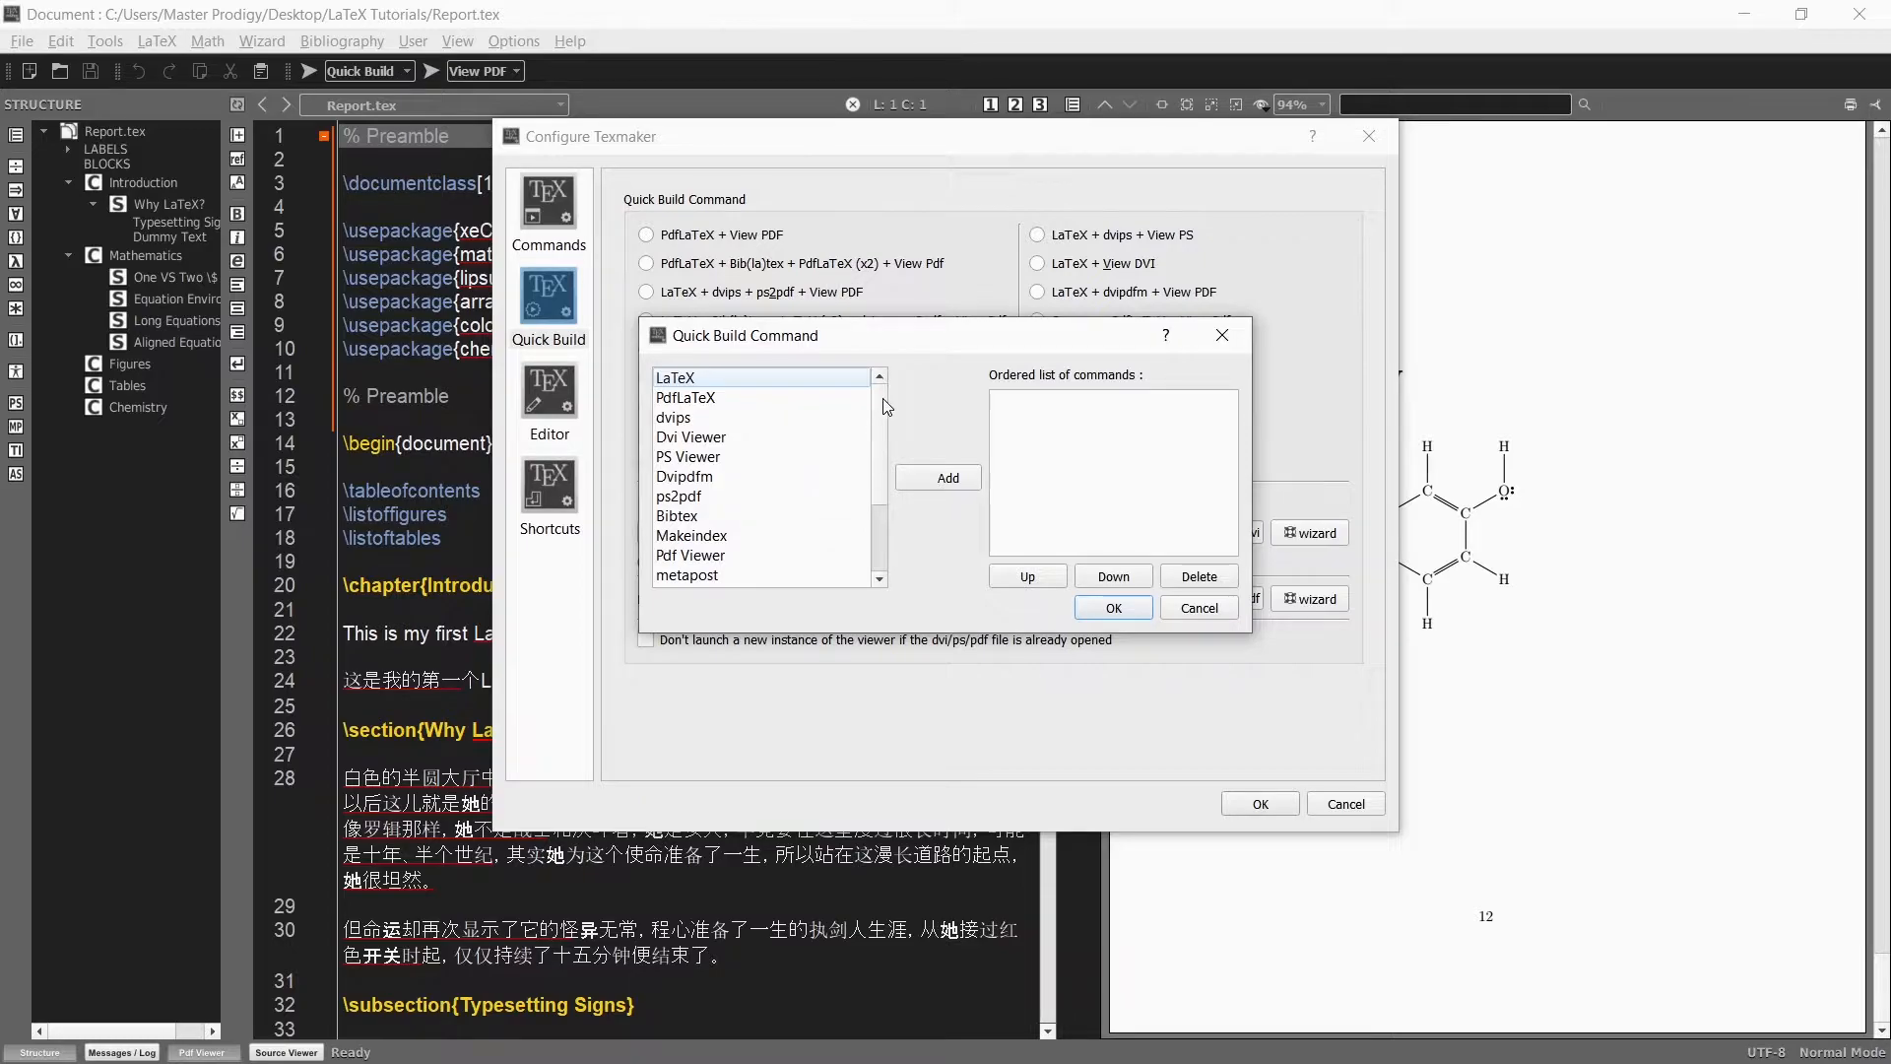
pyautogui.scroll(-3)
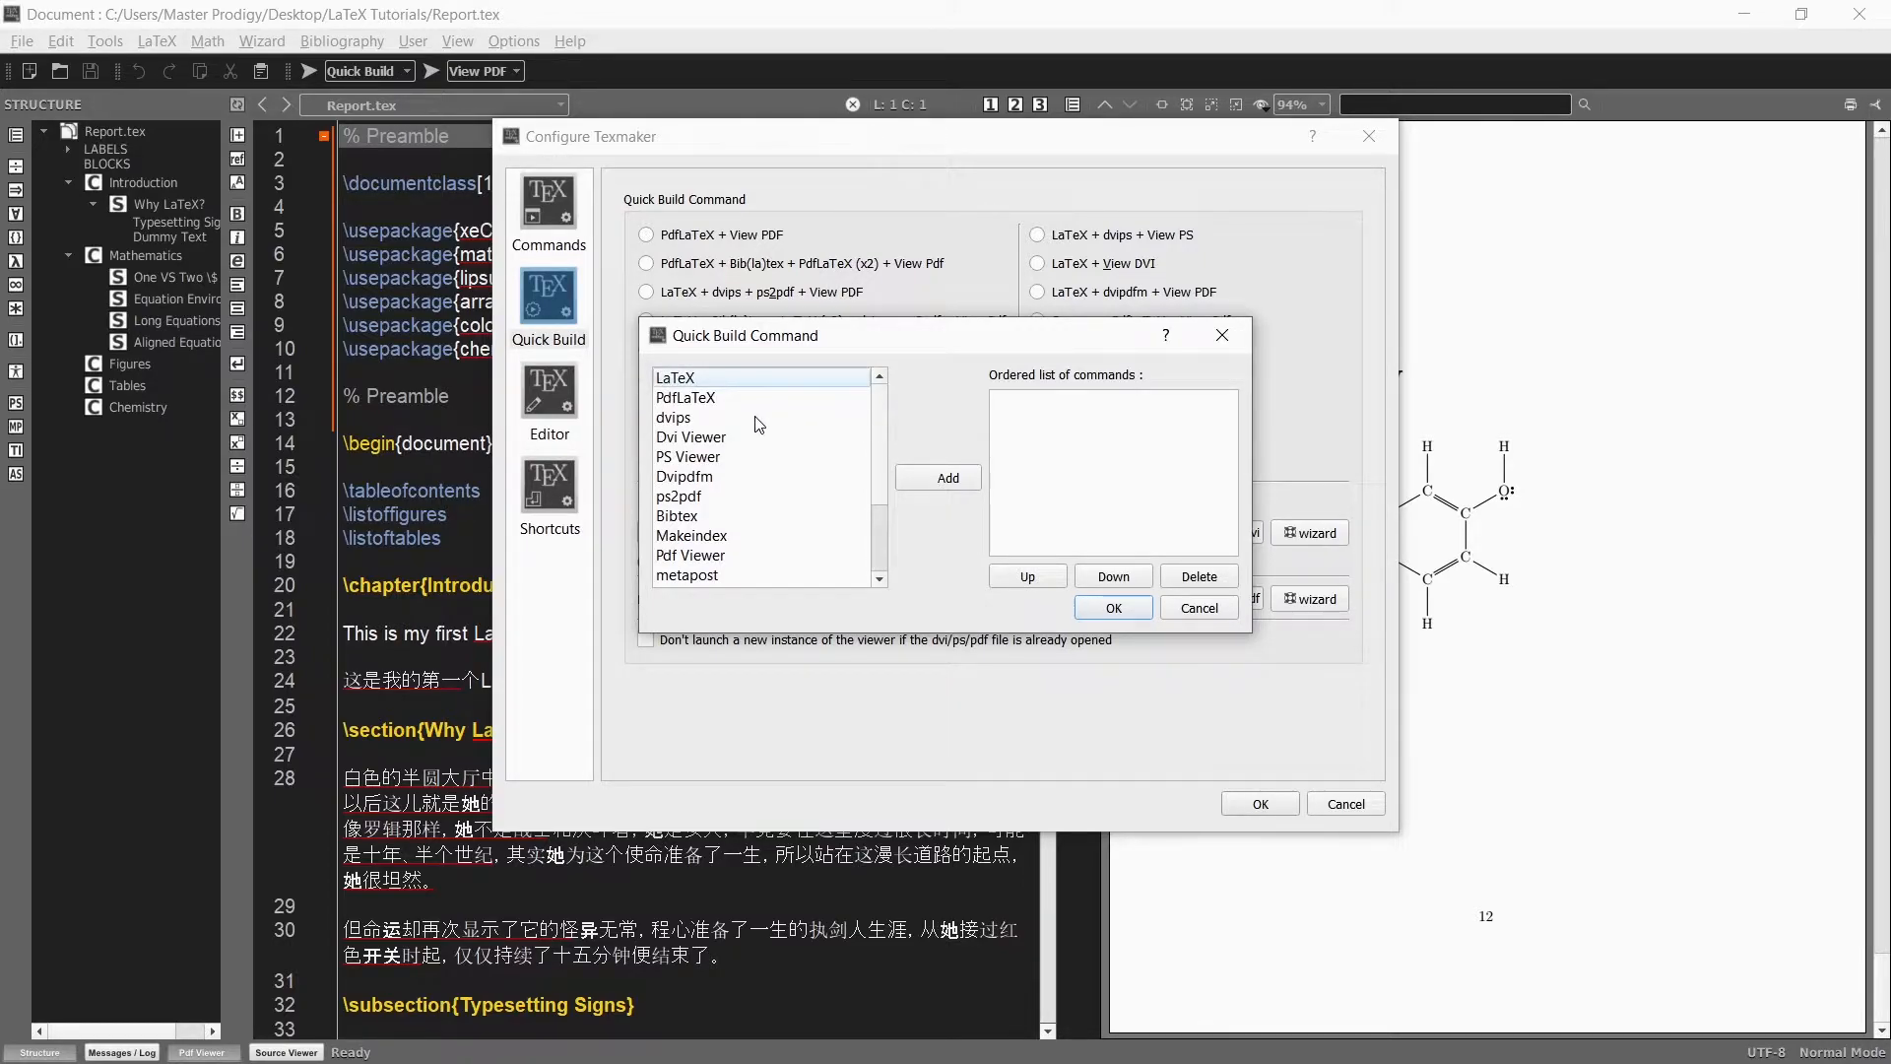
pyautogui.scroll(-3)
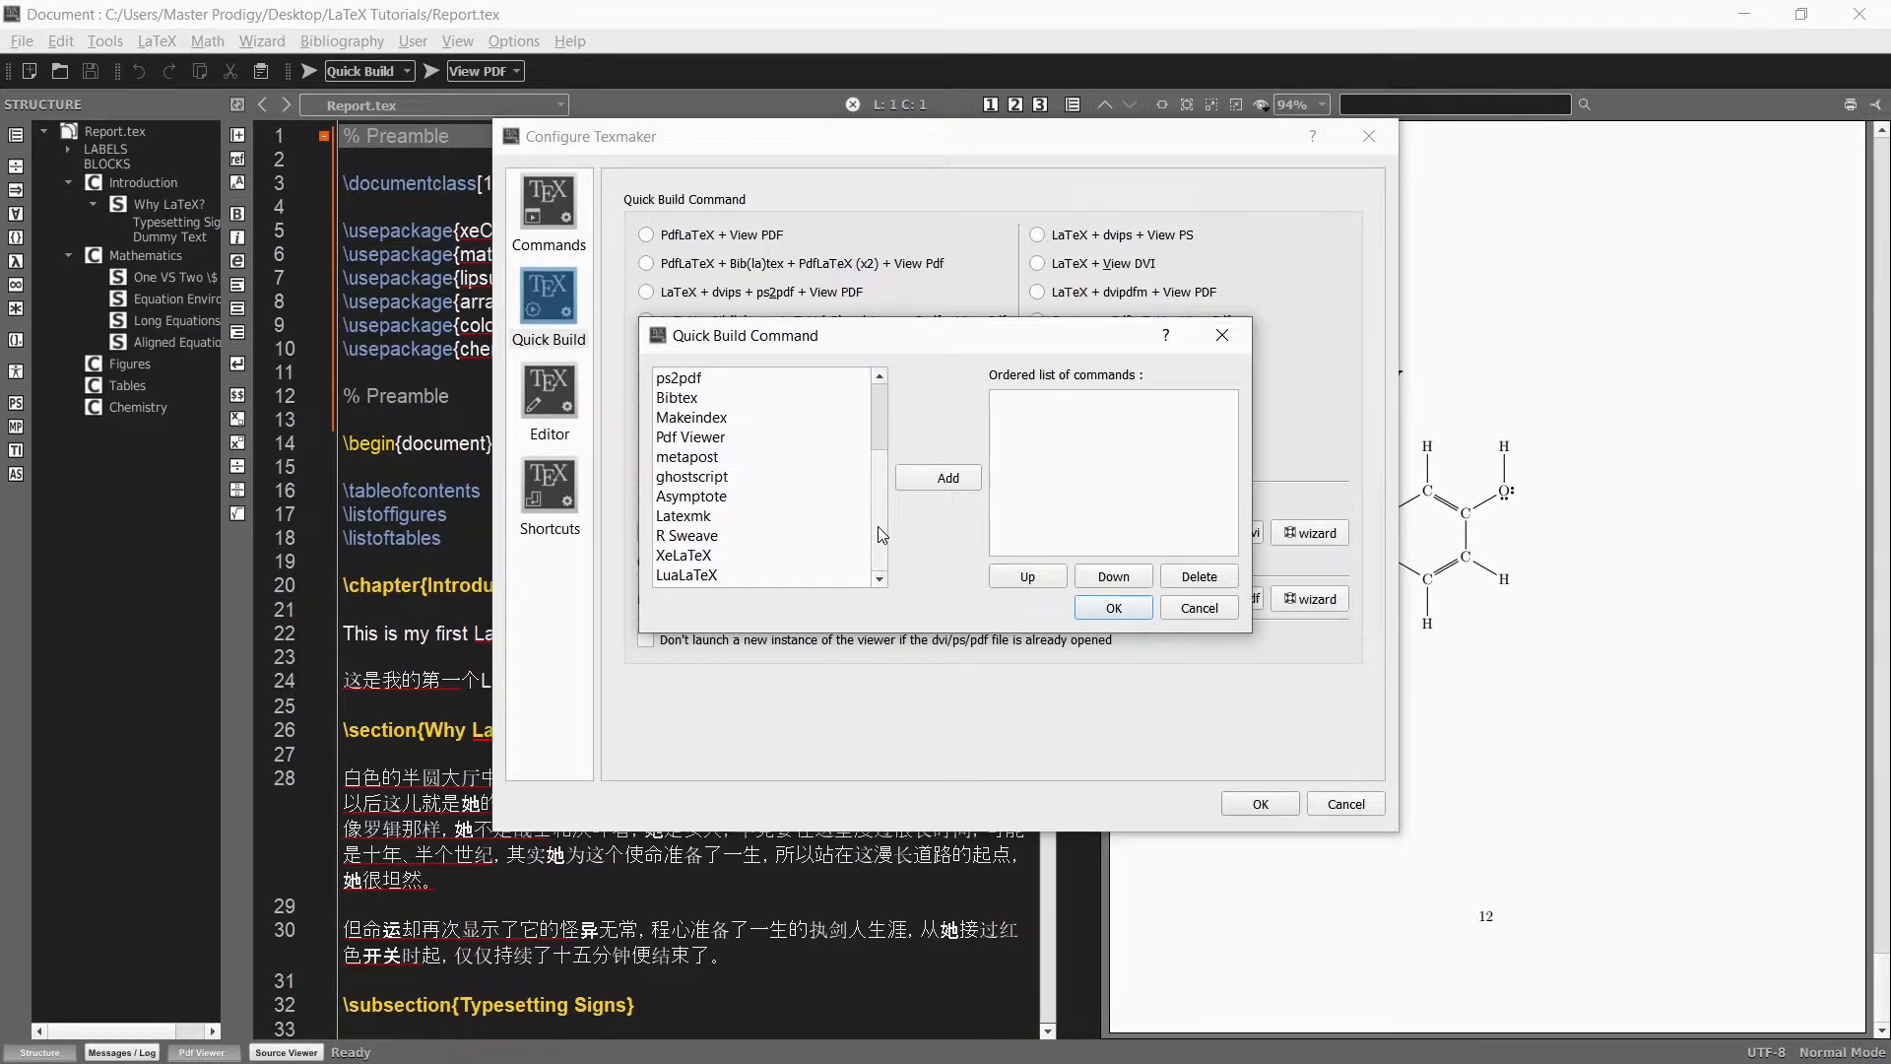
# - Compose the sequence XeLaTeX, XeLaTeX, Pdf Viewer and accept it
pyautogui.click(684, 556)
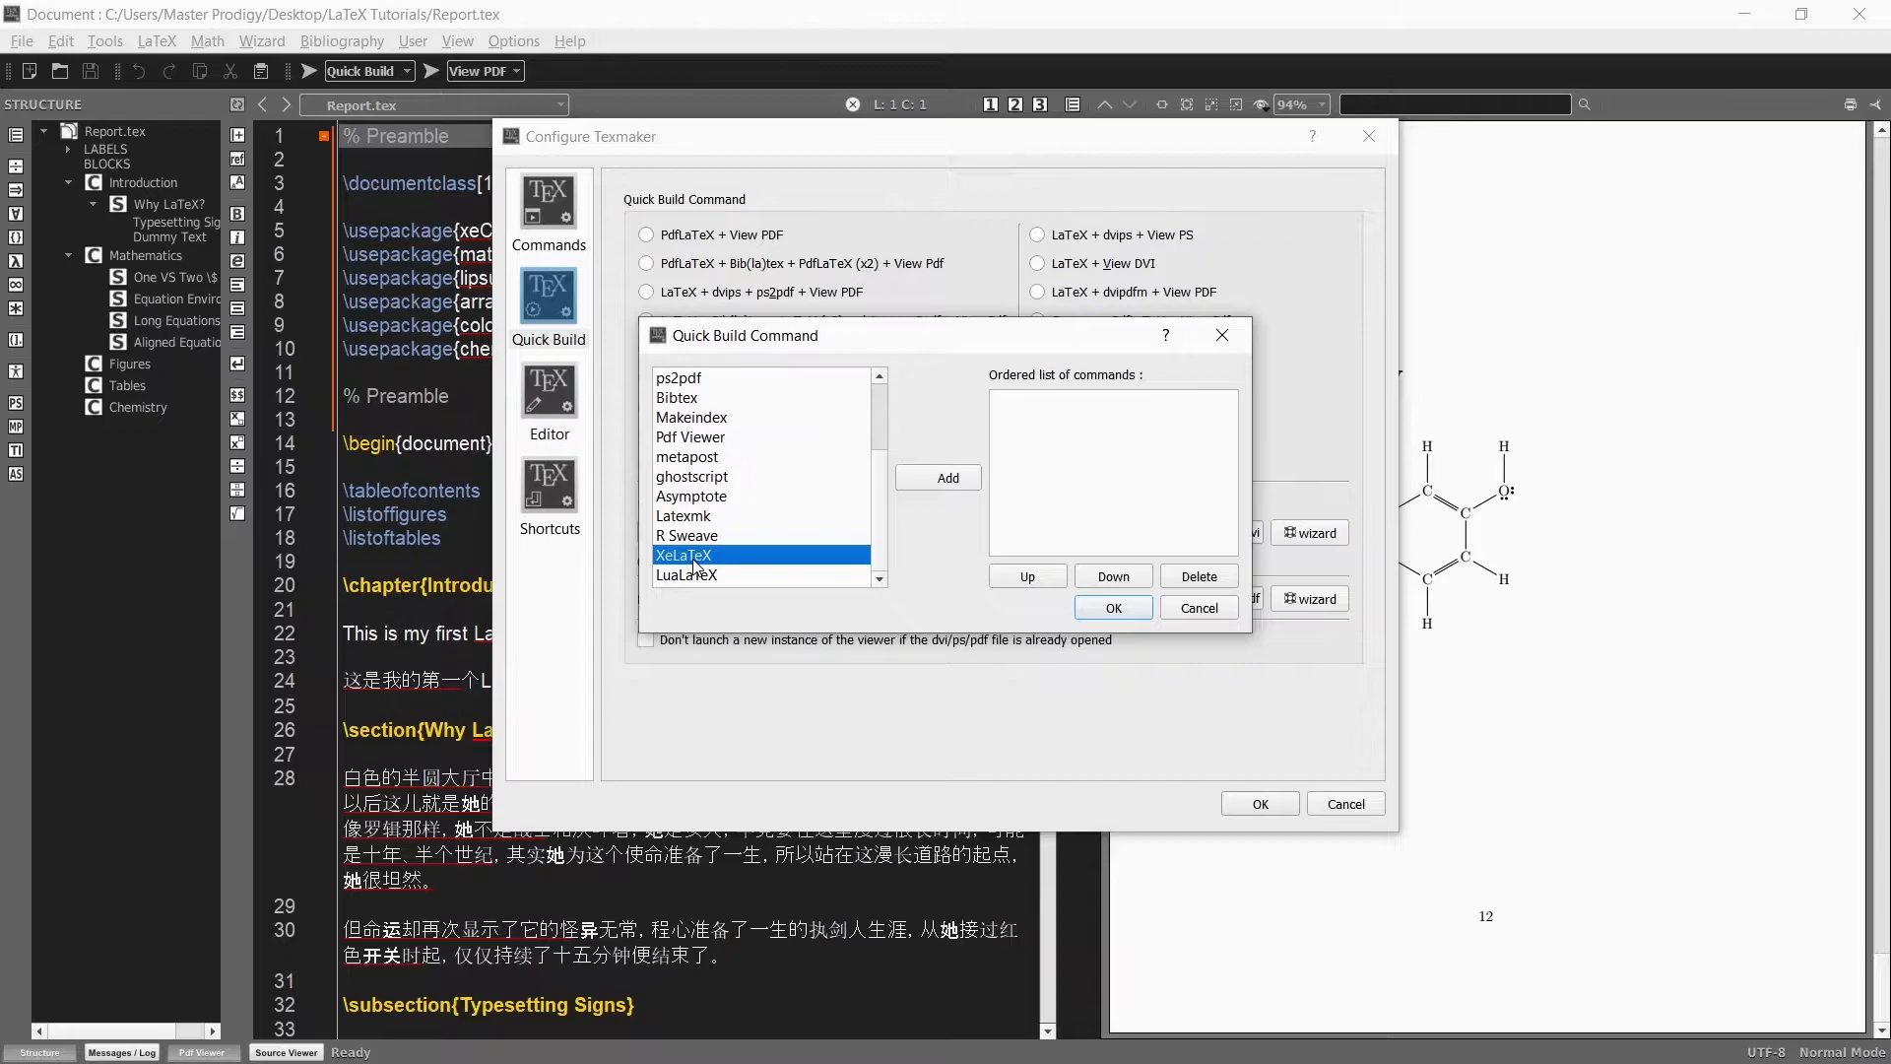
pyautogui.click(937, 477)
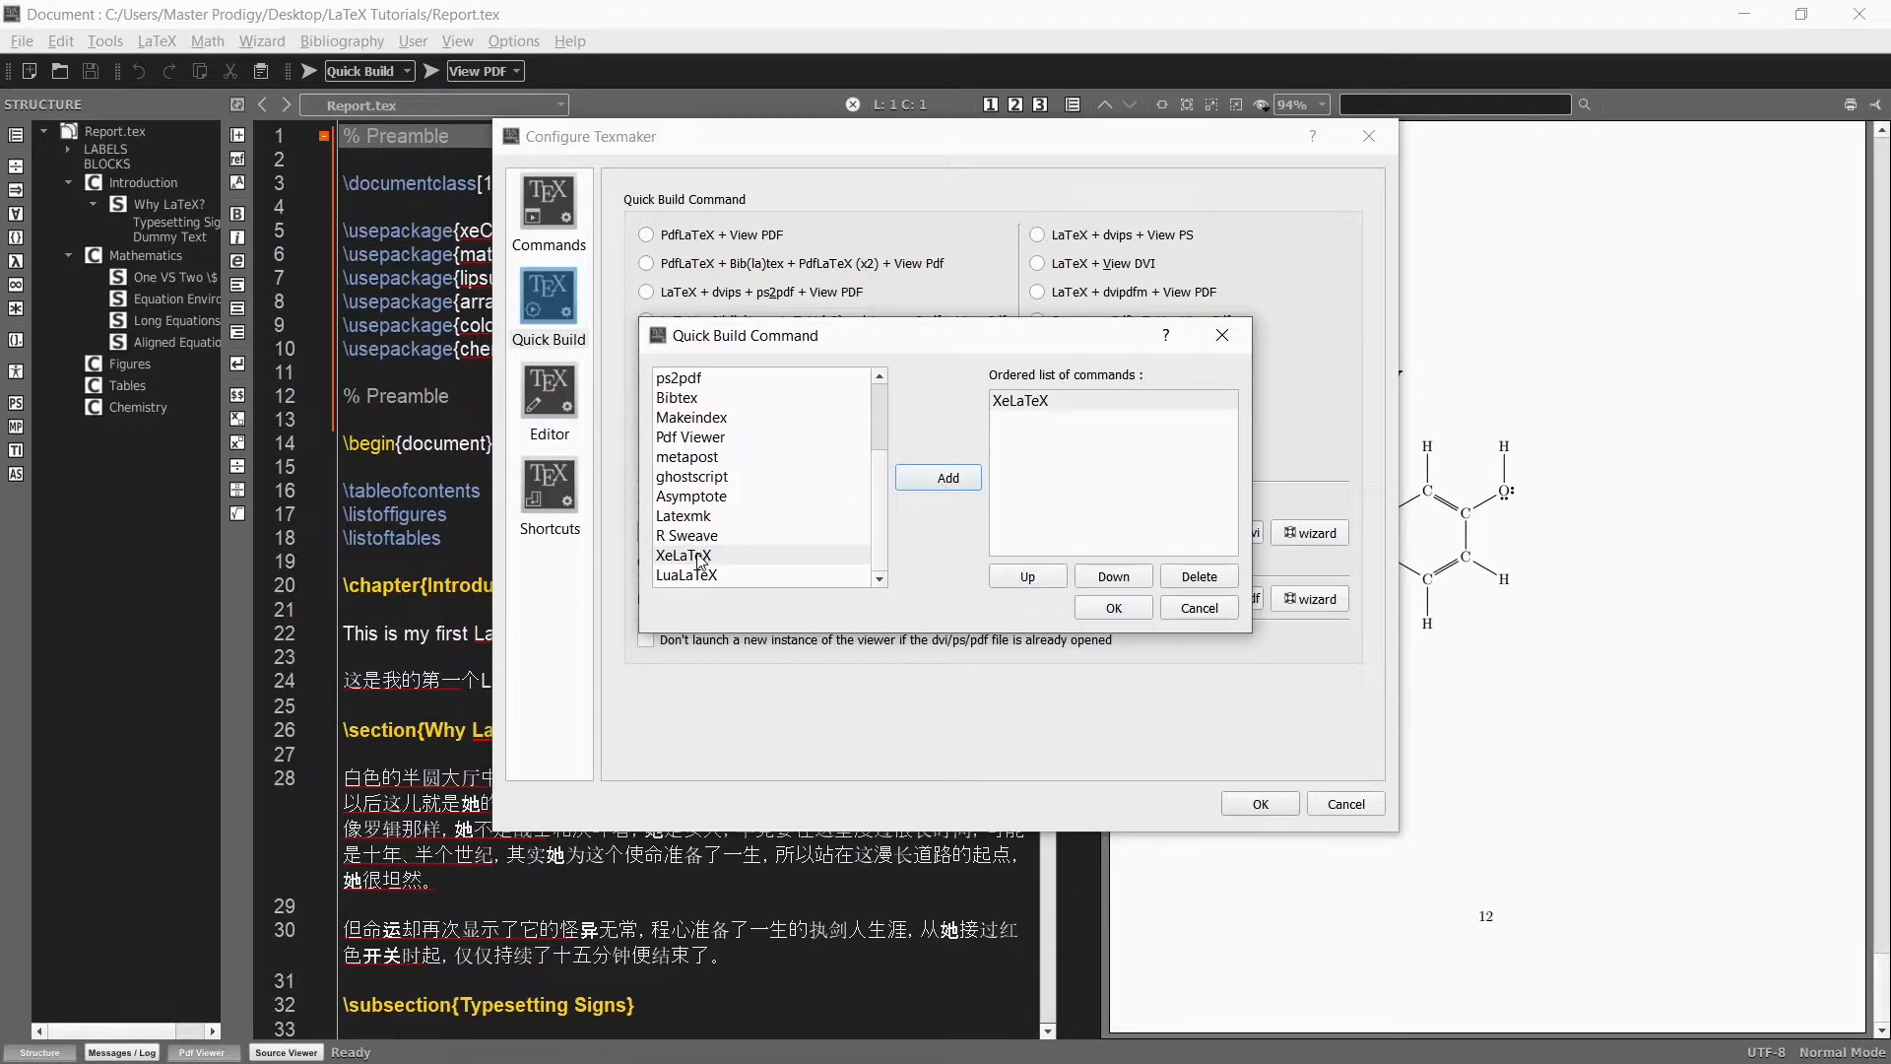
pyautogui.click(938, 477)
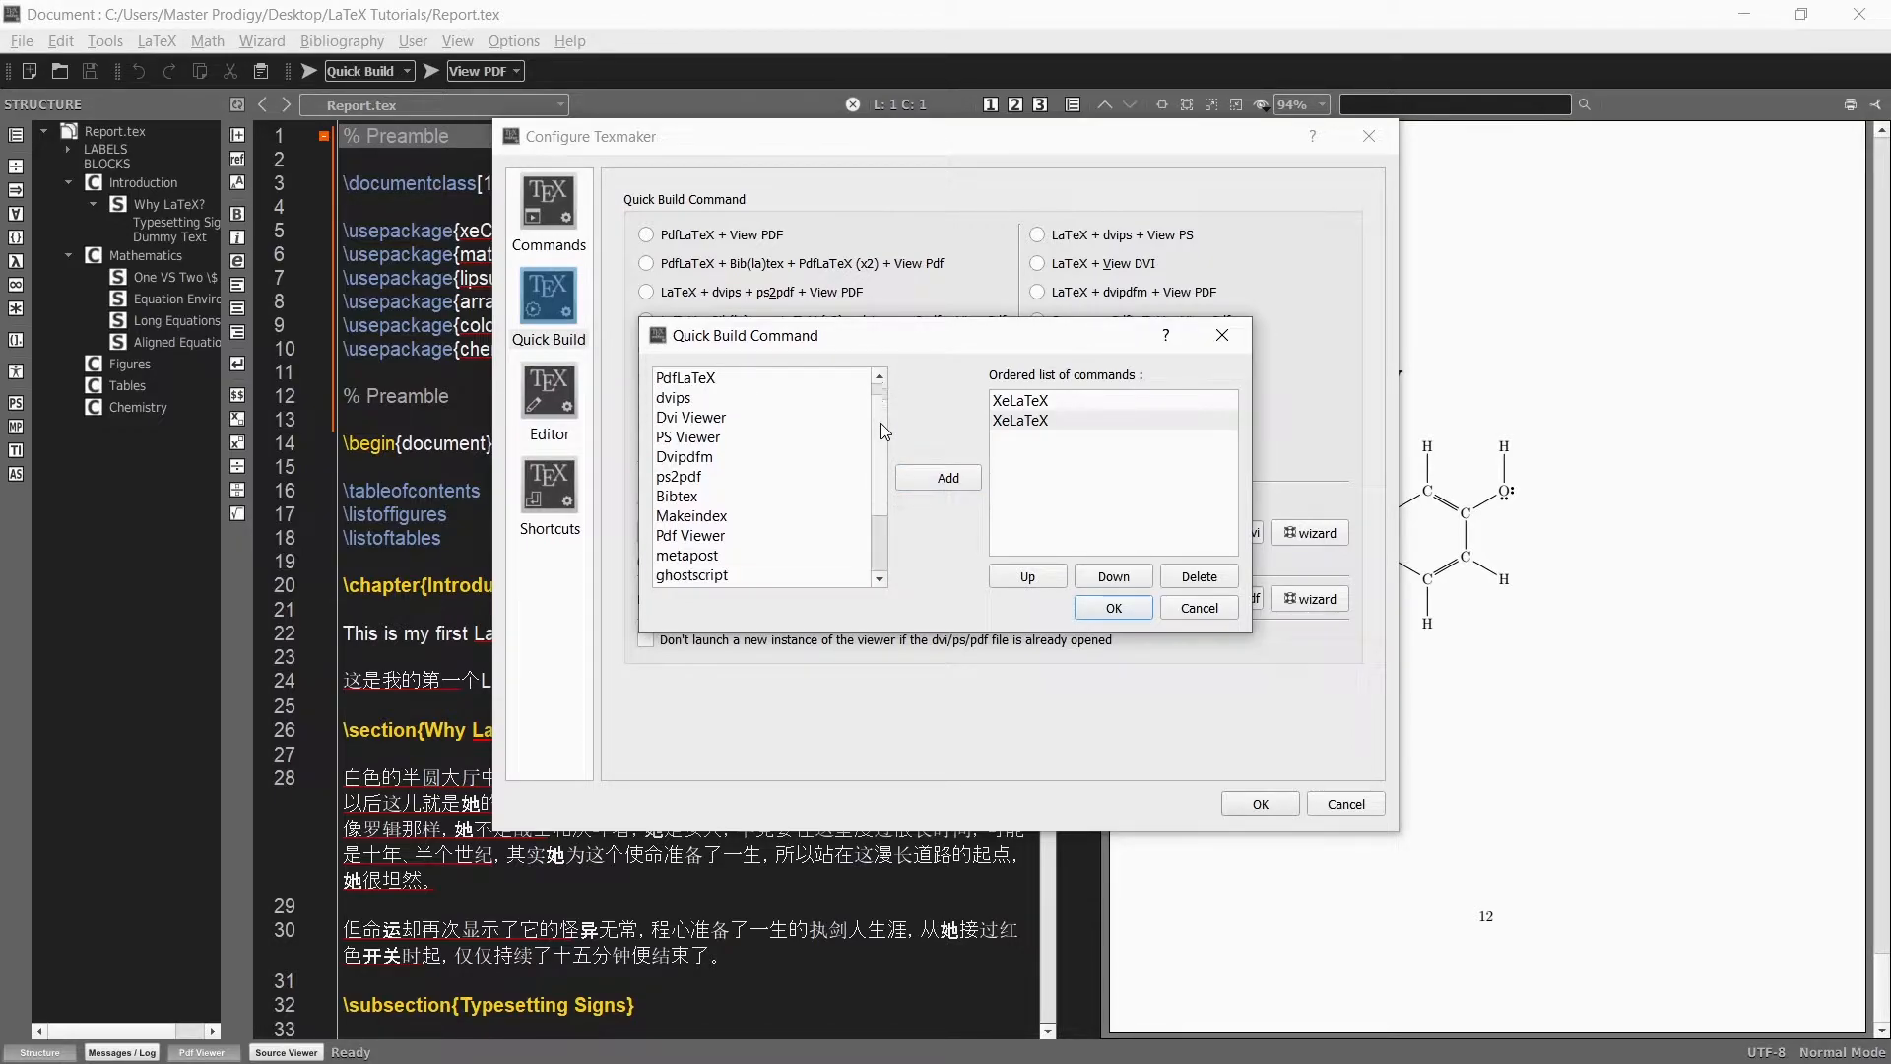
pyautogui.click(690, 497)
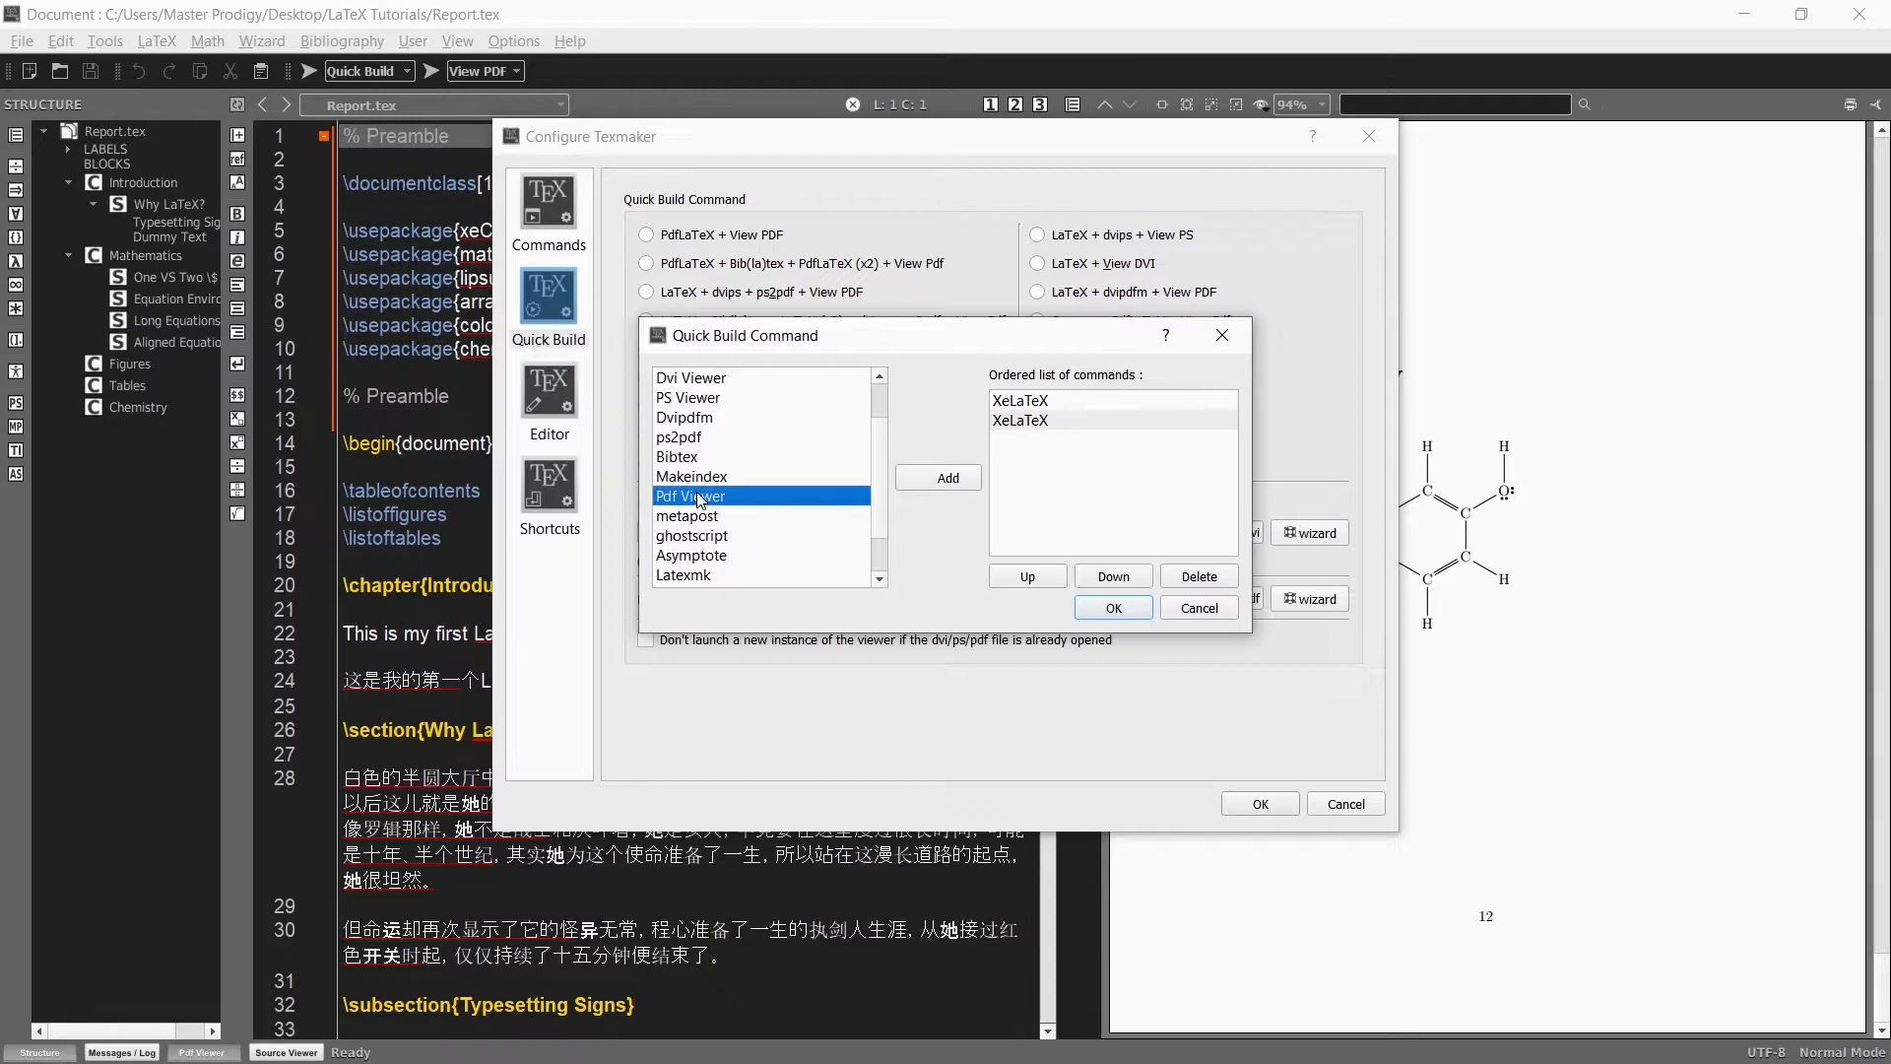
pyautogui.click(938, 477)
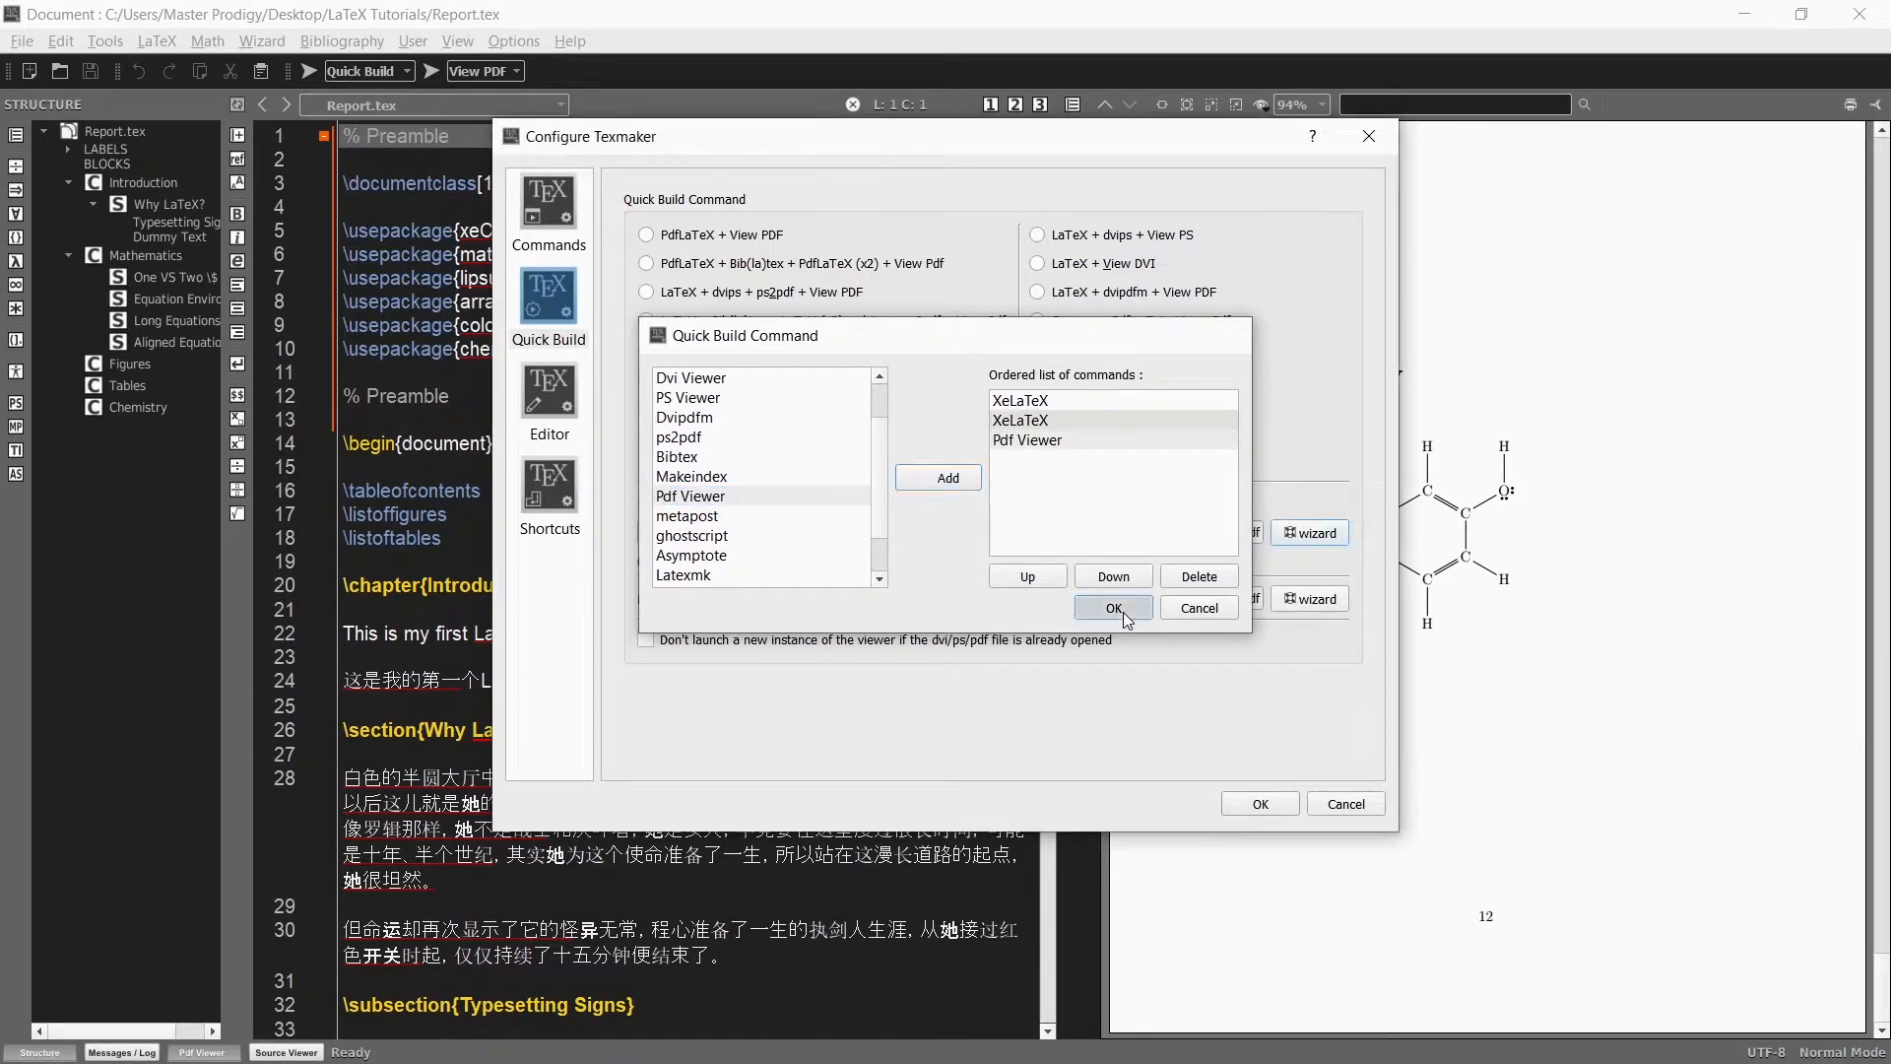
pyautogui.click(1111, 607)
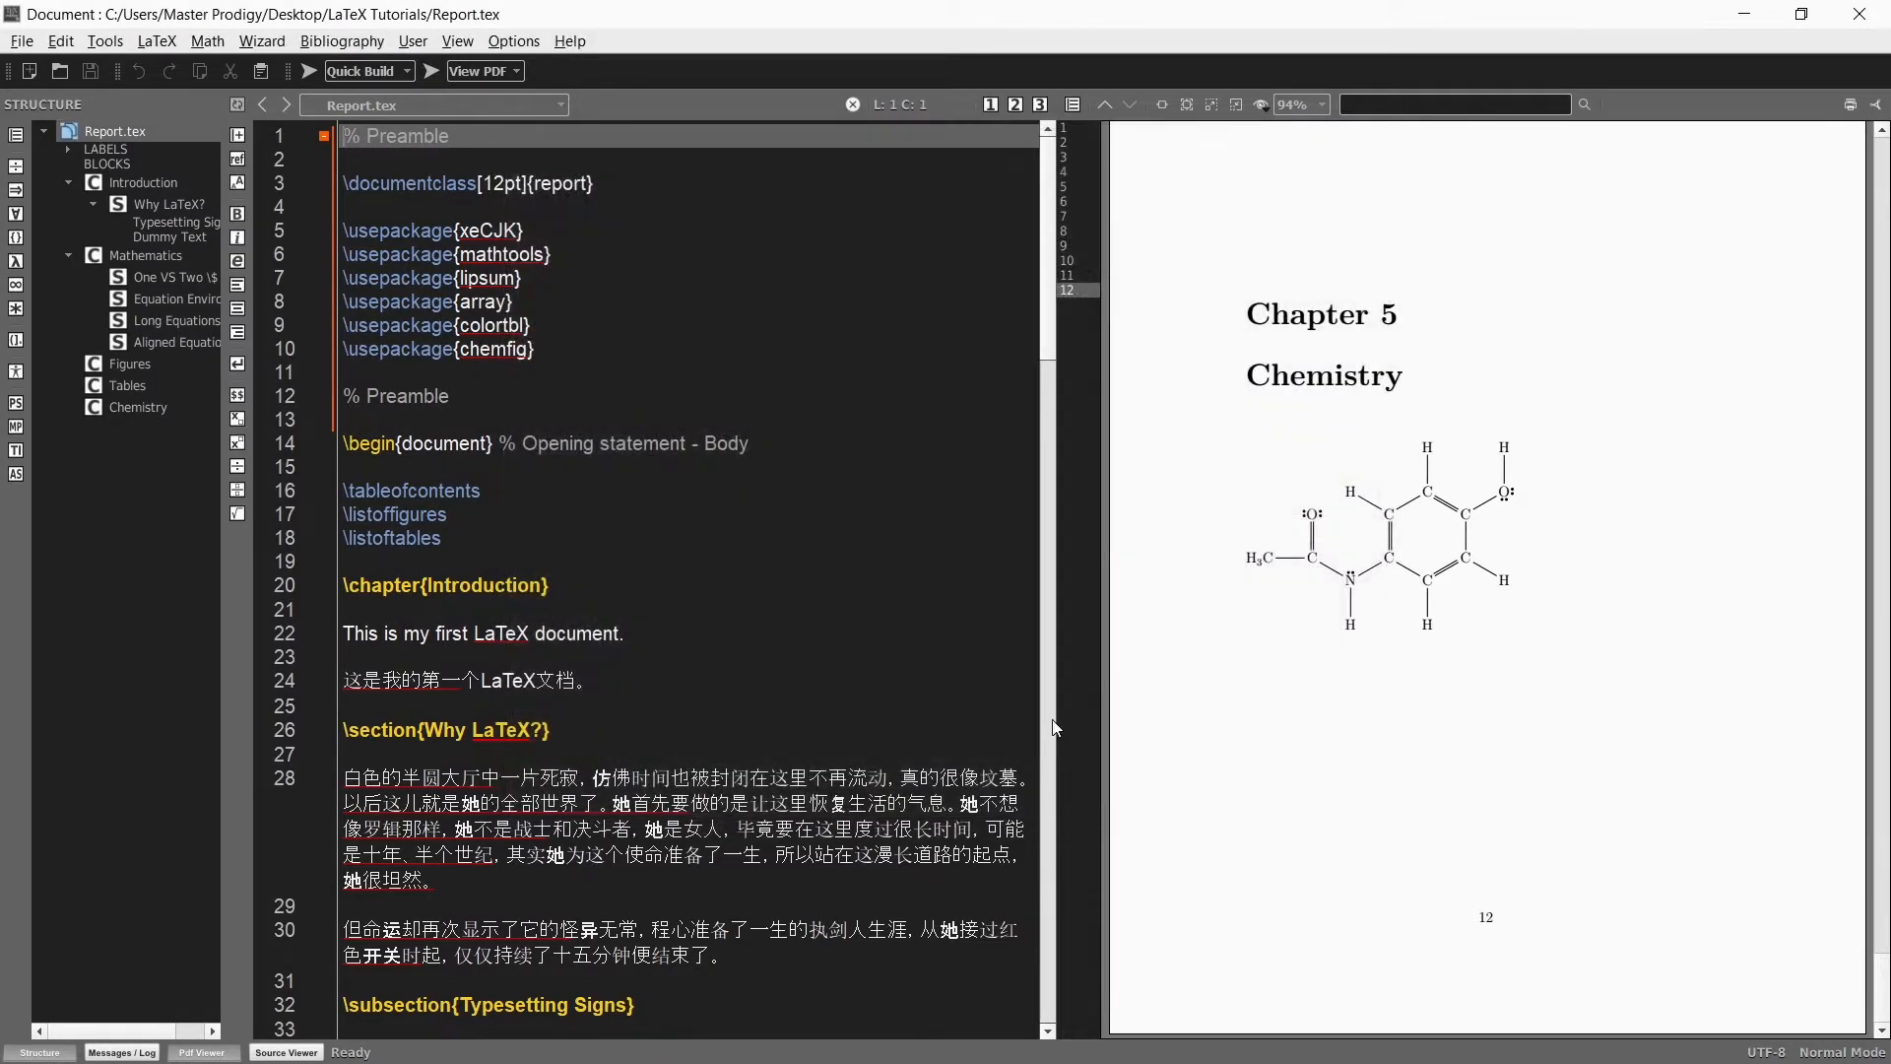
# - Rebuild Report.tex with the new quick build and scroll the PDF to verify it
pyautogui.click(308, 71)
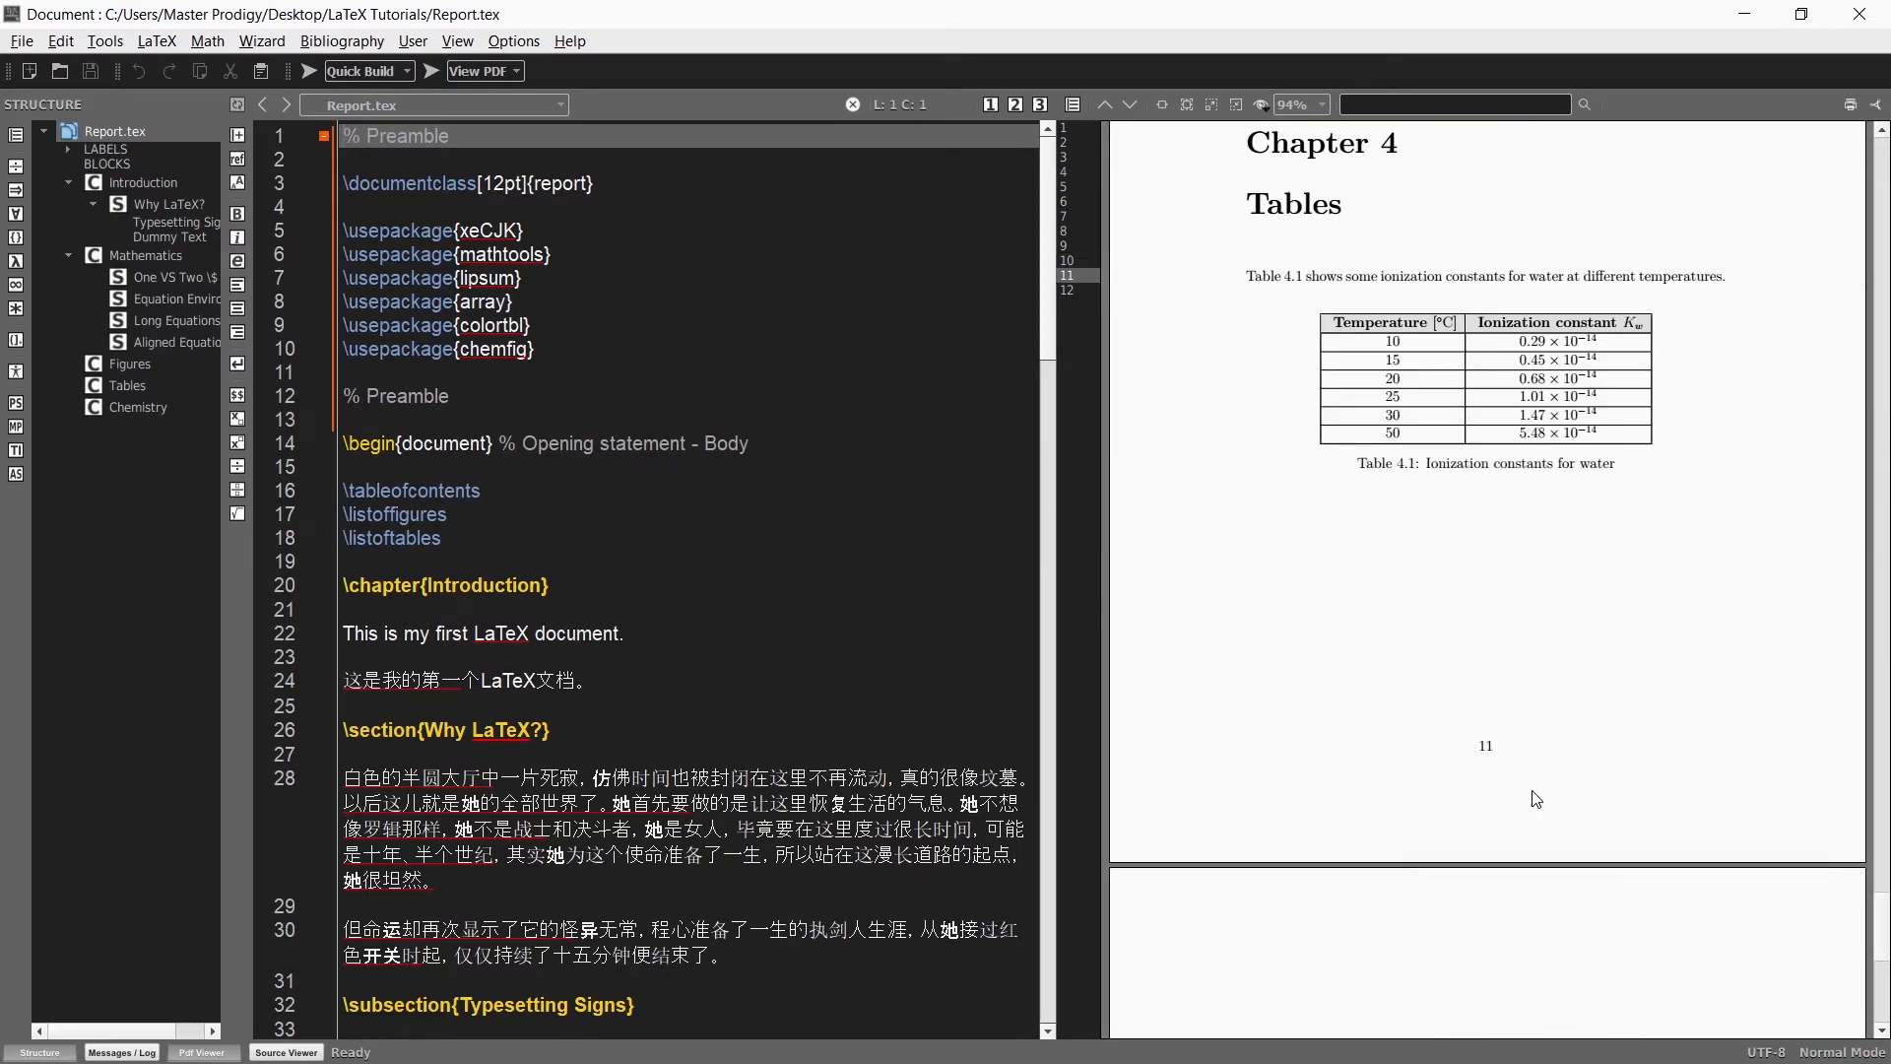
pyautogui.scroll(-3)
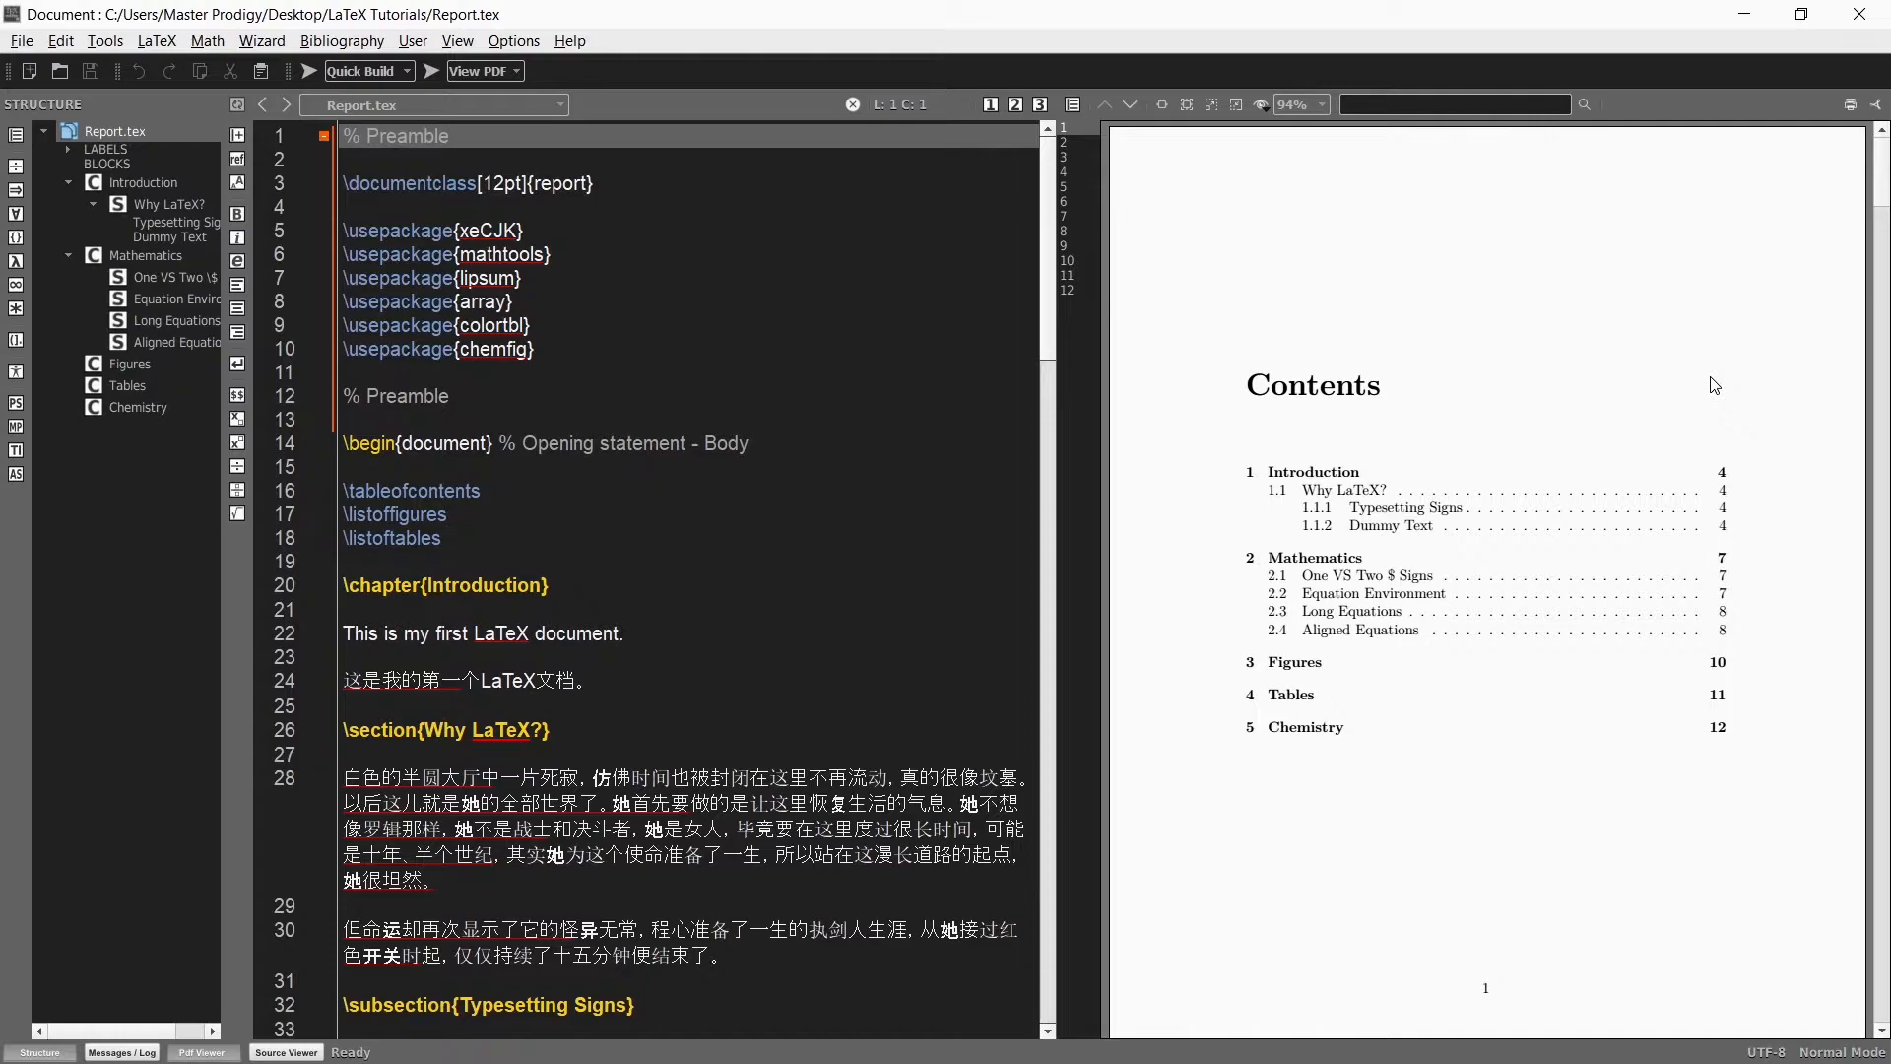
pyautogui.moveTo(1233, 278)
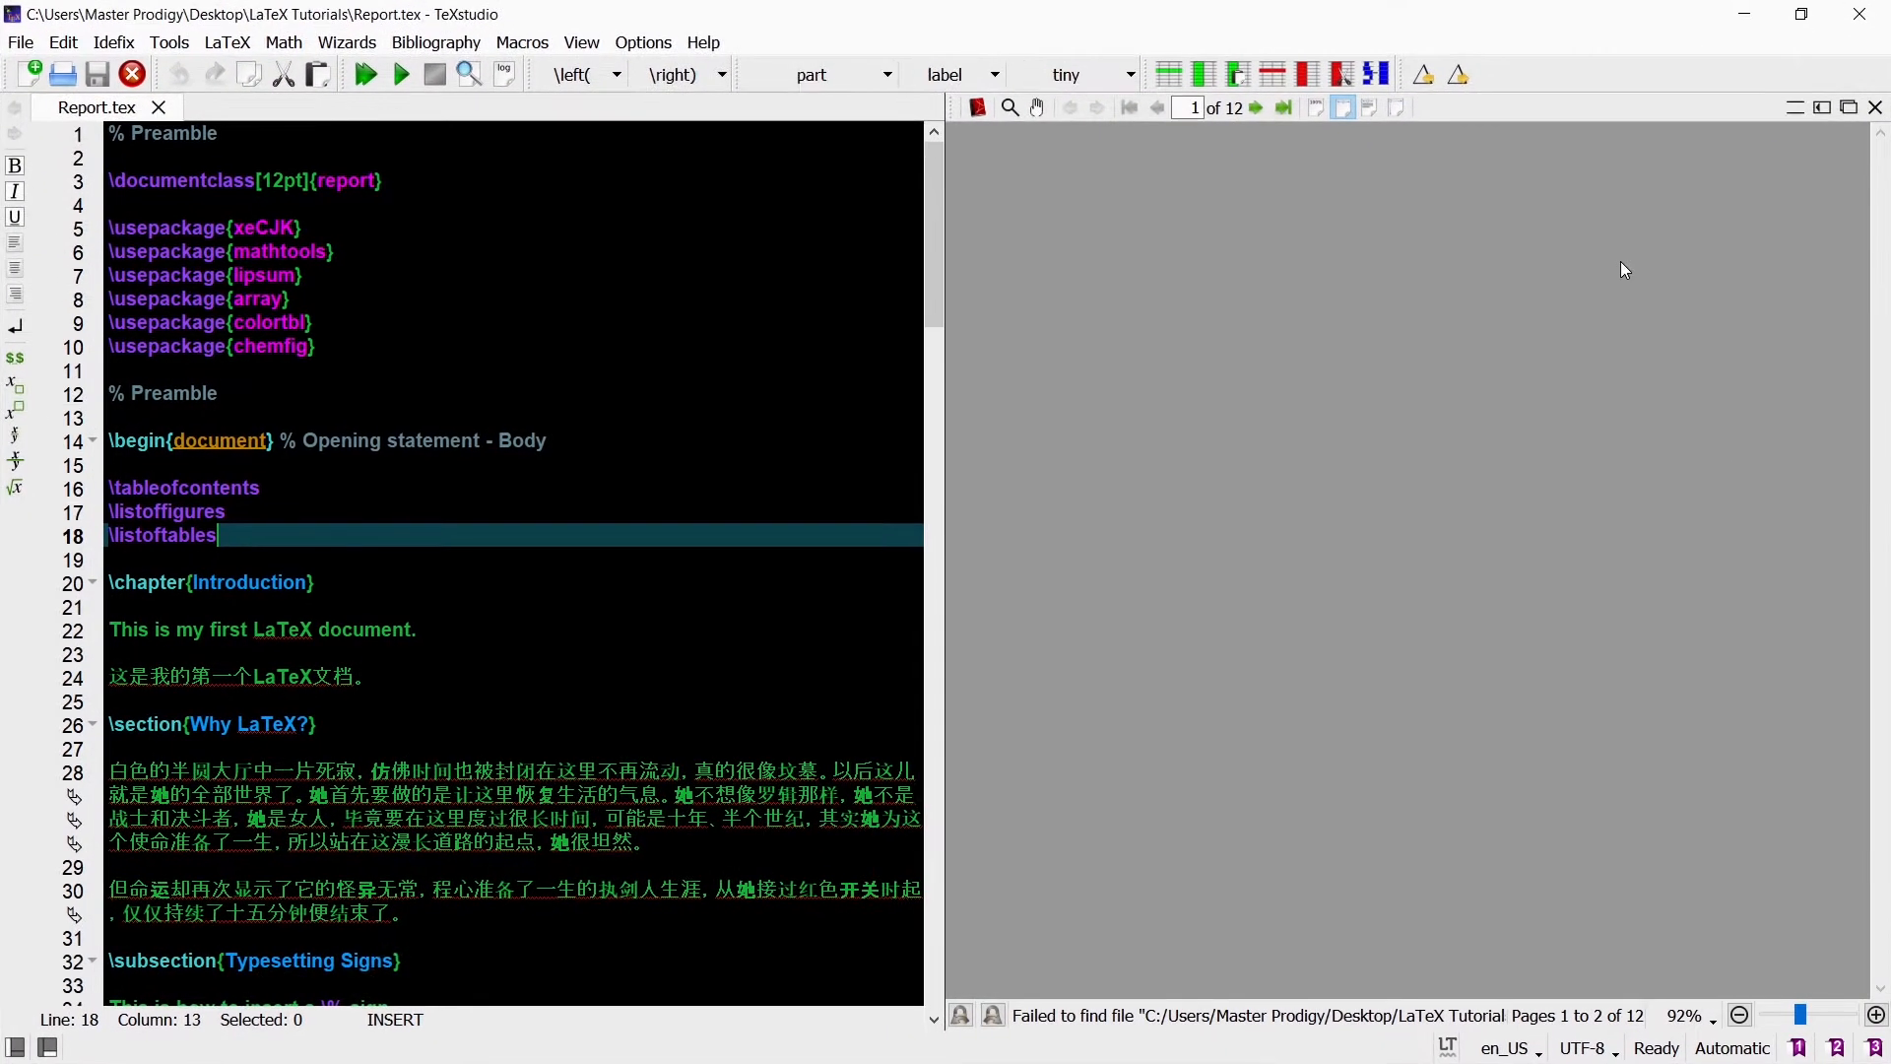
# - In Configure TeXstudio's Build page, bring up the Quick Build Command editor for Build & View
pyautogui.click(642, 42)
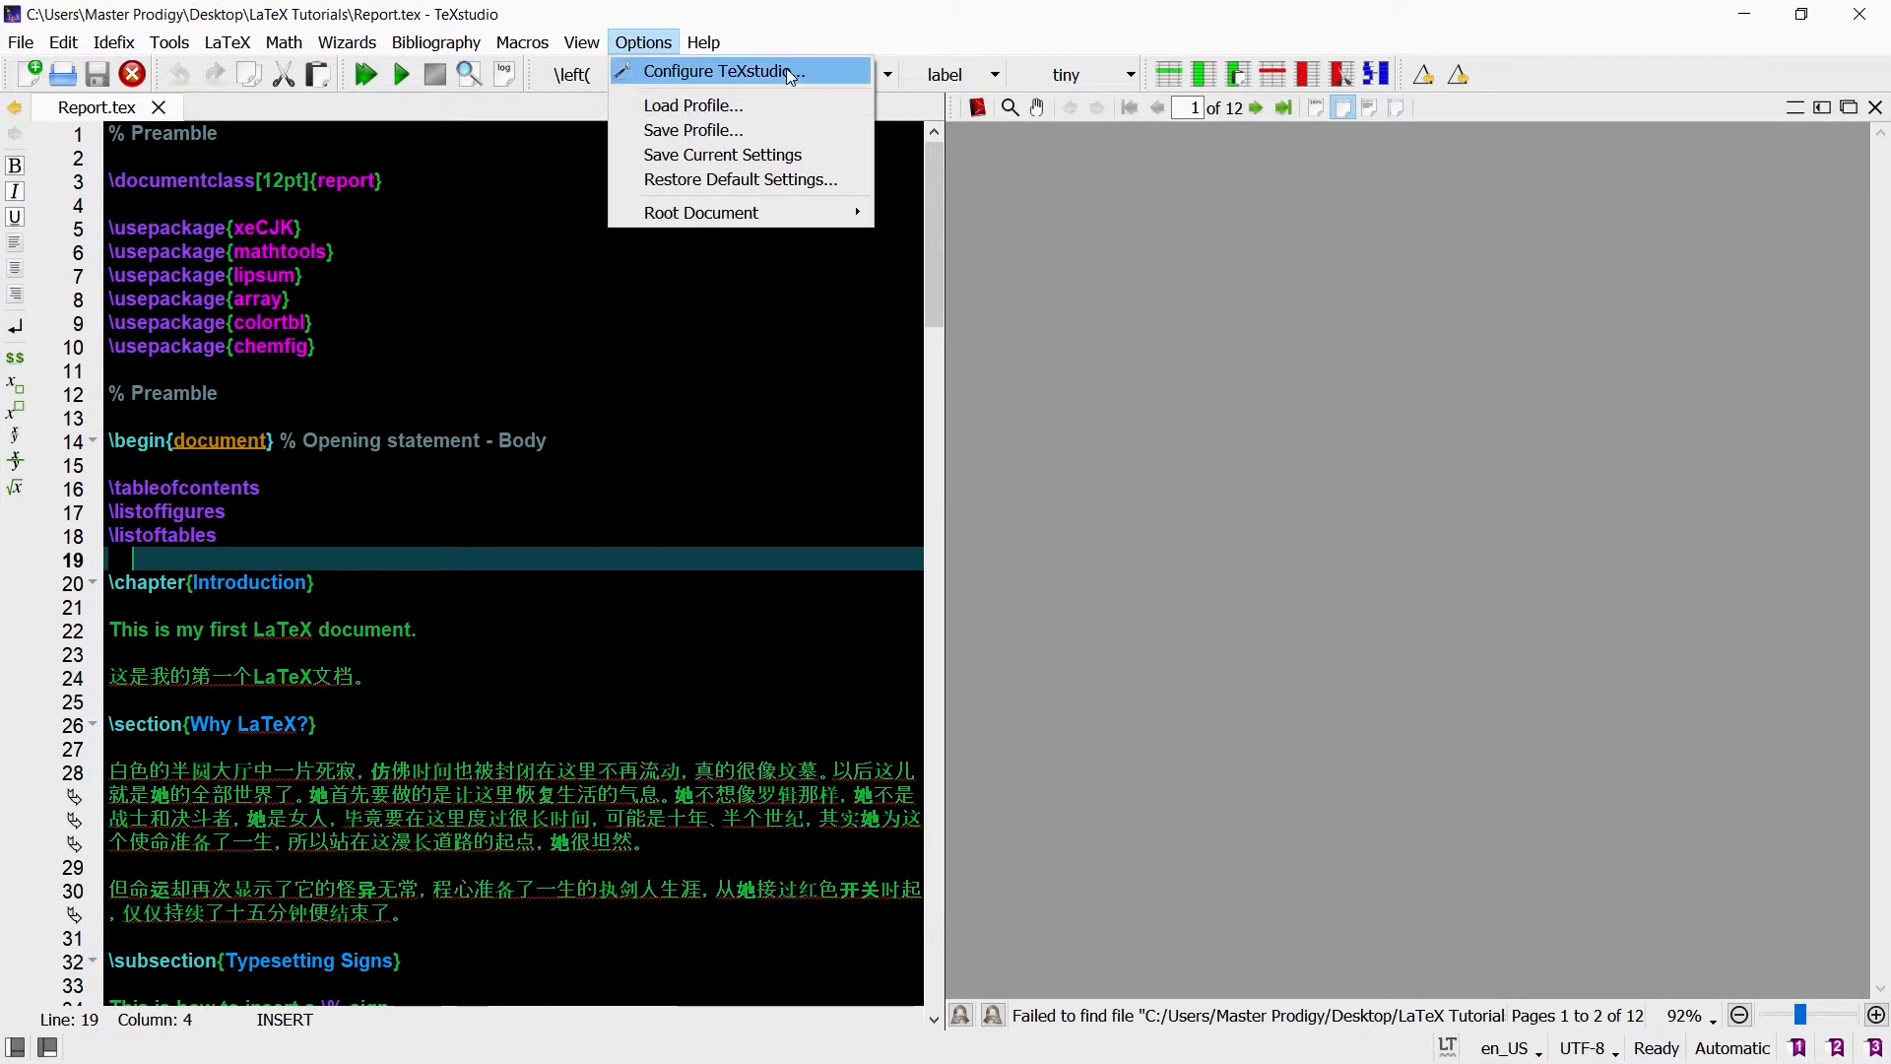
pyautogui.click(720, 71)
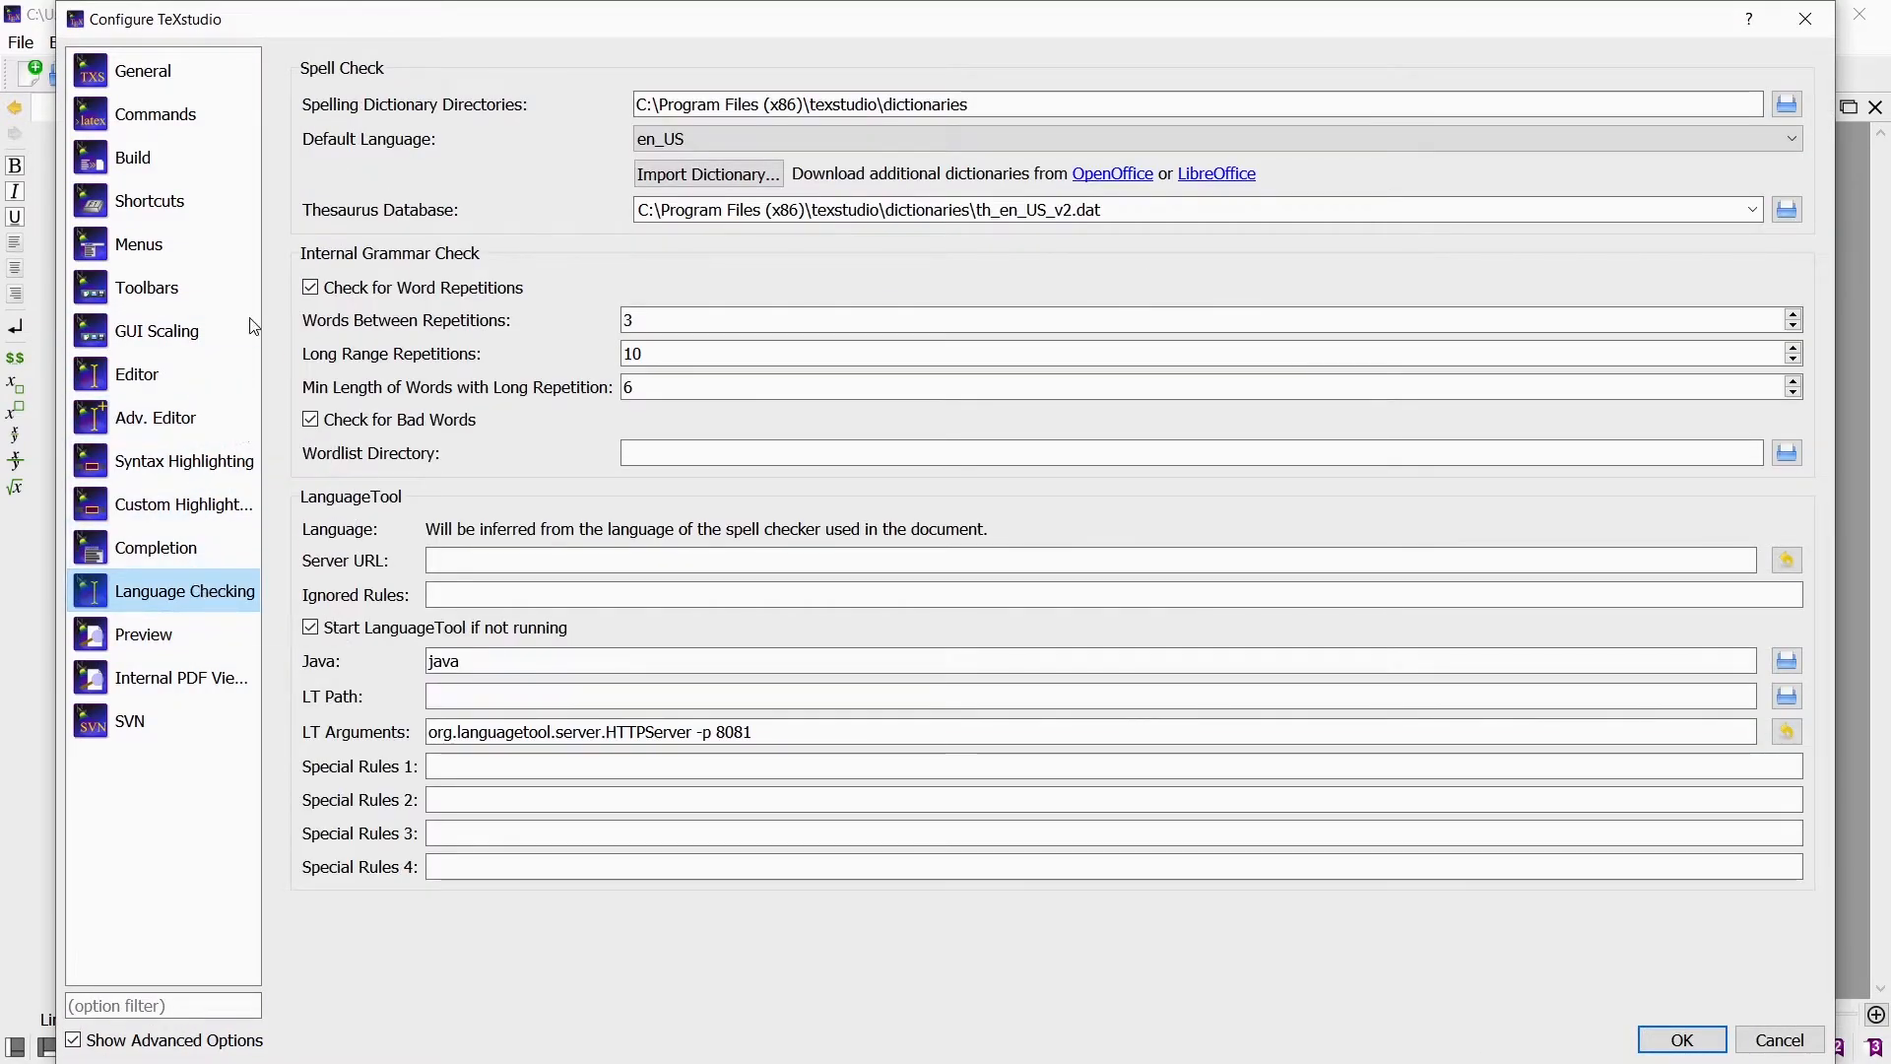
pyautogui.click(132, 158)
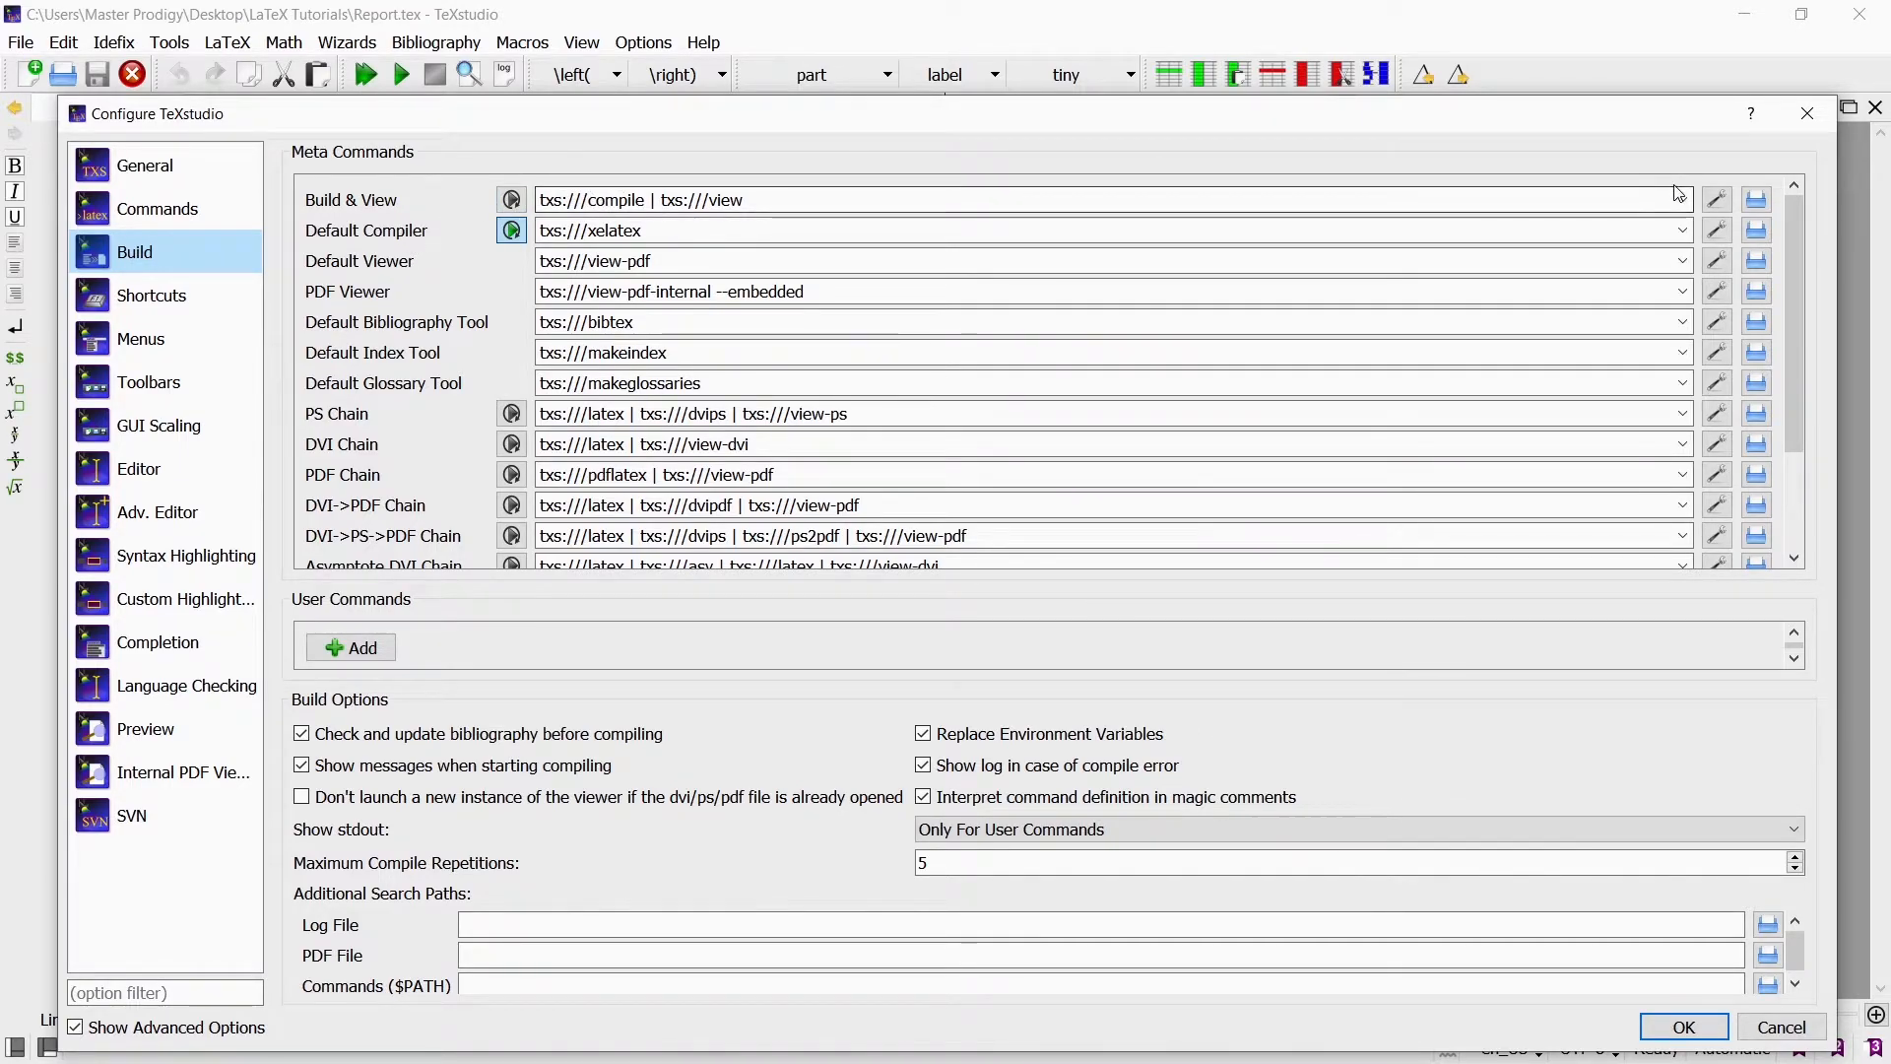
pyautogui.click(1679, 199)
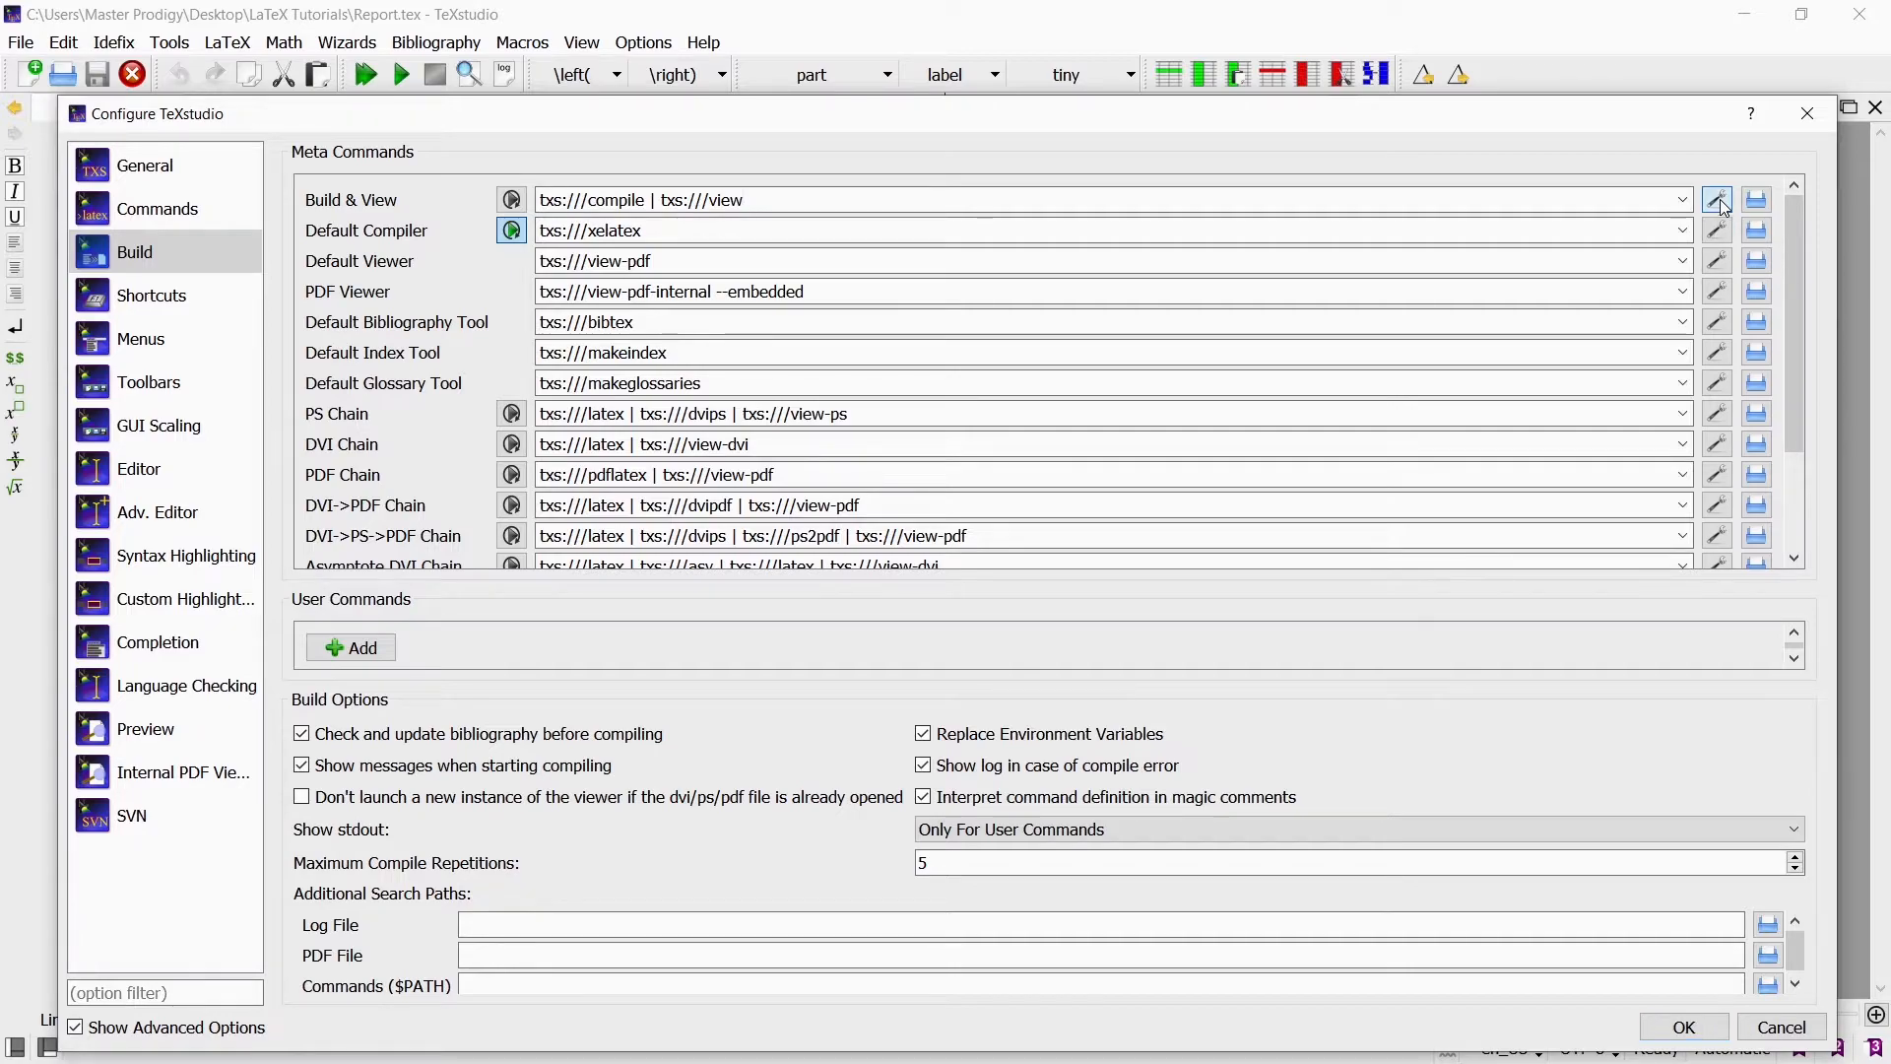
pyautogui.click(1718, 199)
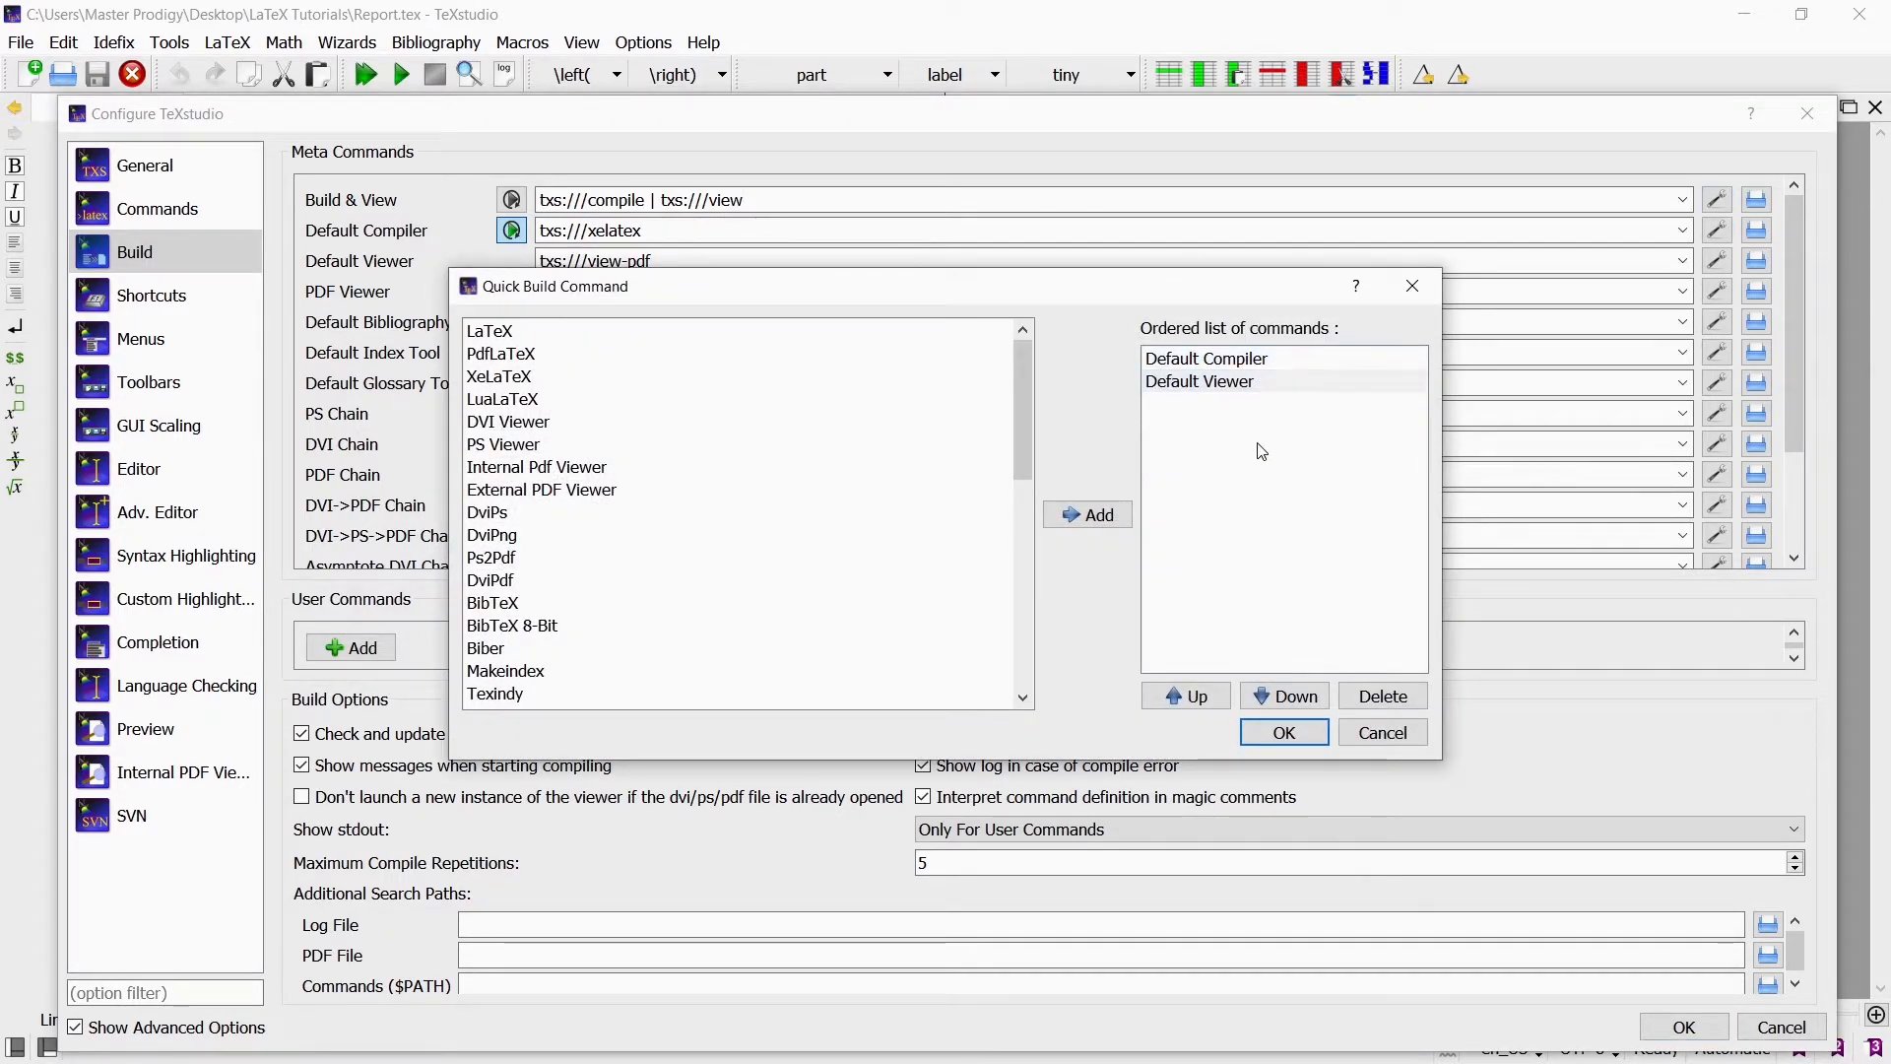
# - Add a second Default Compiler step to the Build & View command sequence
pyautogui.click(490, 534)
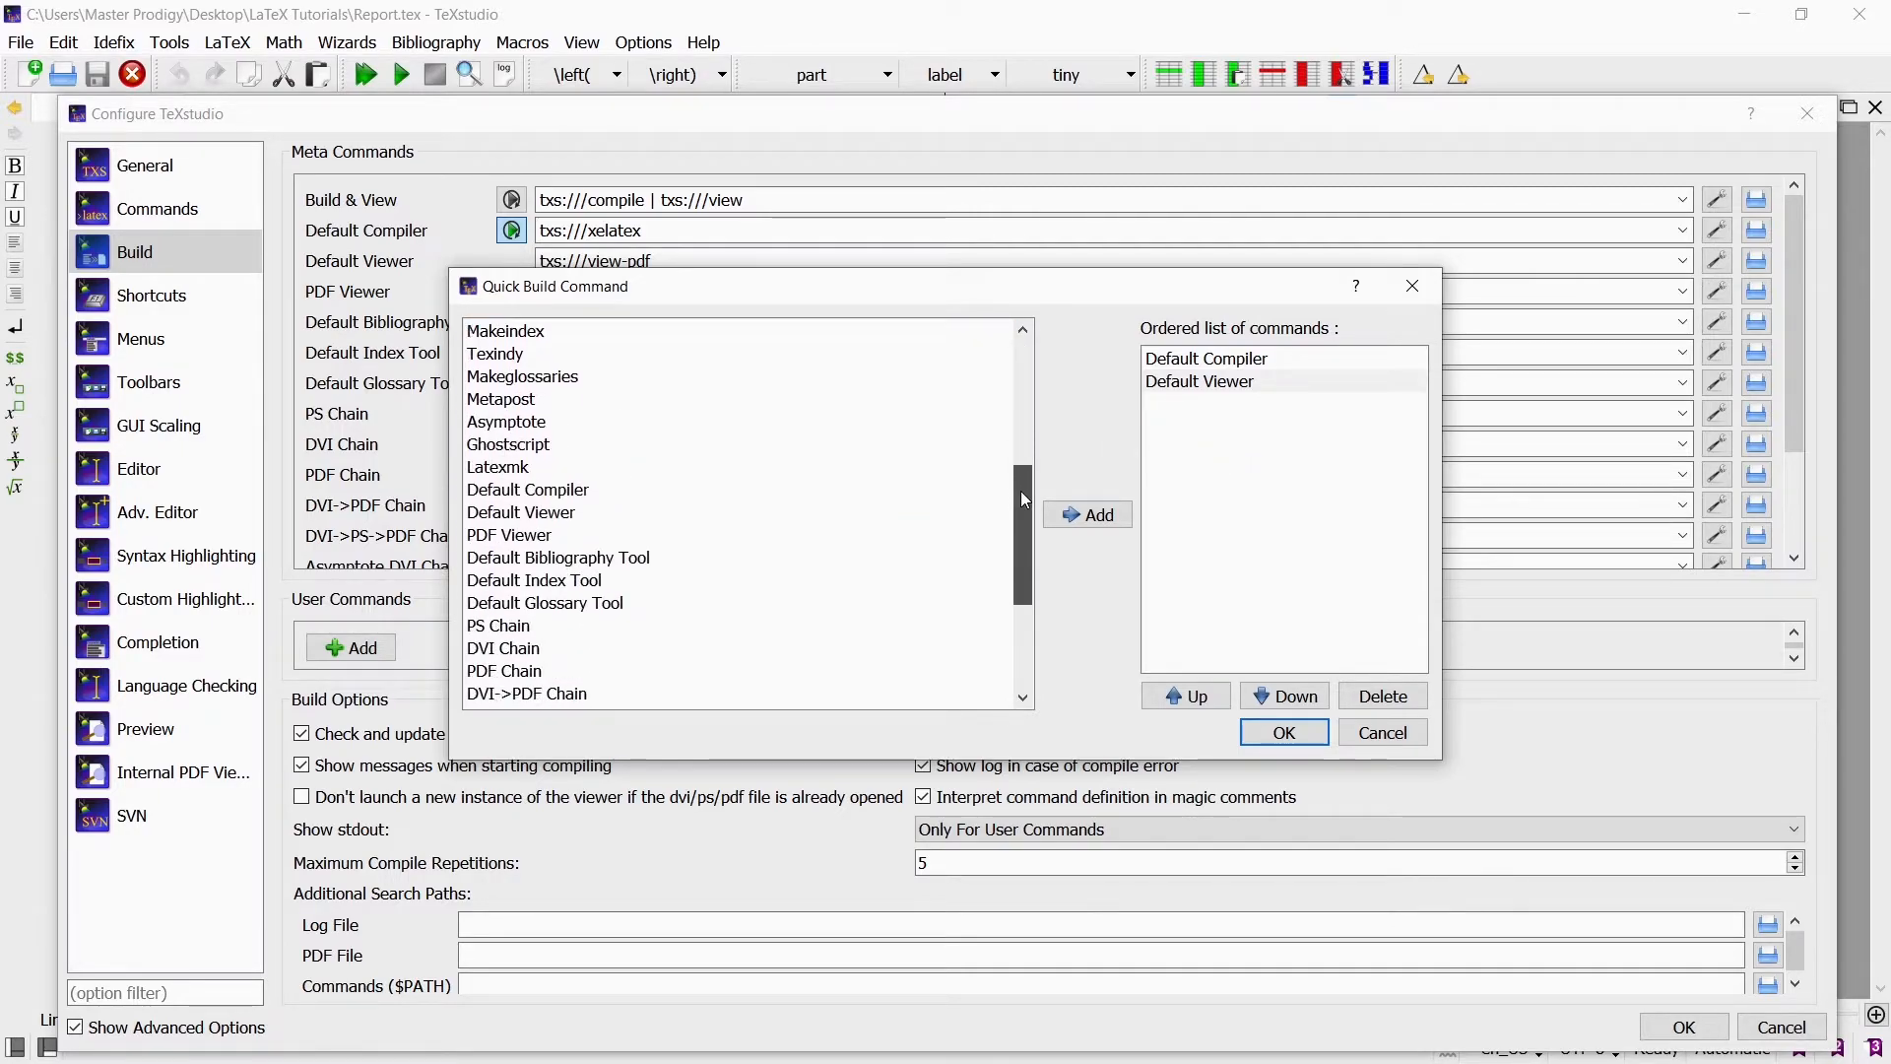
pyautogui.scroll(-3)
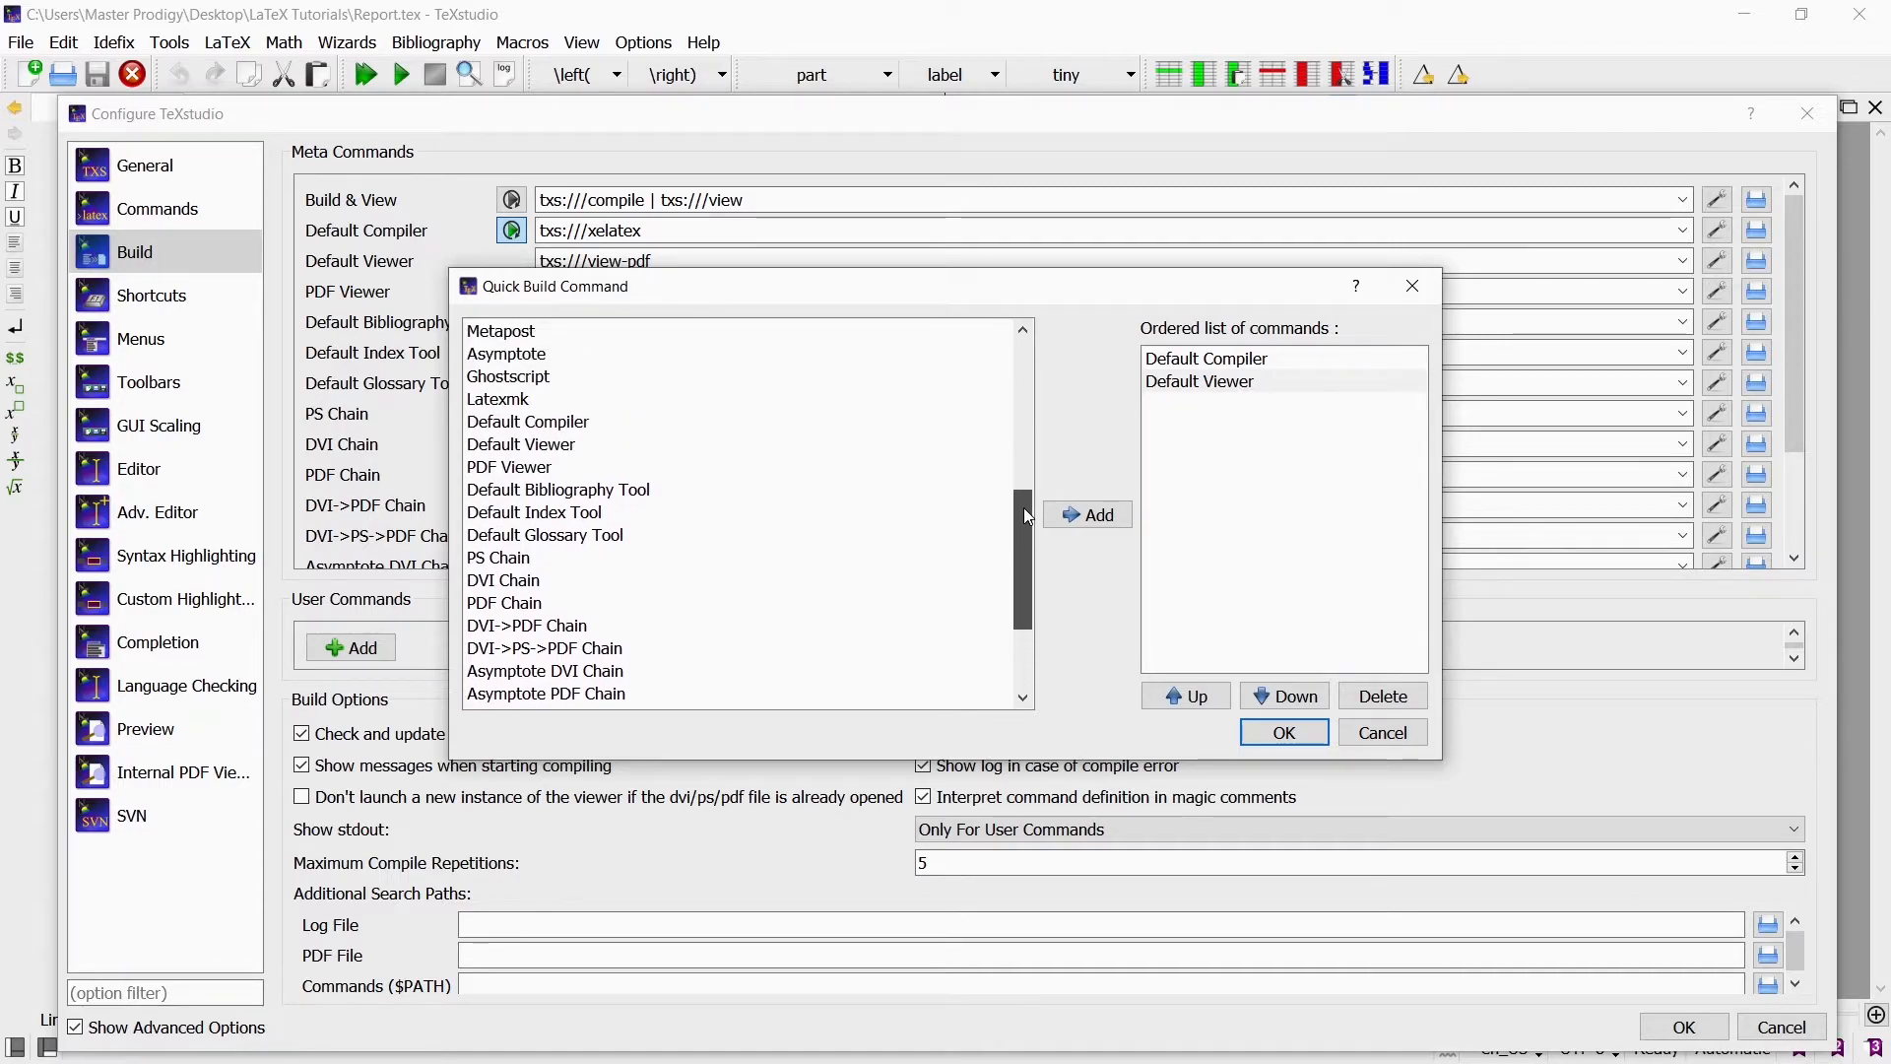
pyautogui.click(528, 422)
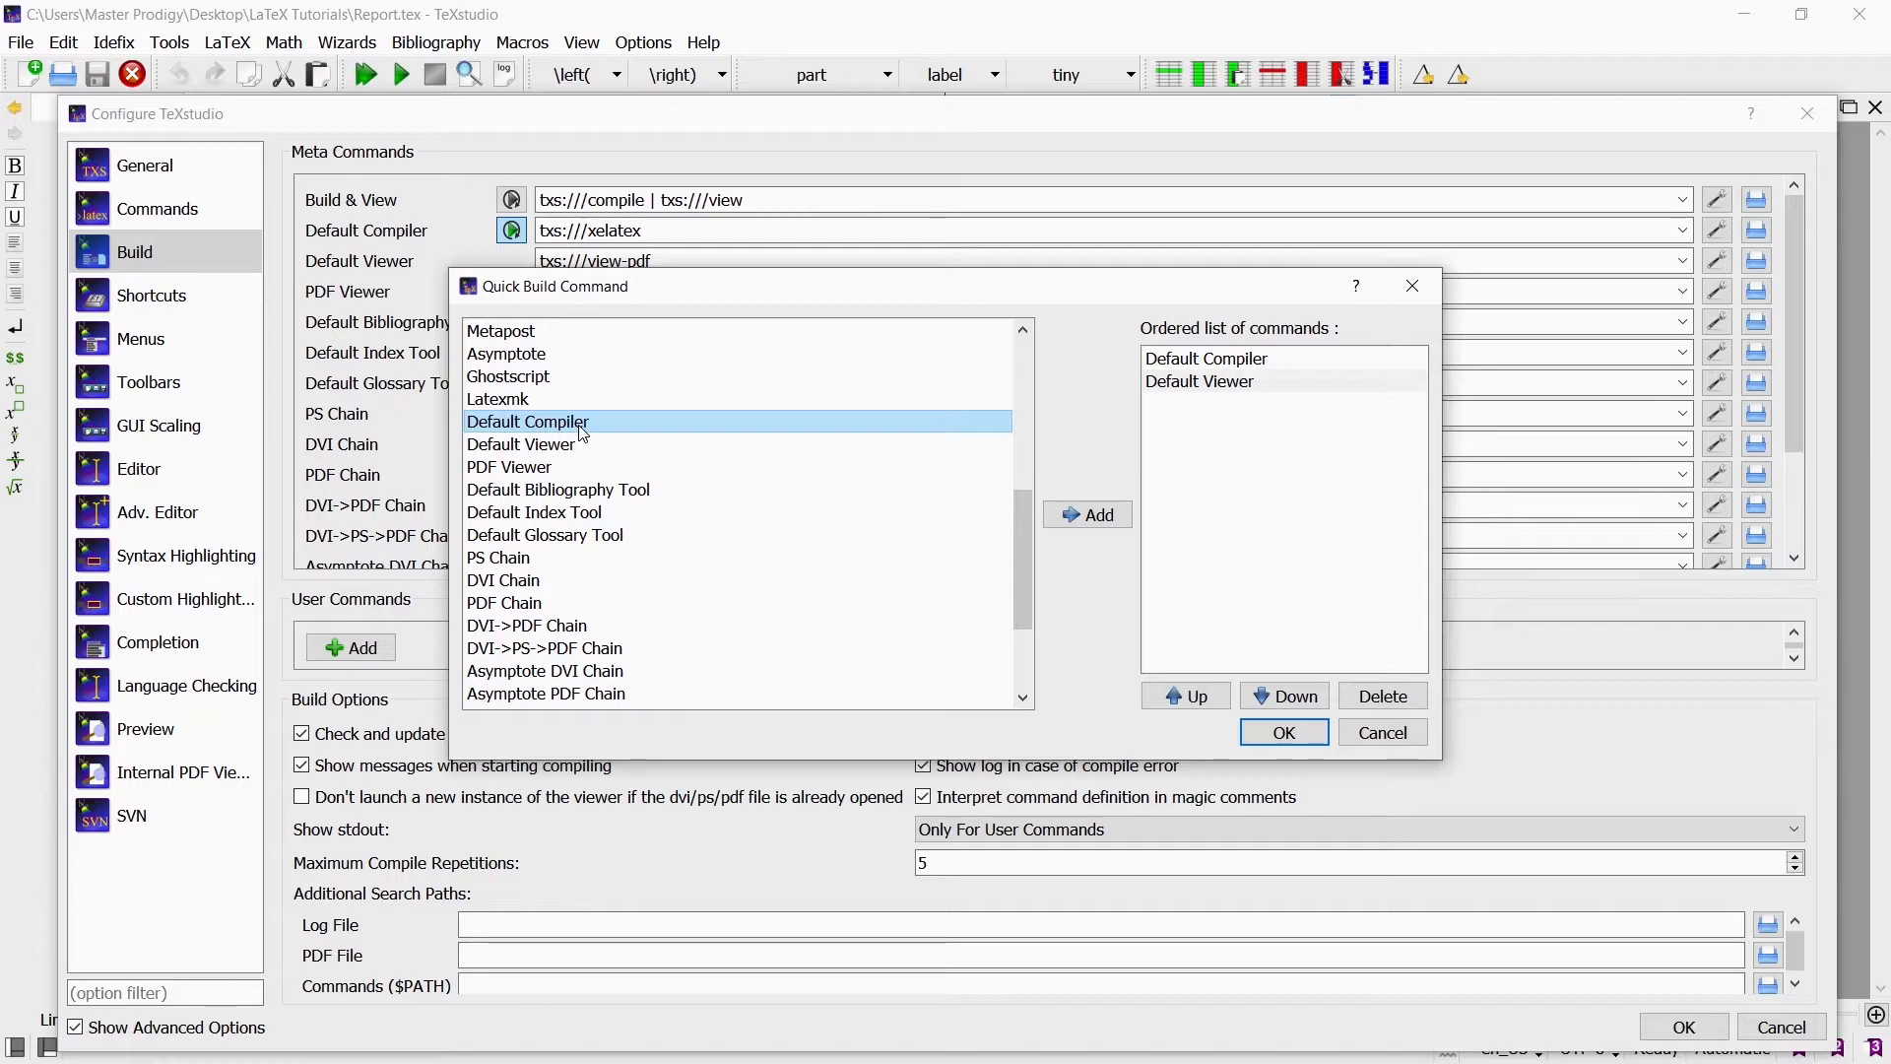
pyautogui.click(1085, 515)
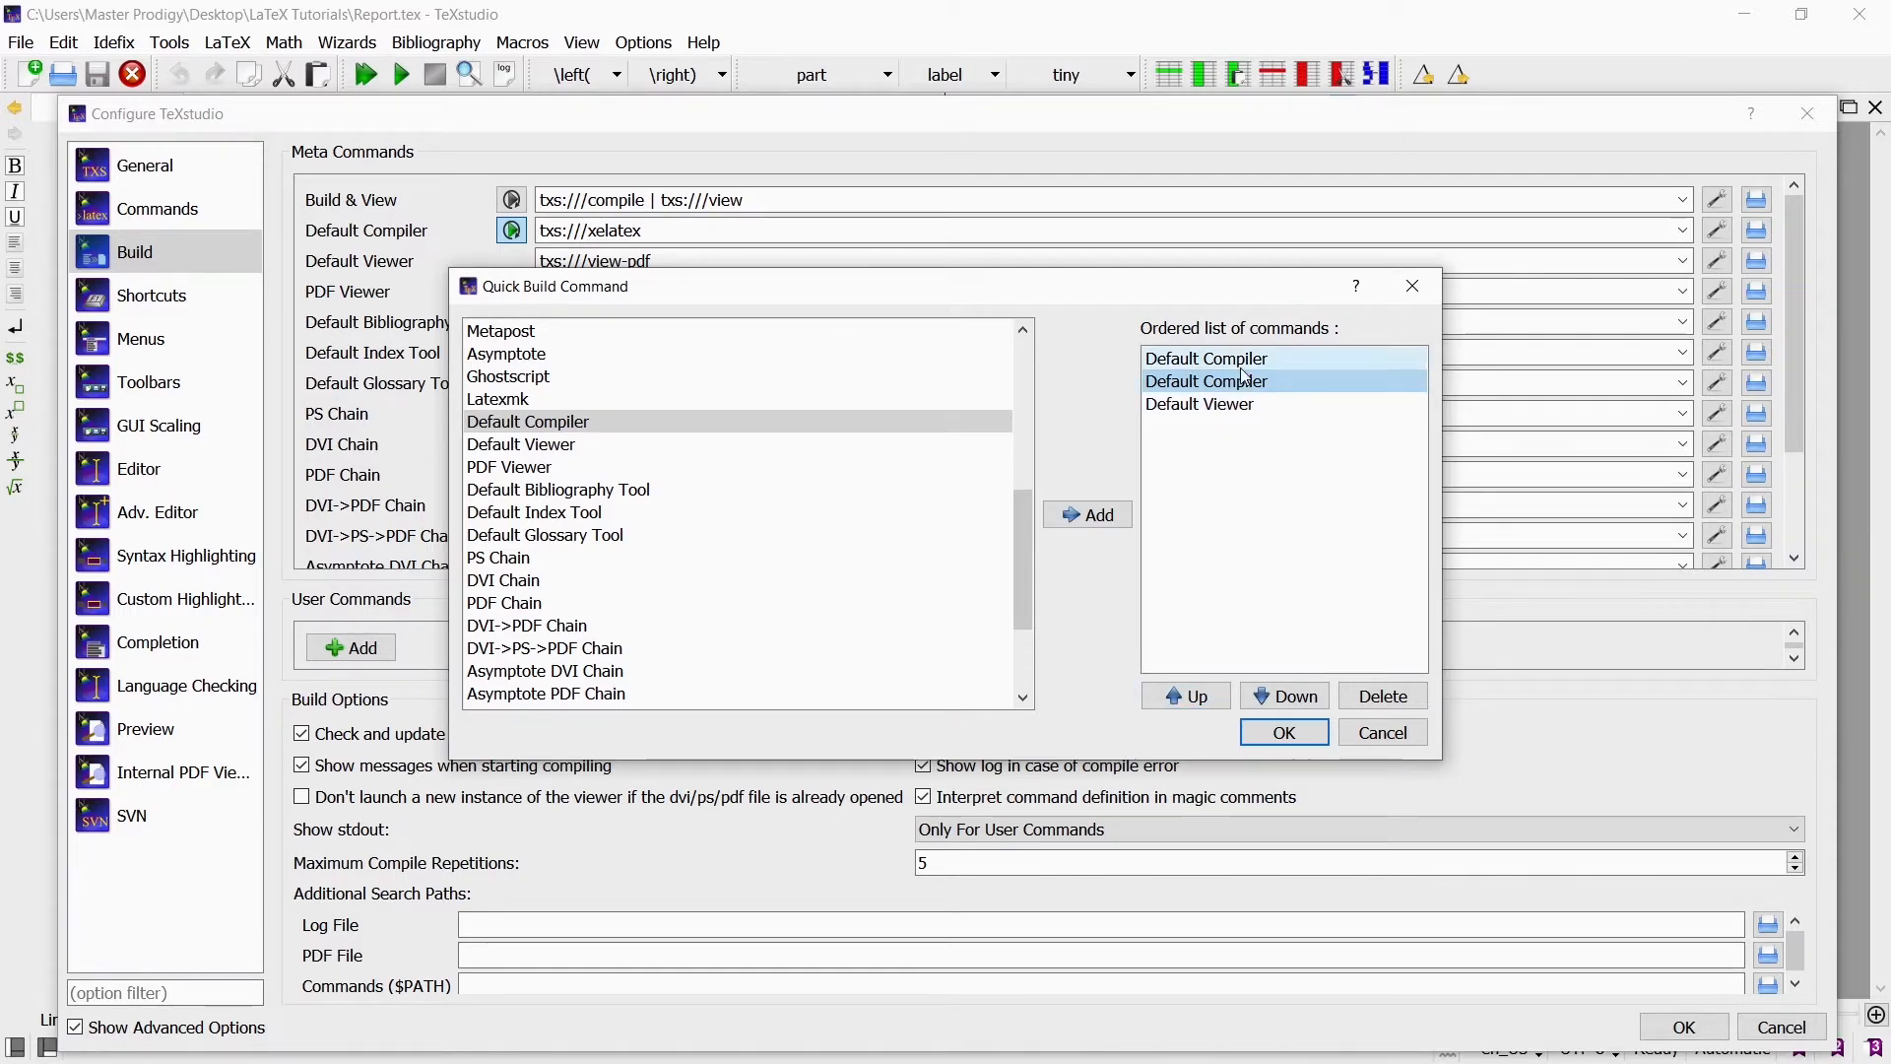
pyautogui.click(1206, 380)
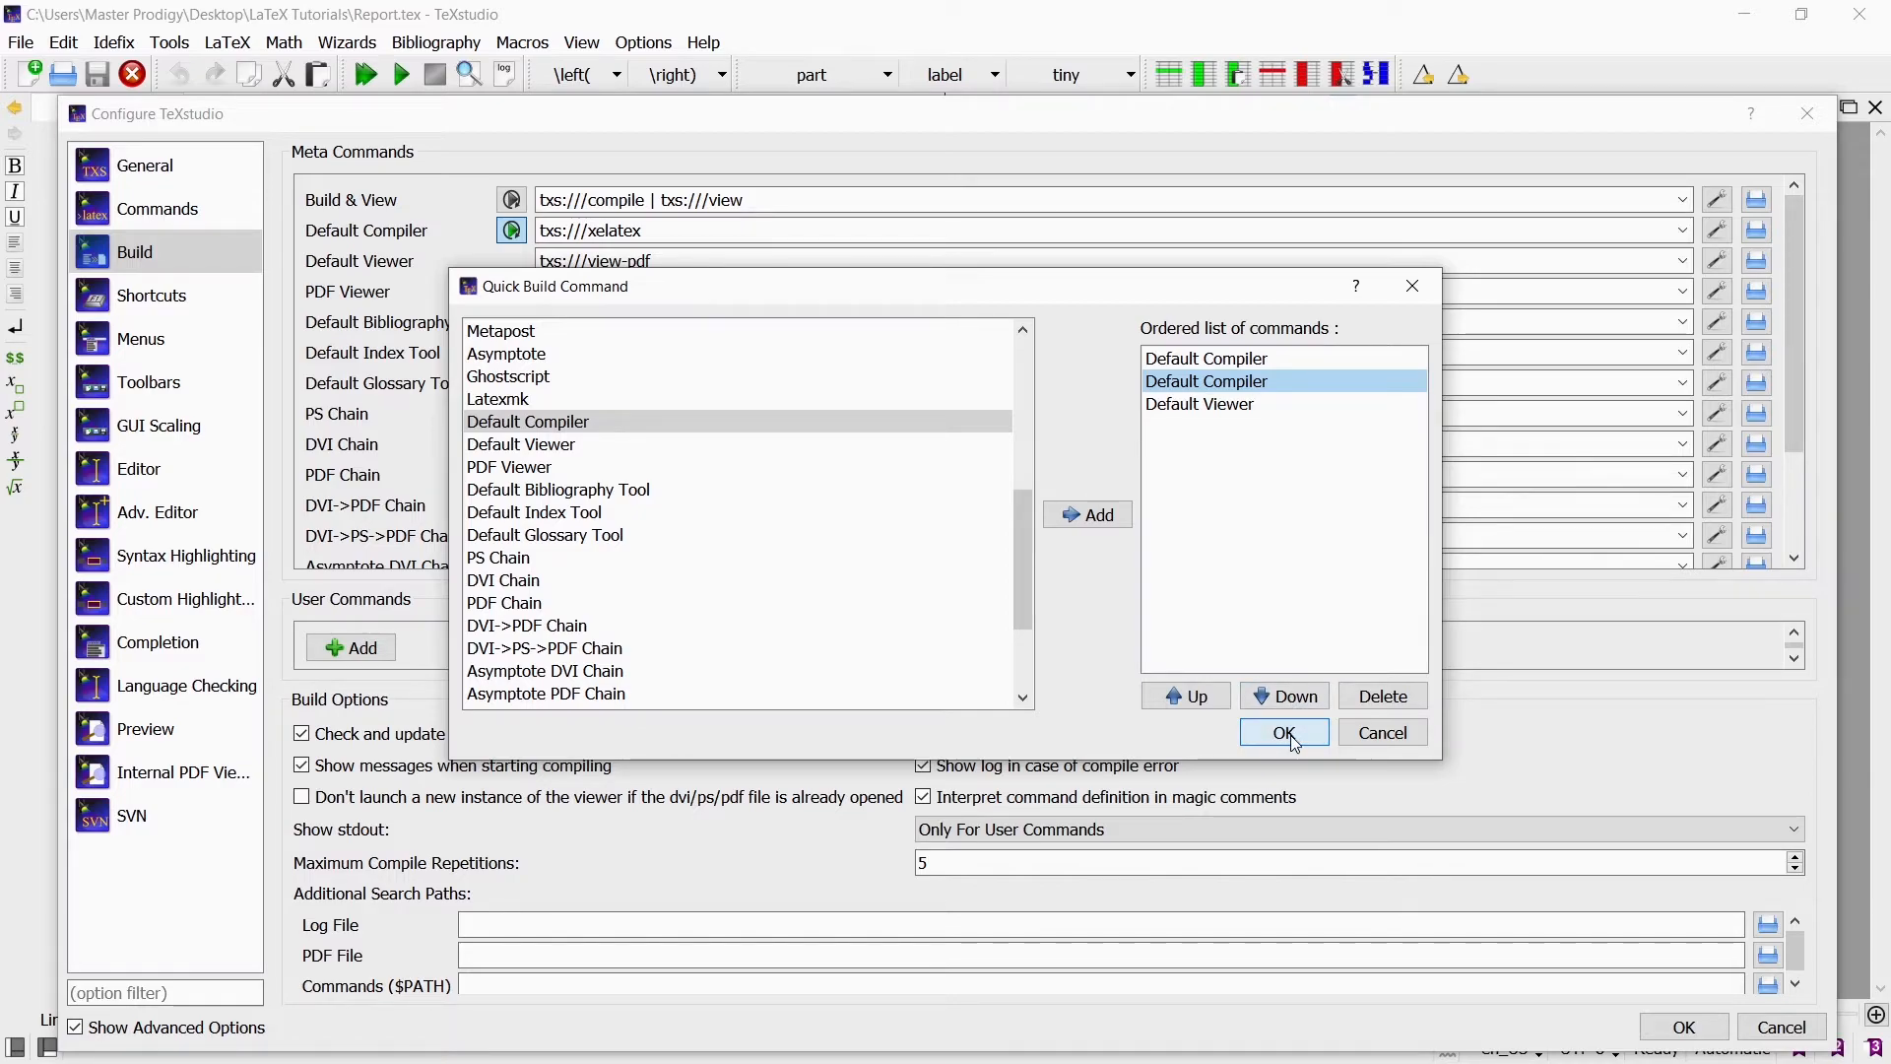
# - Confirm the new Build & View sequence and save the TeXstudio configuration
pyautogui.click(1282, 733)
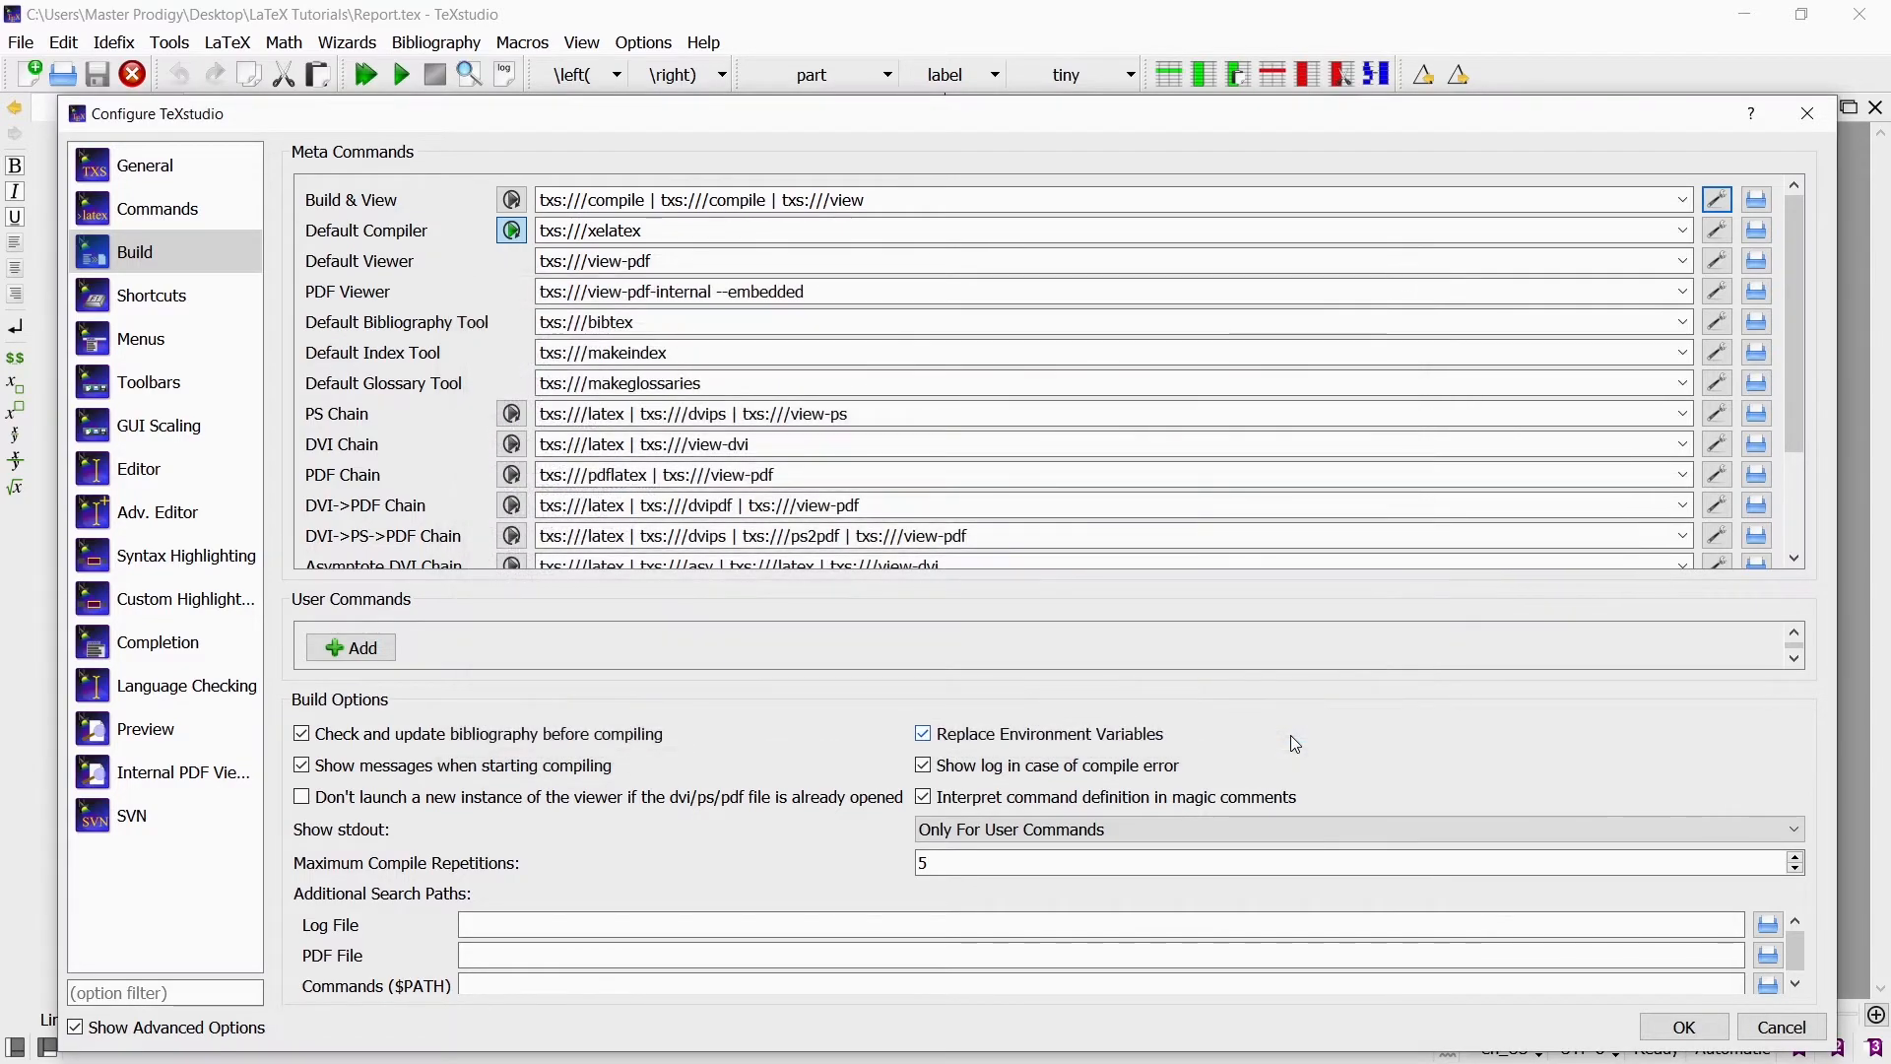
pyautogui.moveTo(1456, 120)
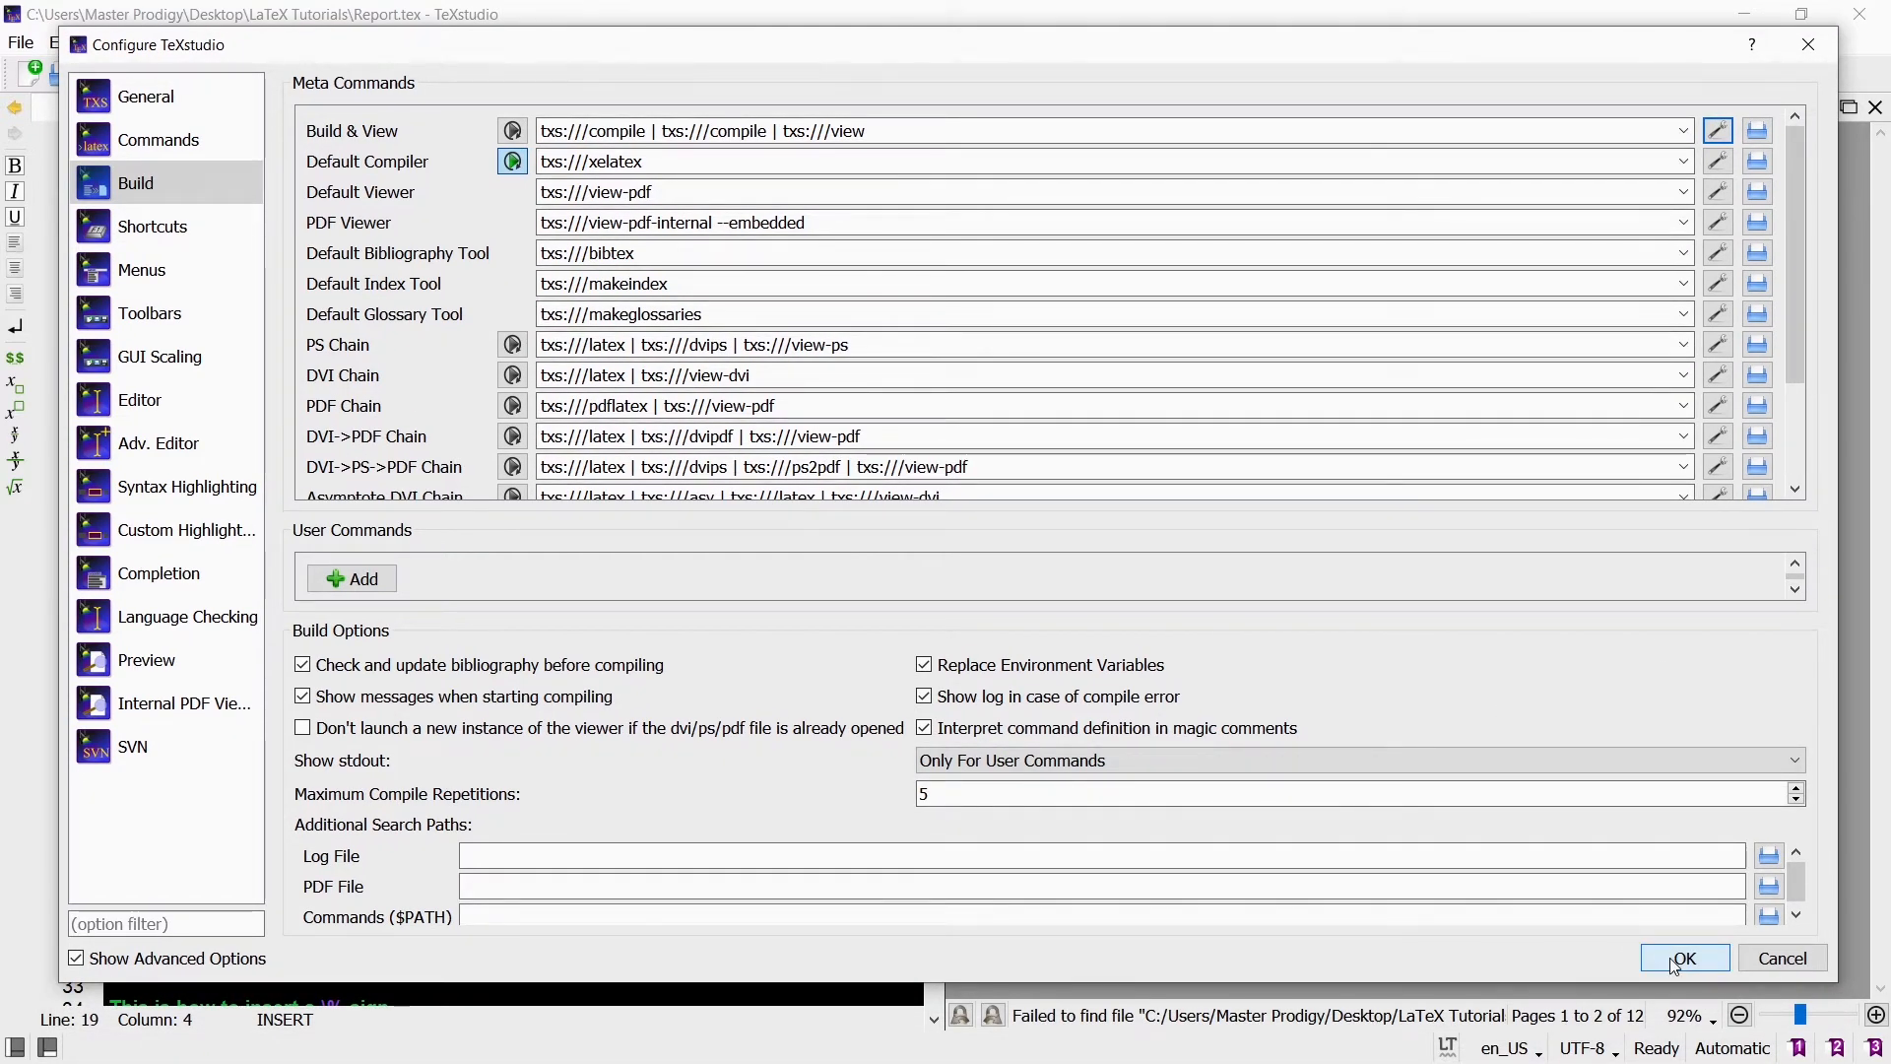
pyautogui.click(1684, 957)
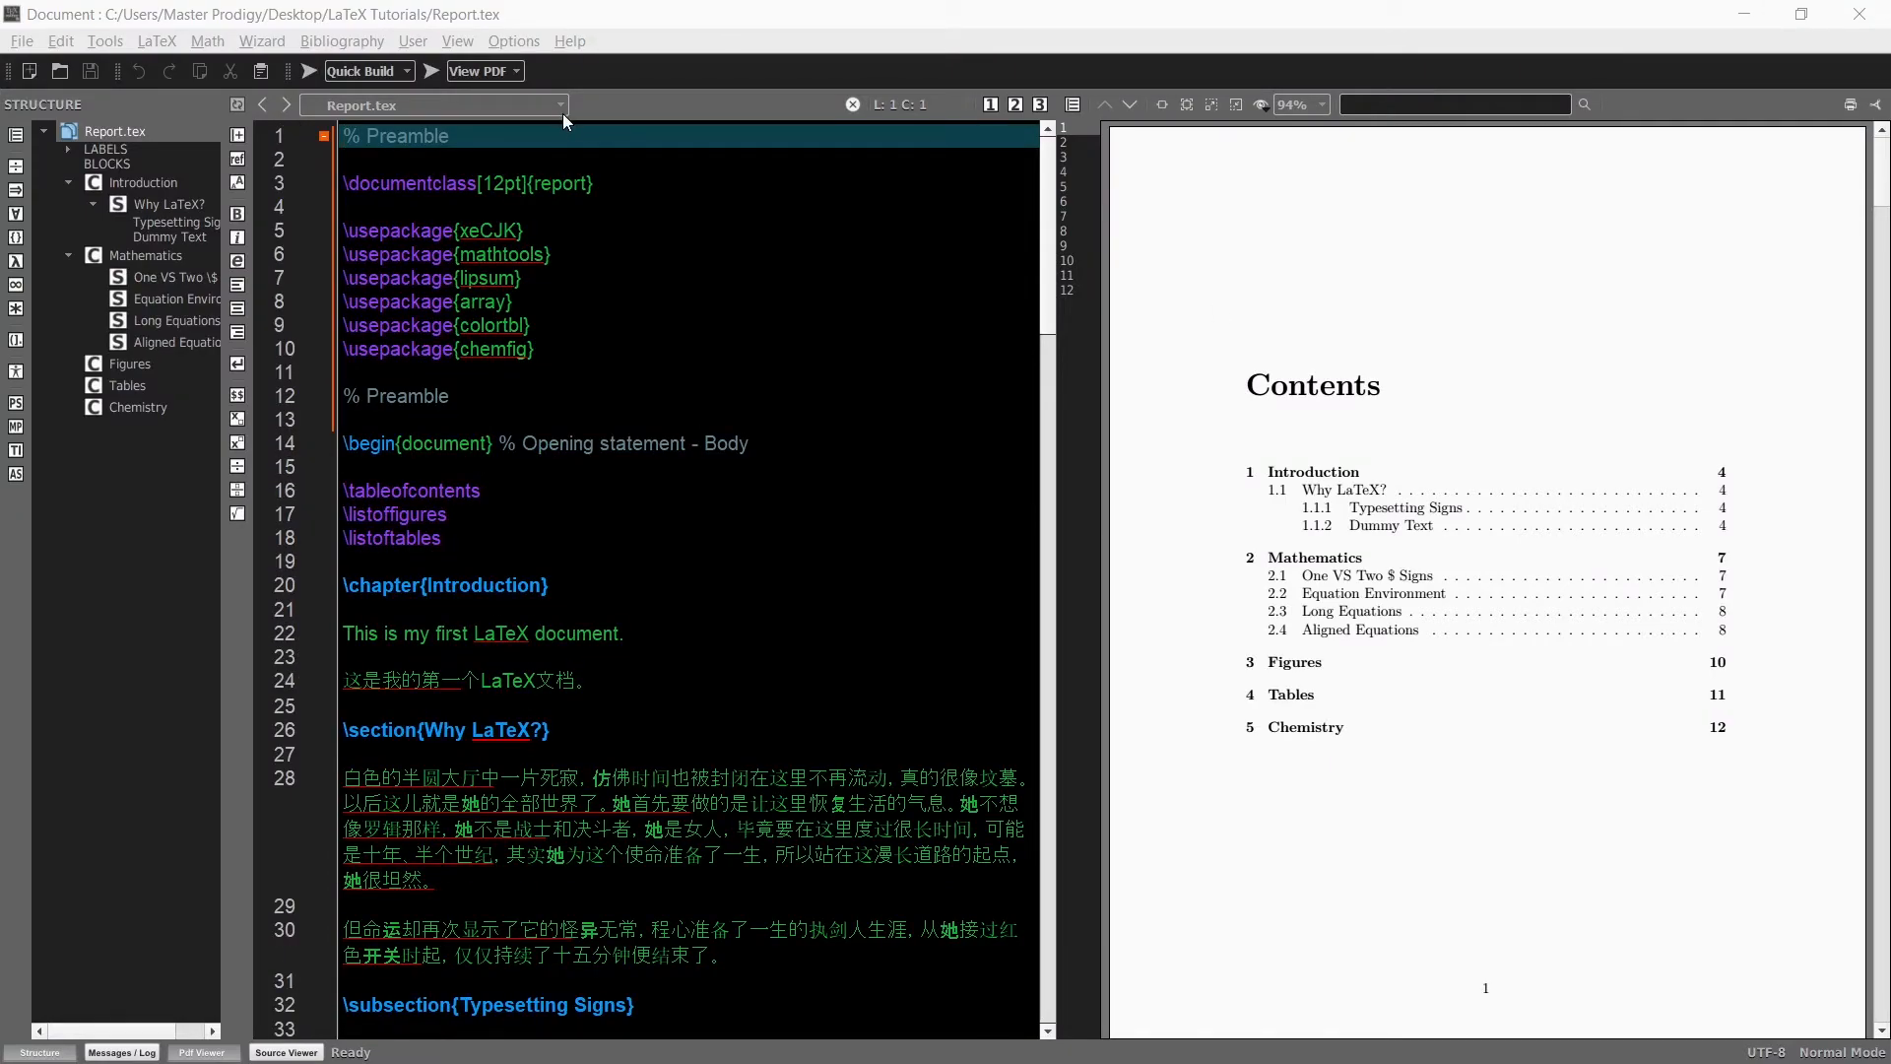
# - Browse Texmaker's Help menu over Report.tex and its PDF preview
pyautogui.click(568, 40)
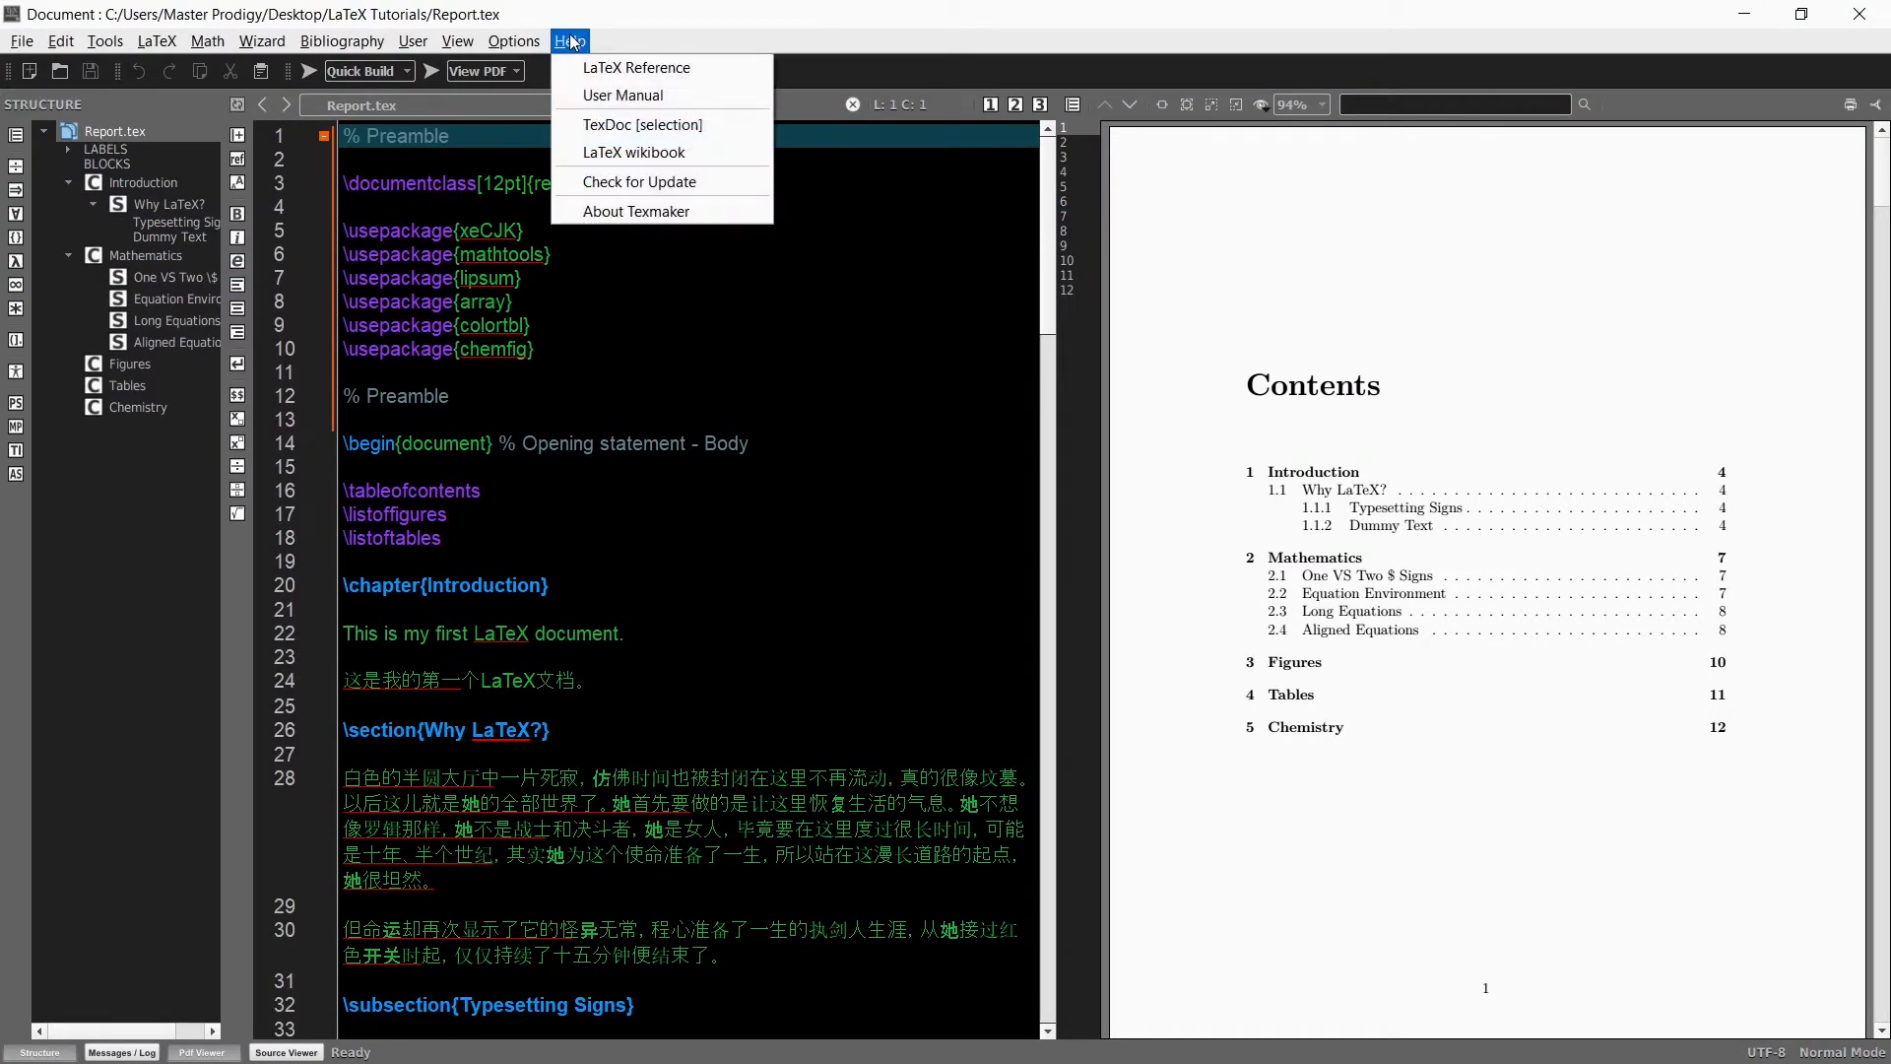
# - Set Texmaker's interface language to zh_CN and accept the restart notice
pyautogui.click(512, 39)
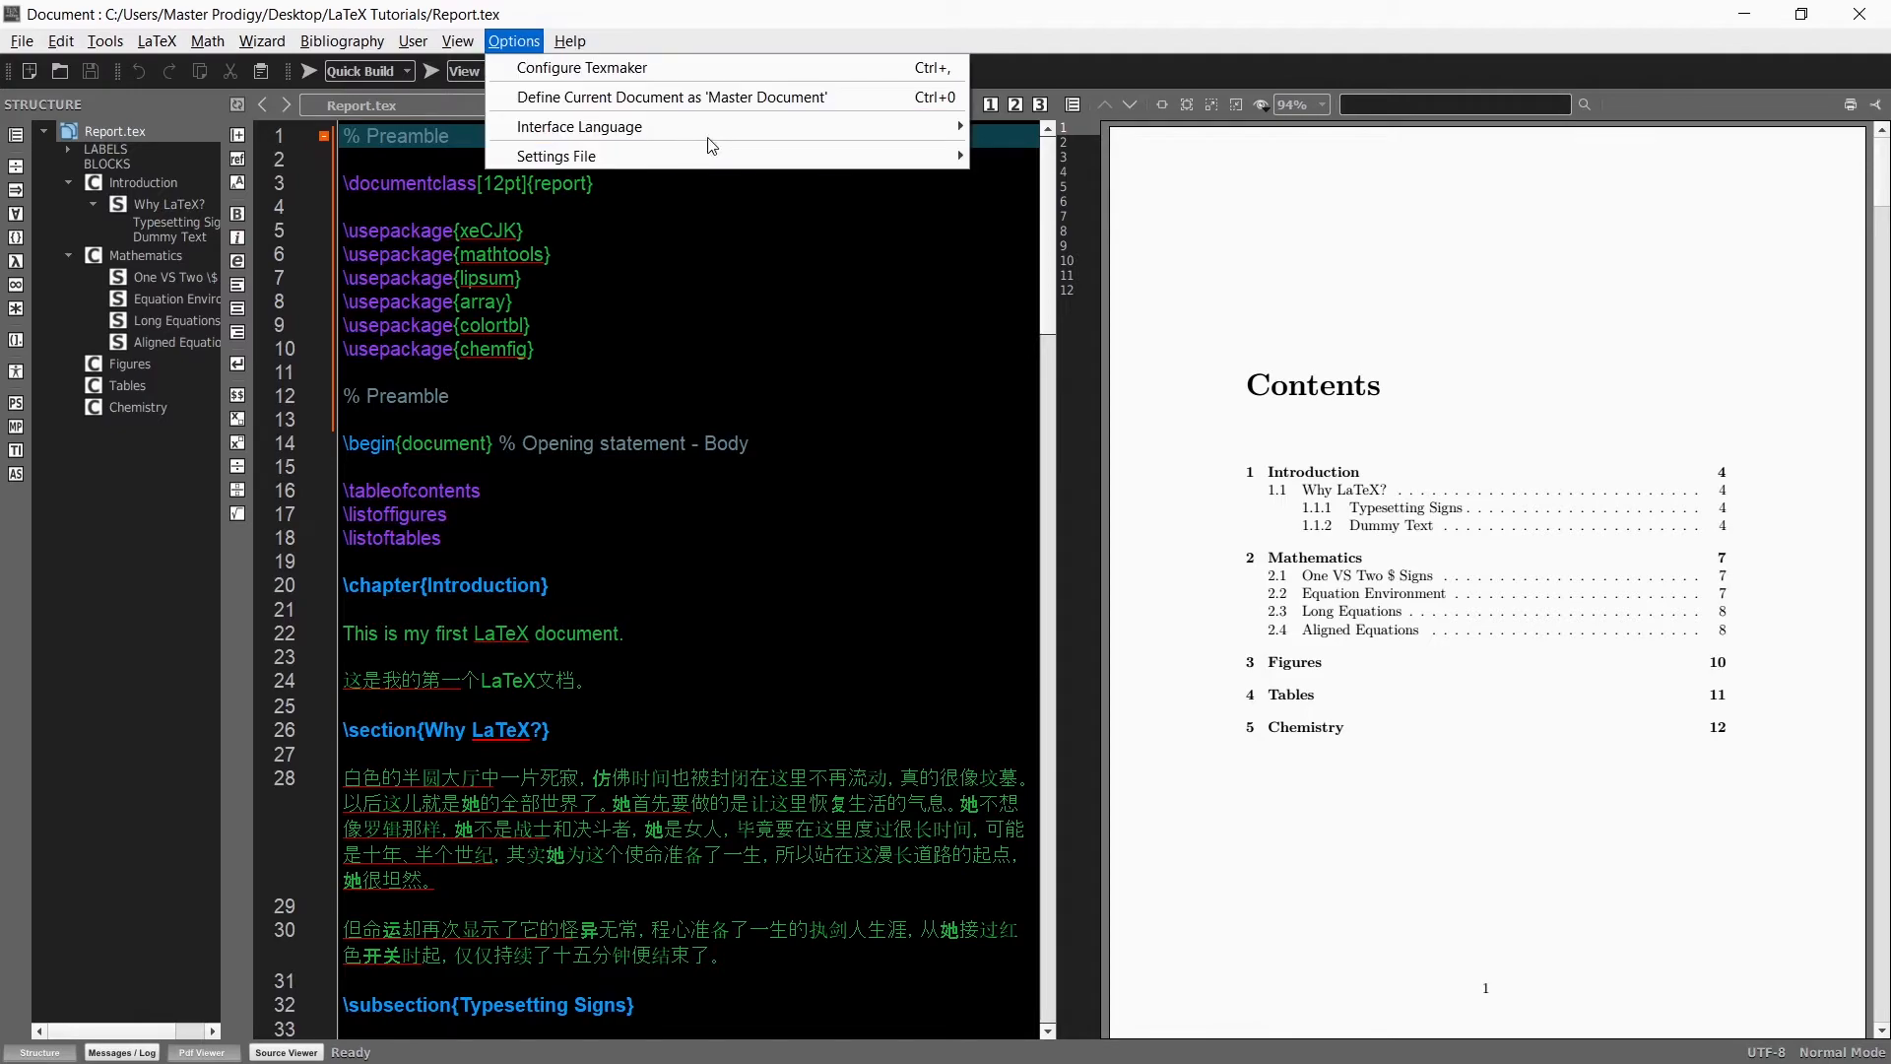
pyautogui.moveTo(580, 126)
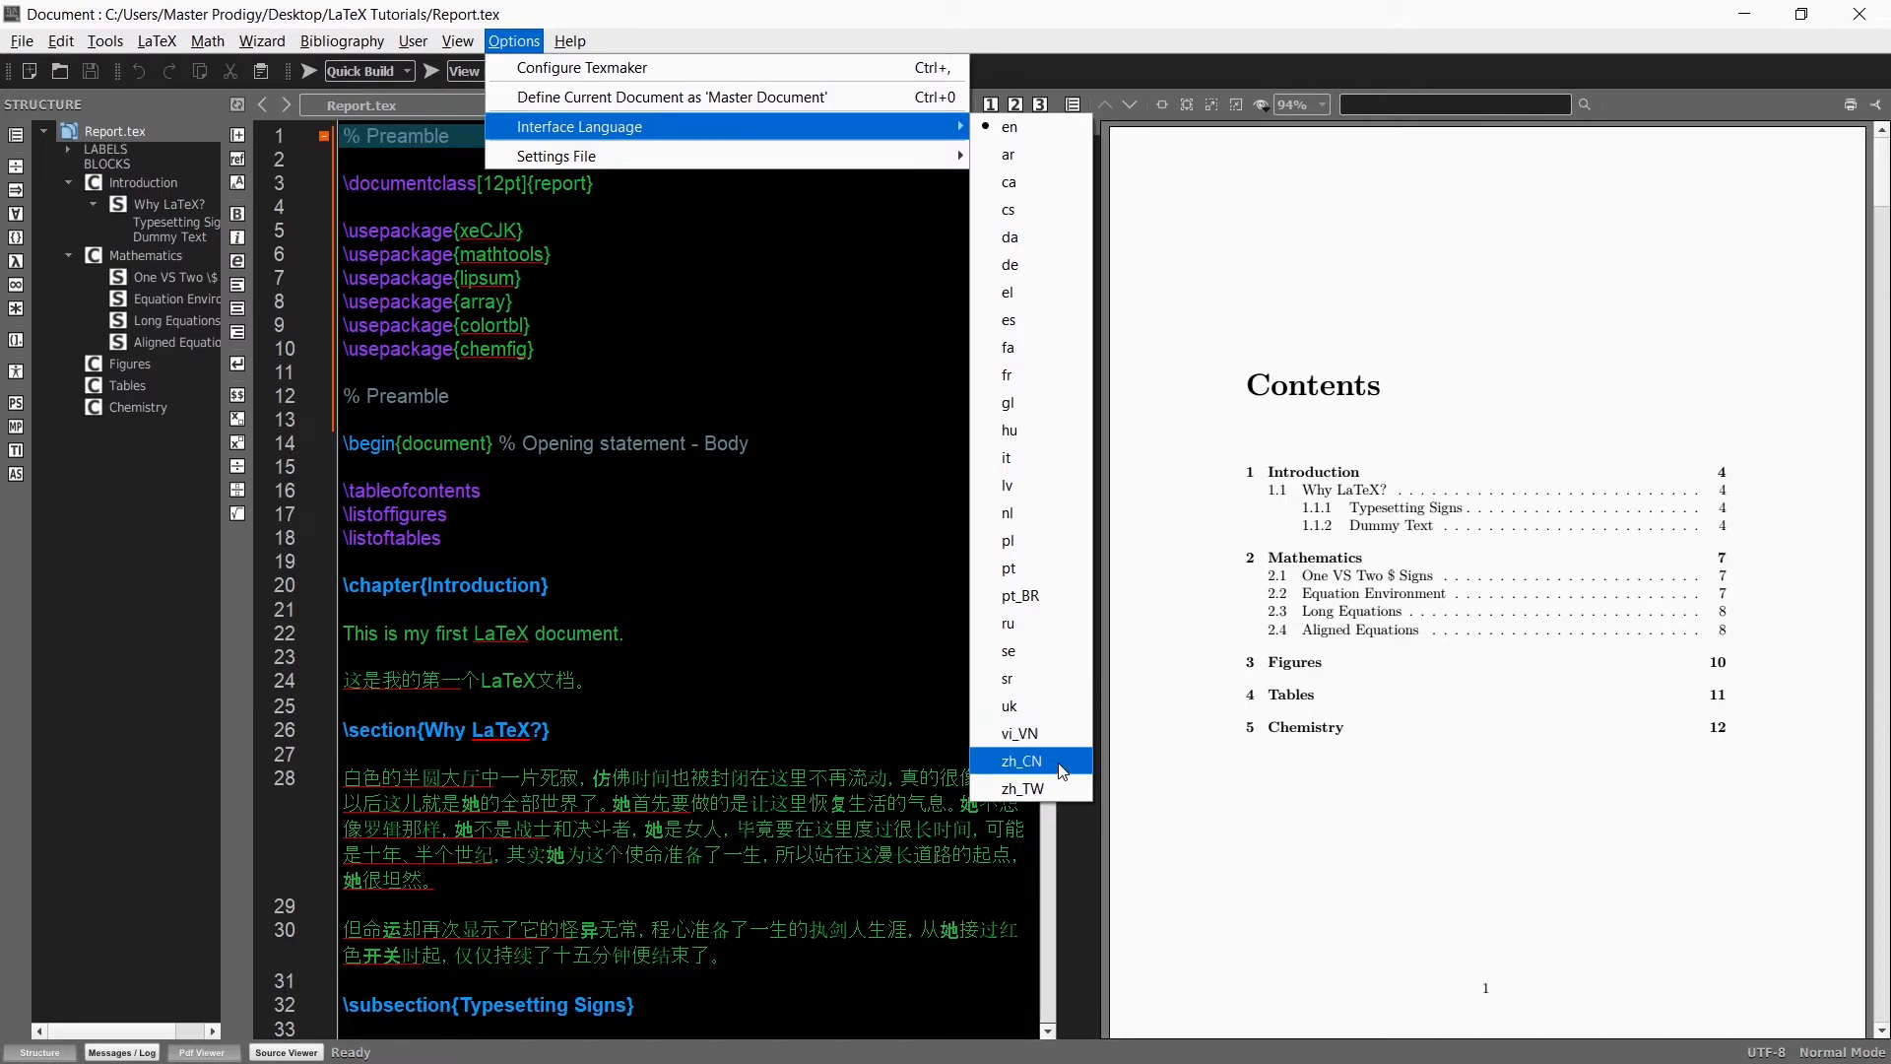
pyautogui.moveTo(1056, 771)
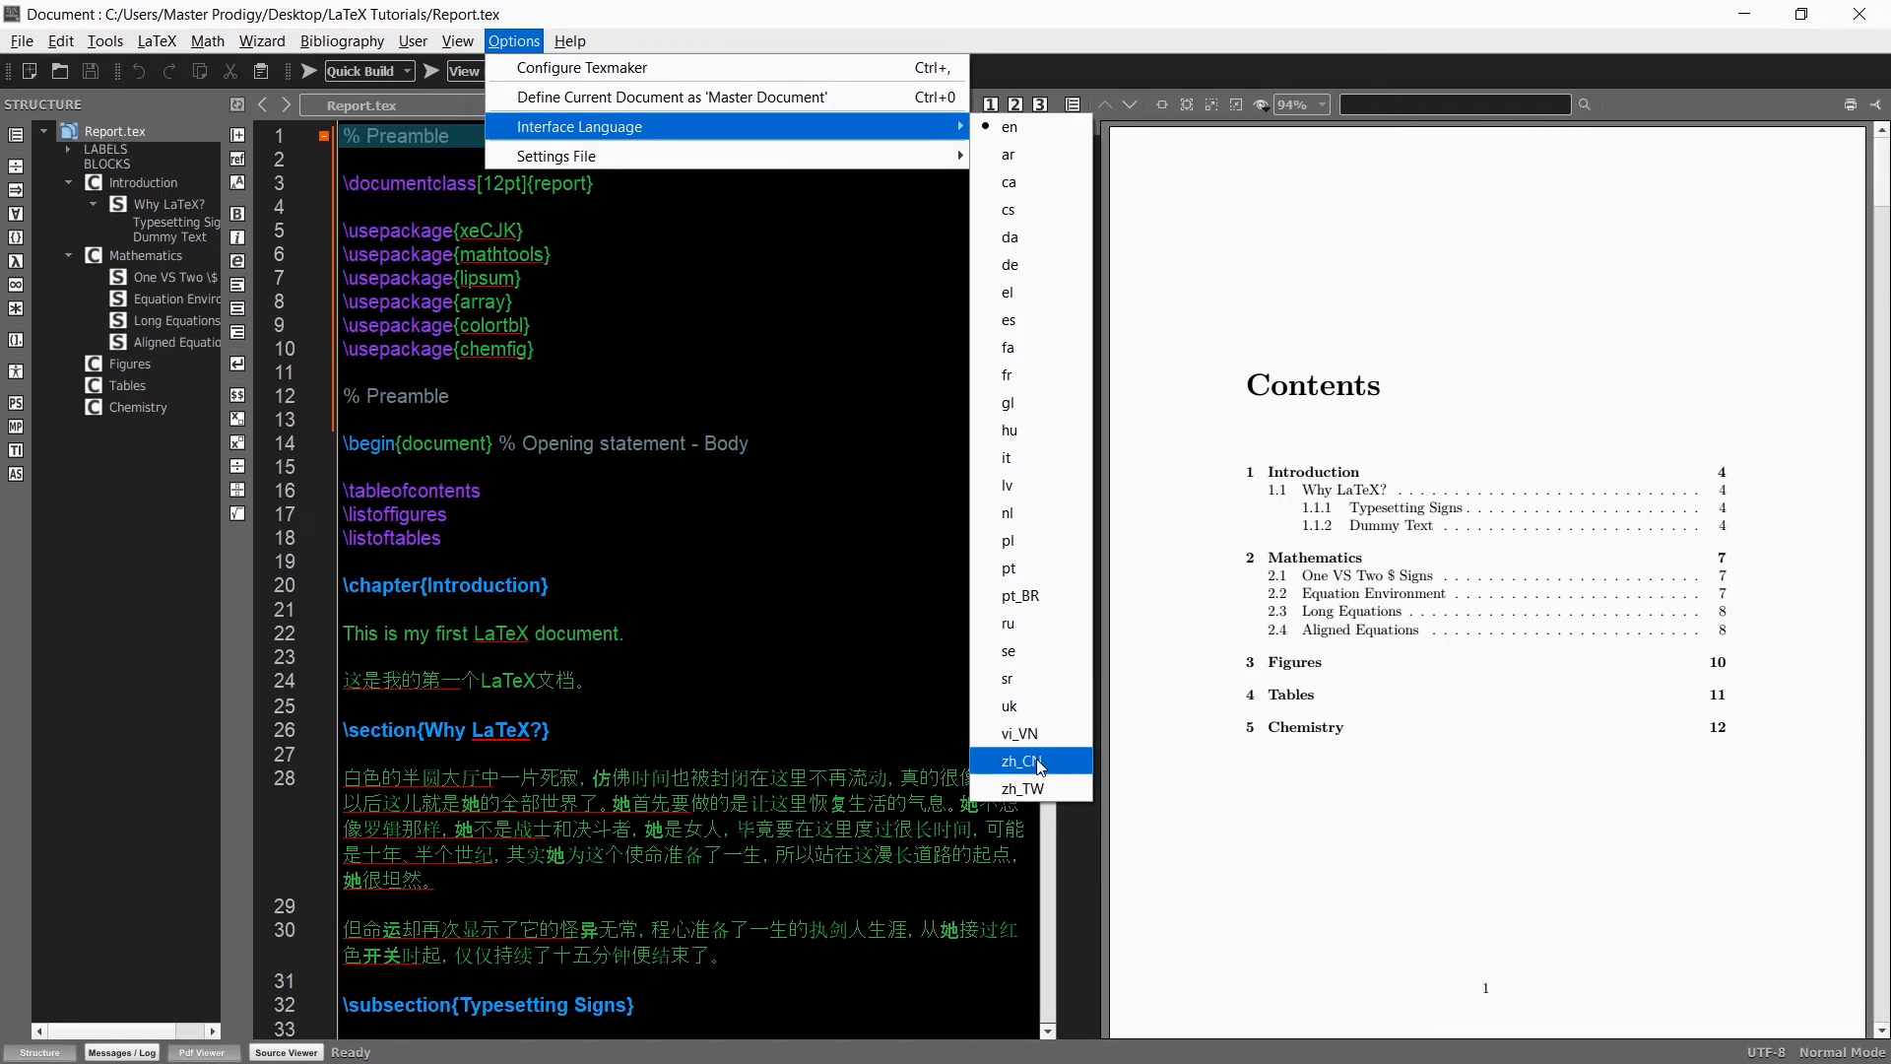
pyautogui.click(1018, 760)
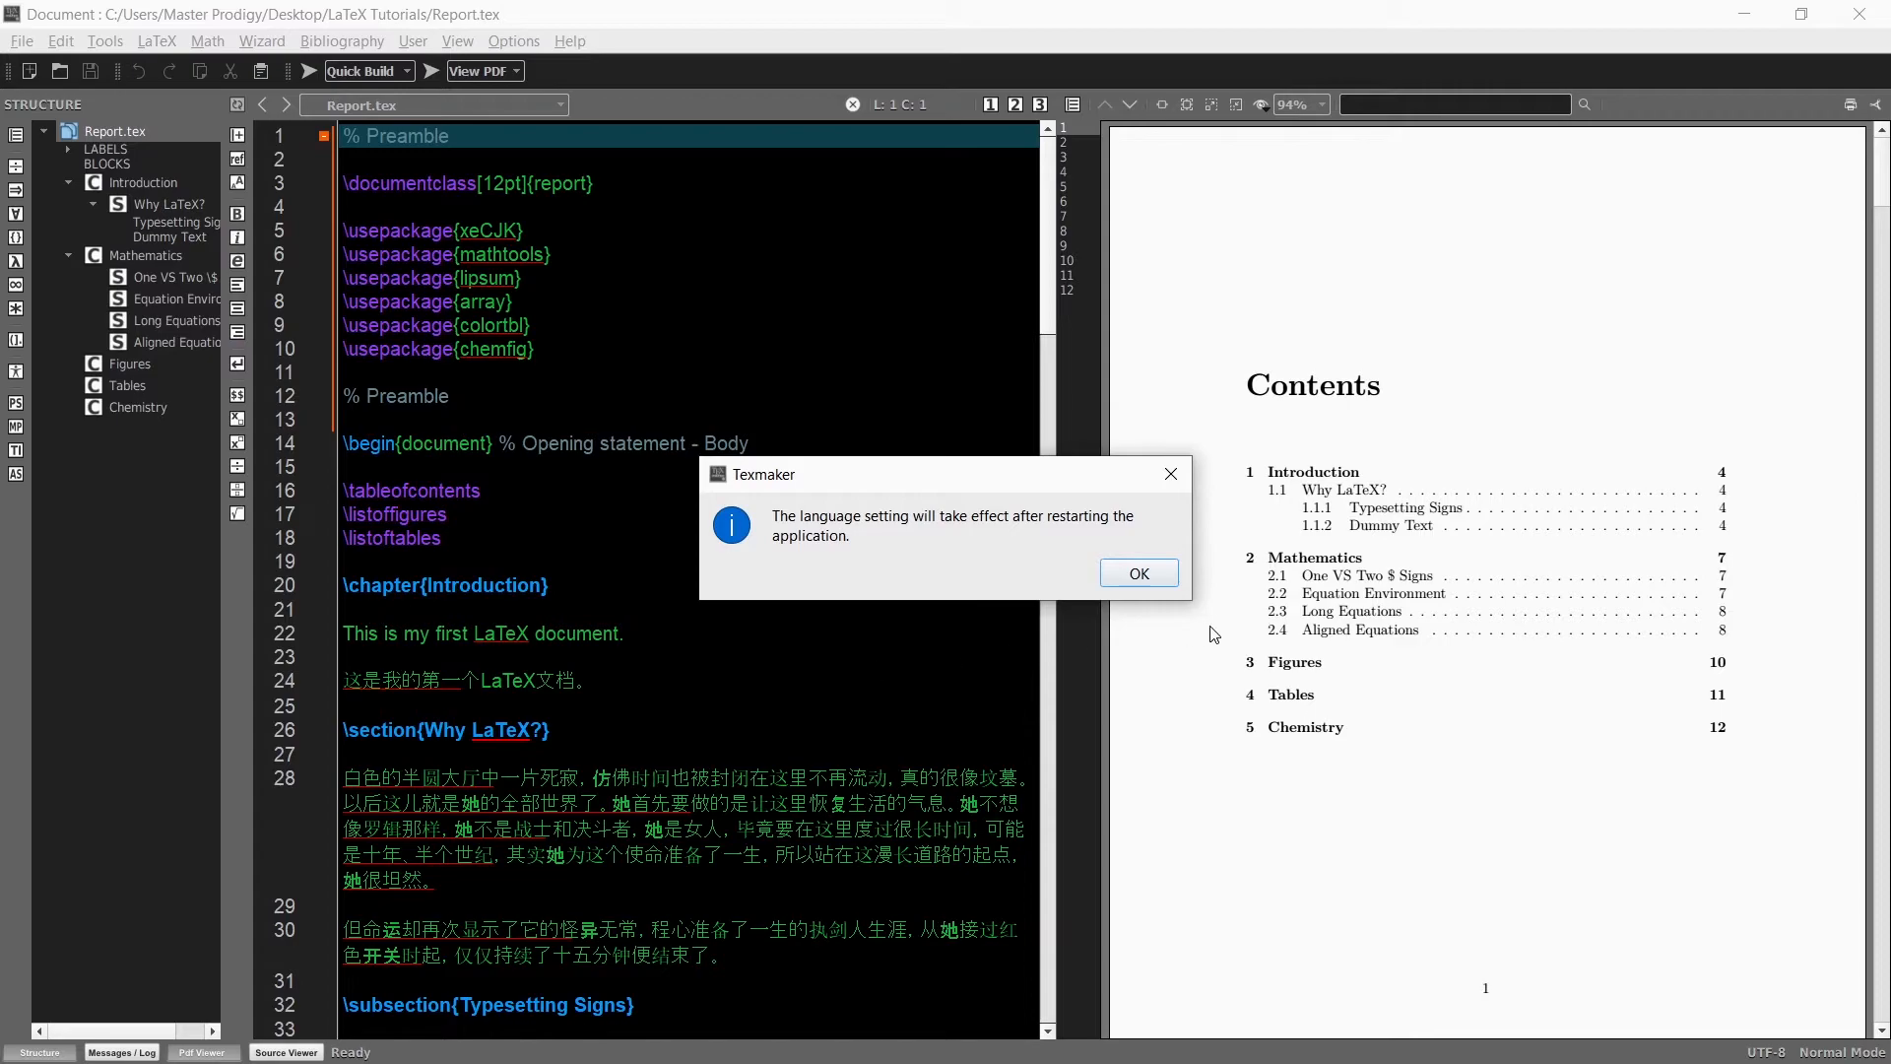
pyautogui.click(1137, 573)
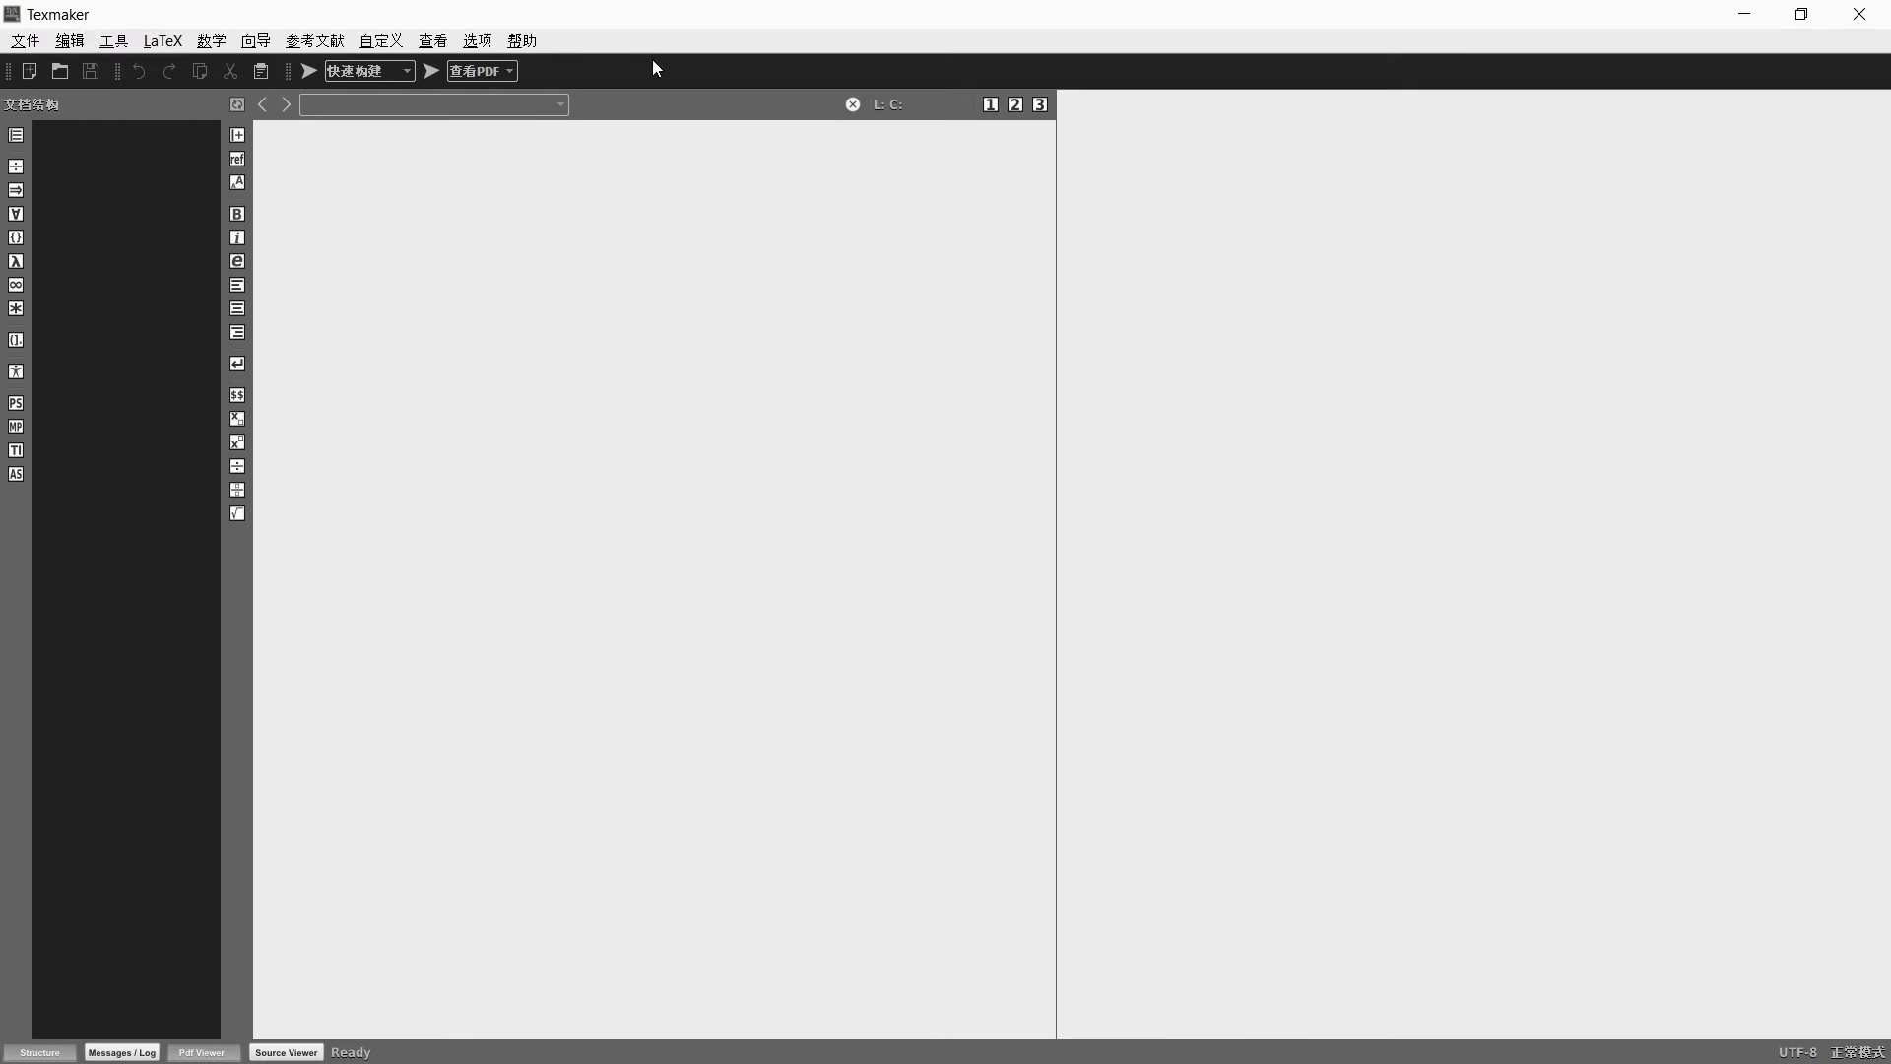
# - Switch Texmaker's interface language back to en from the Chinese options menu
pyautogui.click(477, 39)
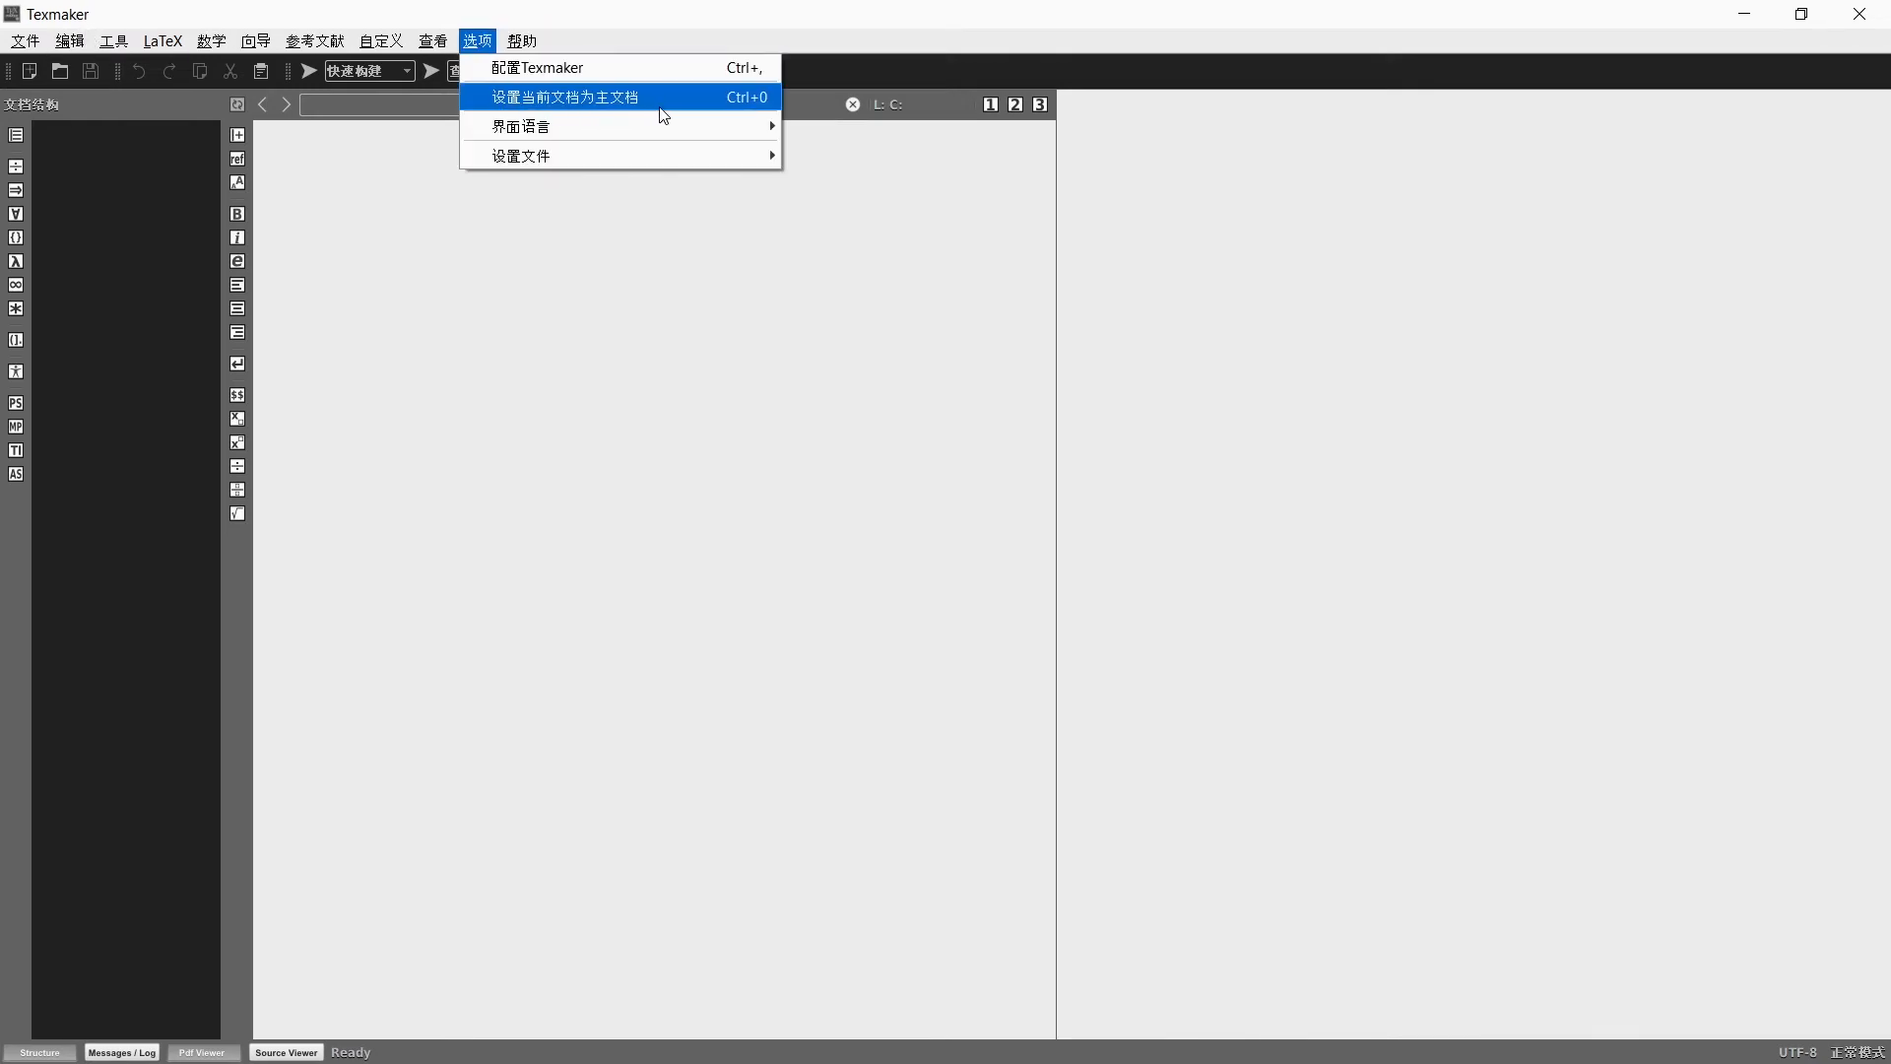
pyautogui.moveTo(520, 127)
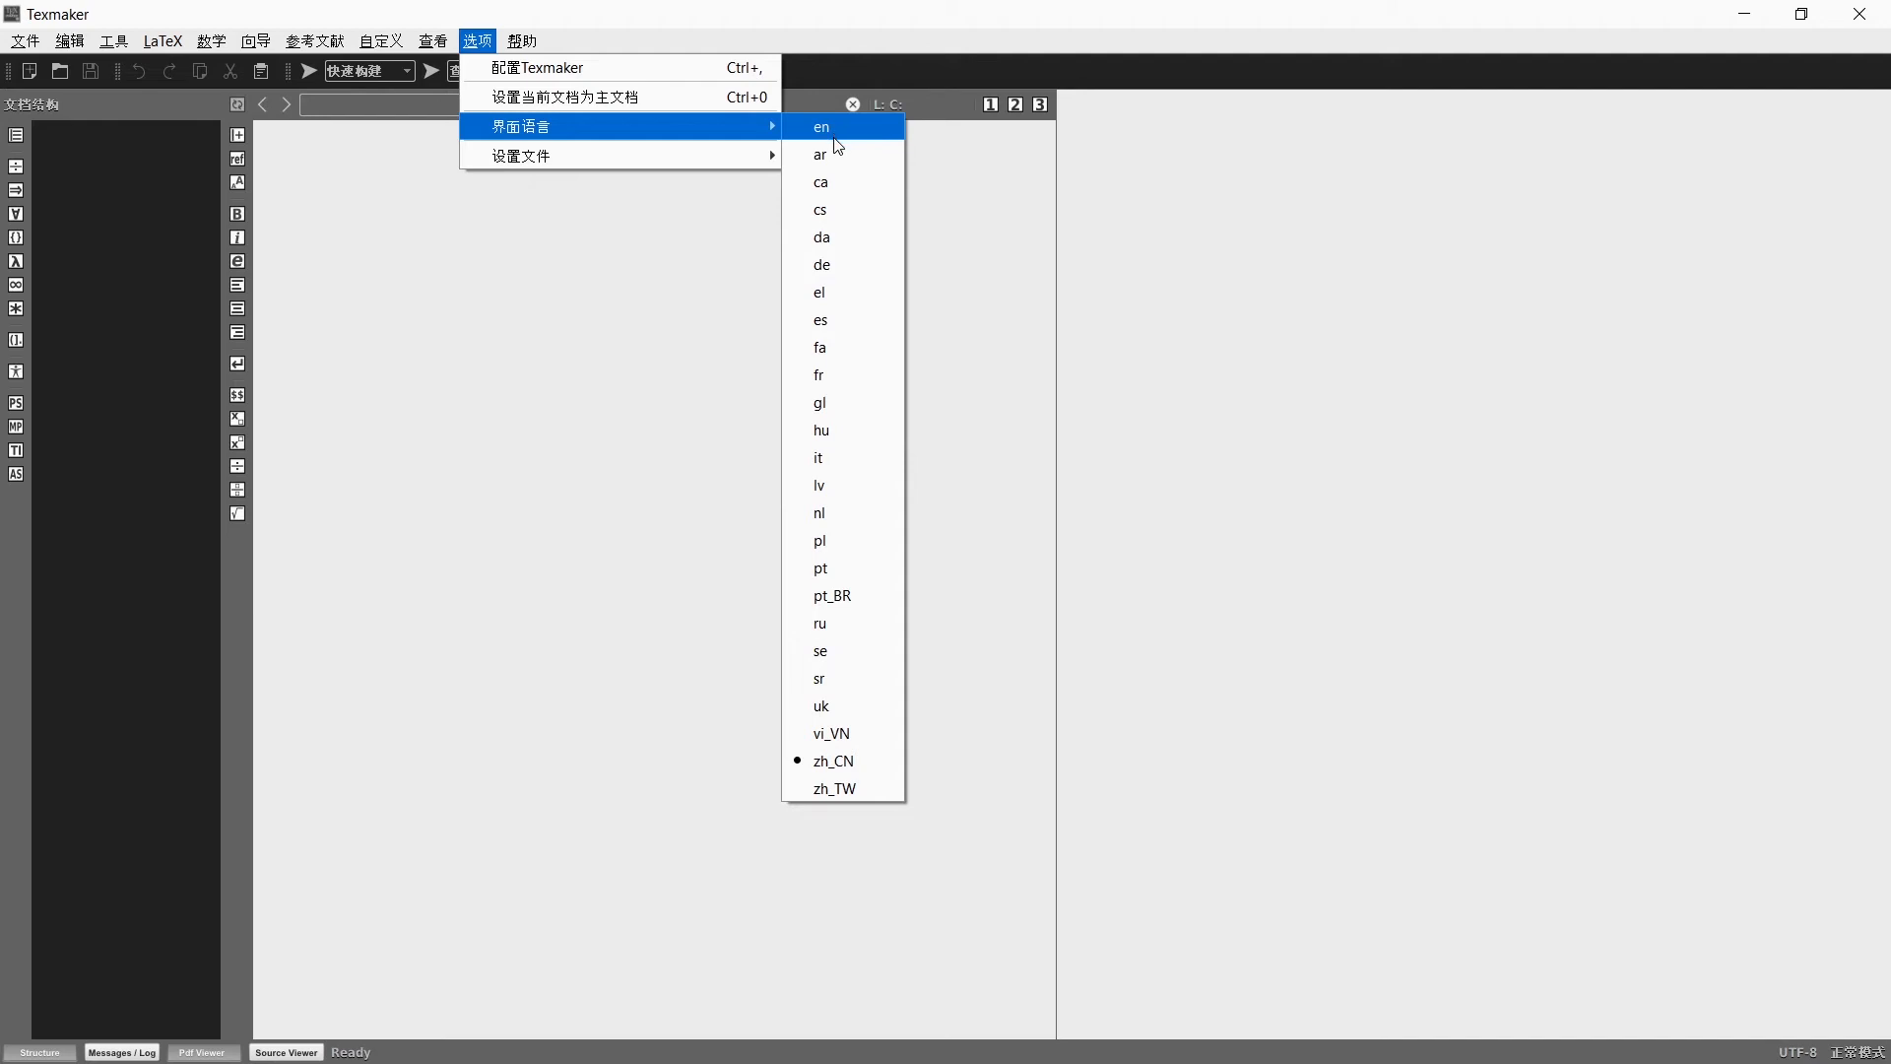
pyautogui.click(820, 126)
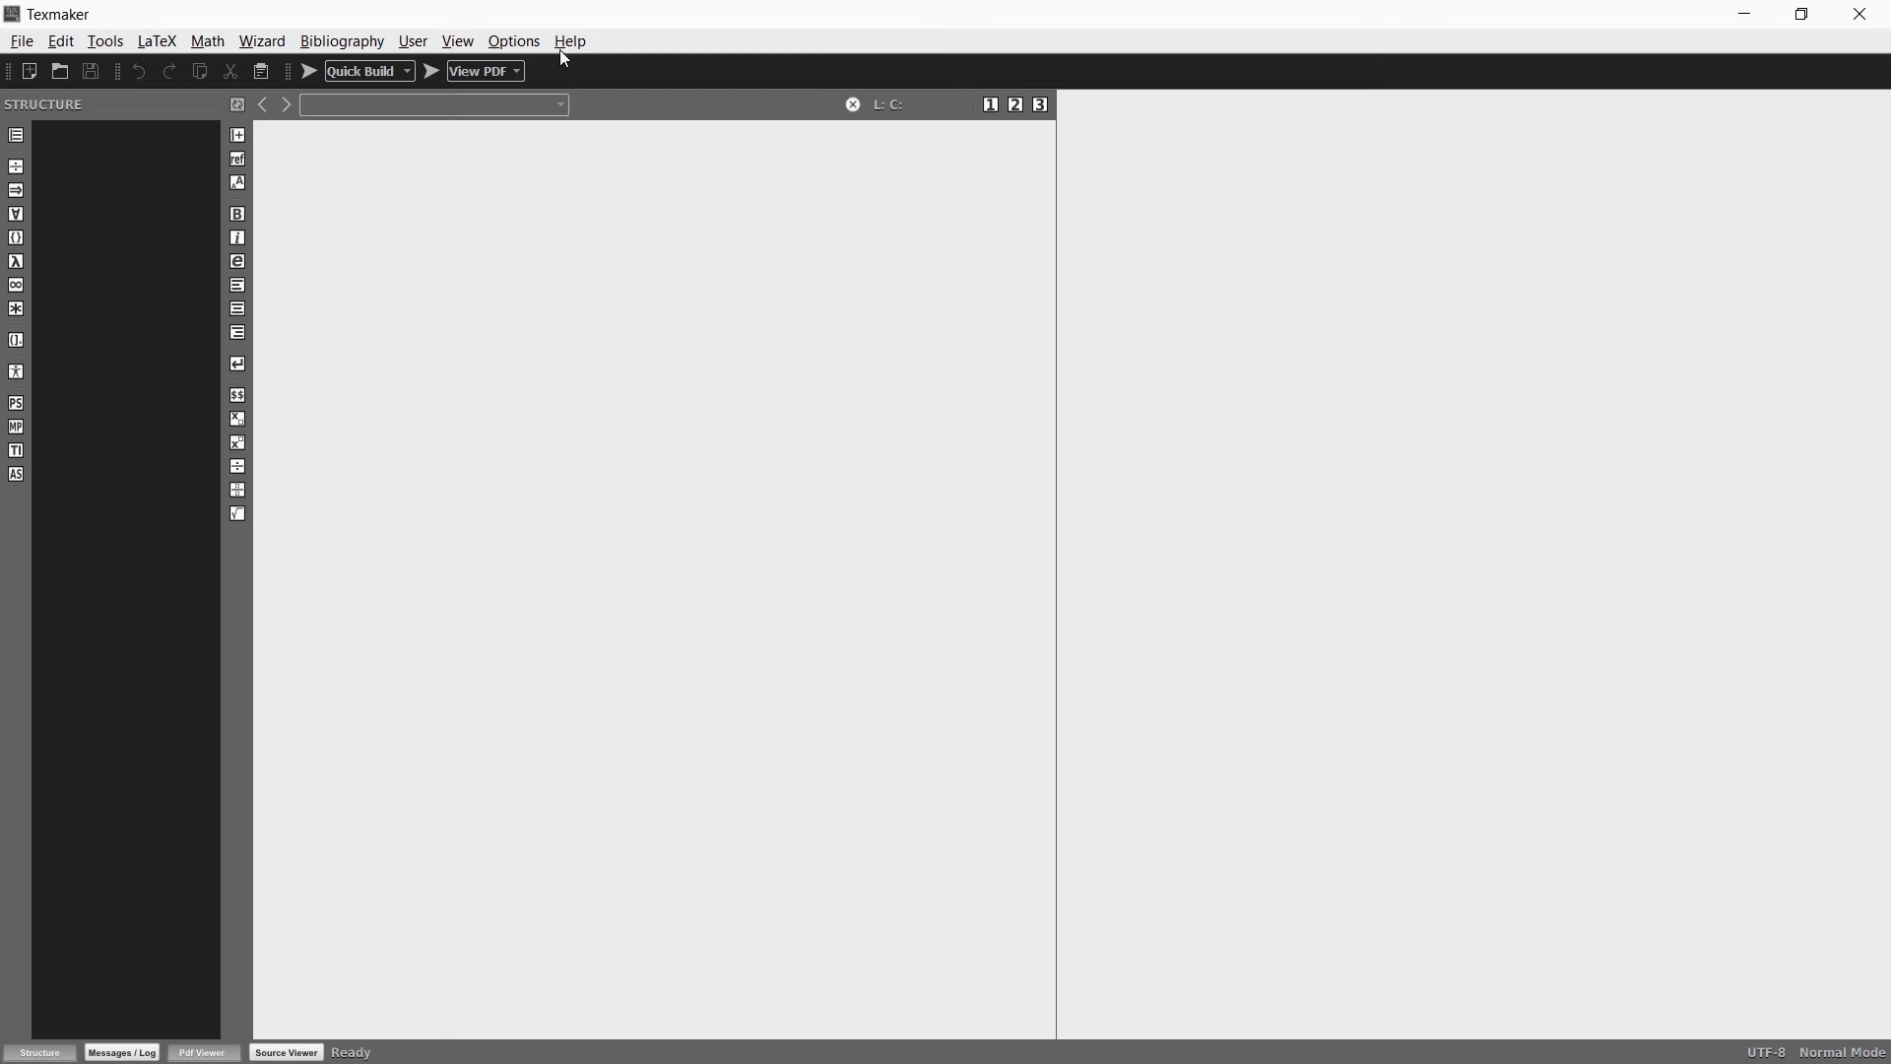
pyautogui.moveTo(688, 25)
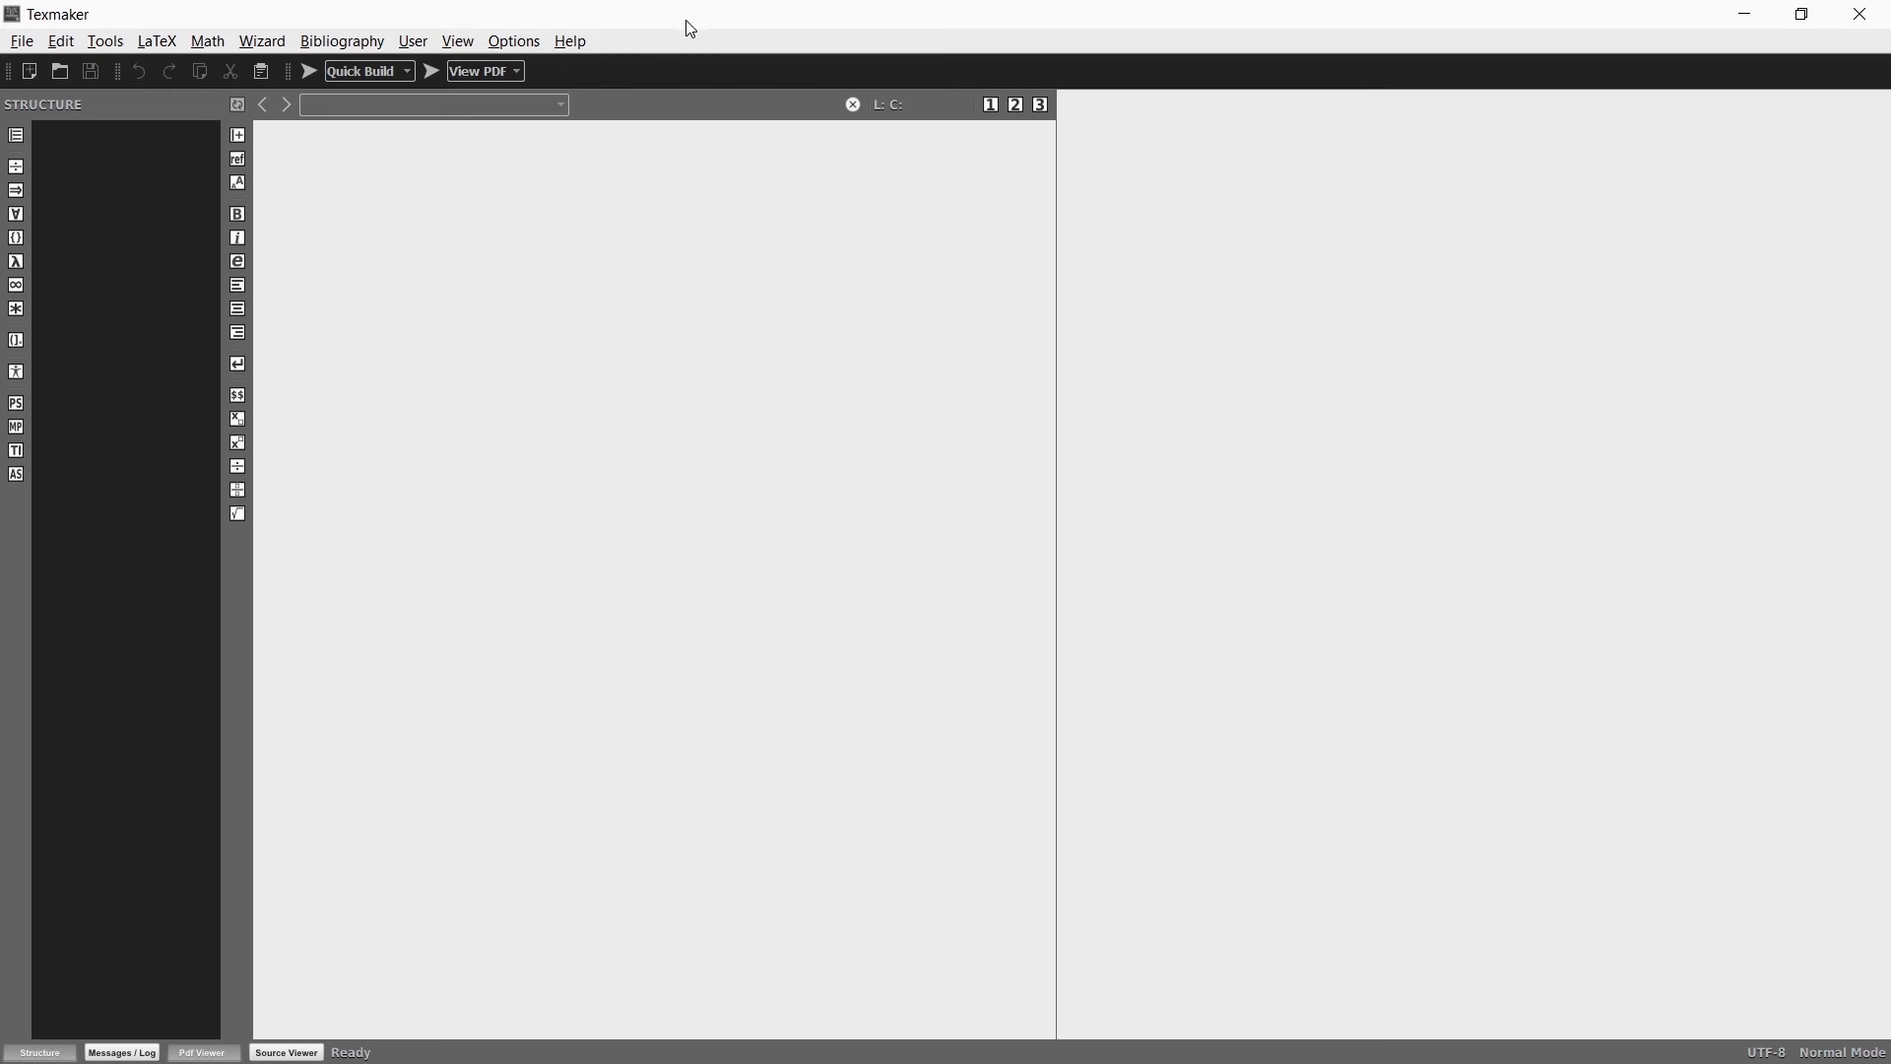